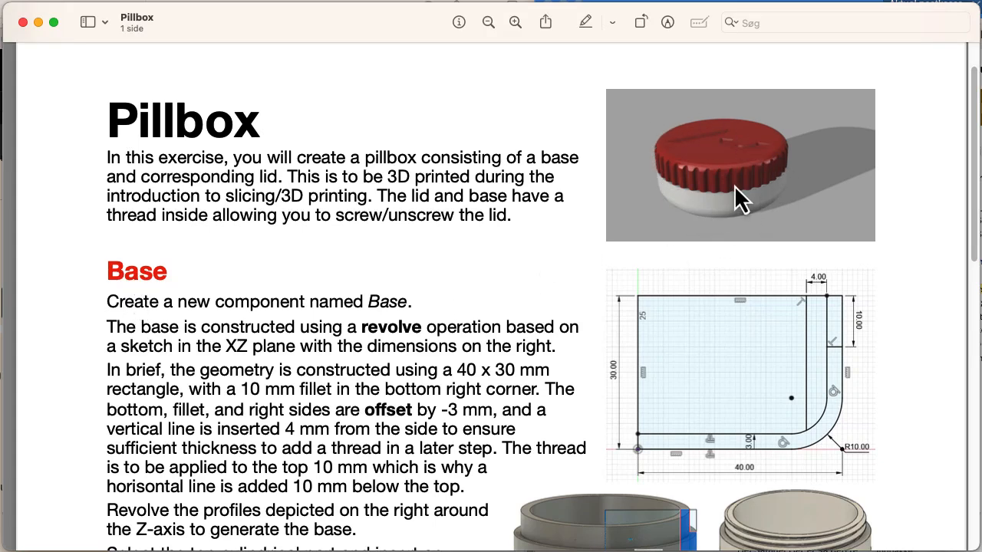
mouse_move(417, 184)
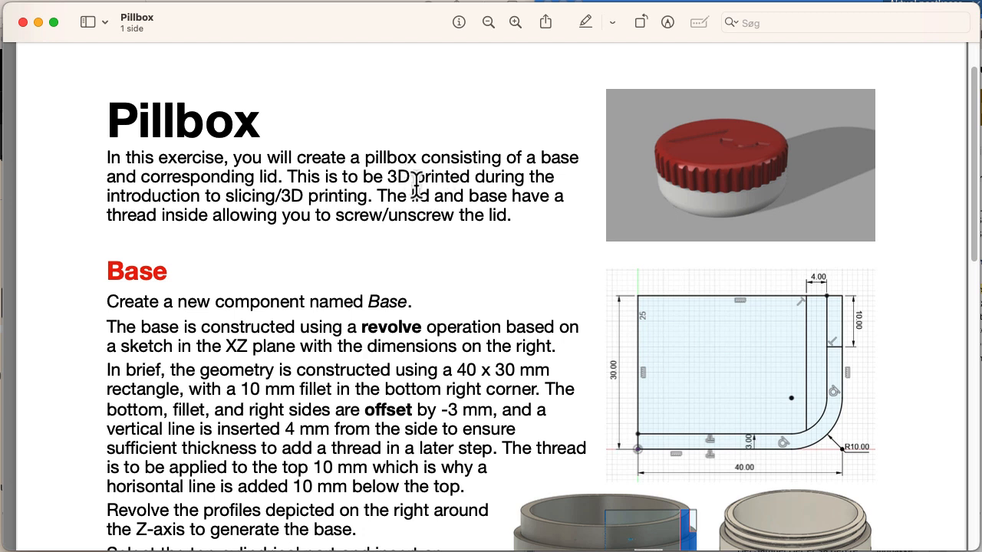
mouse_move(187, 203)
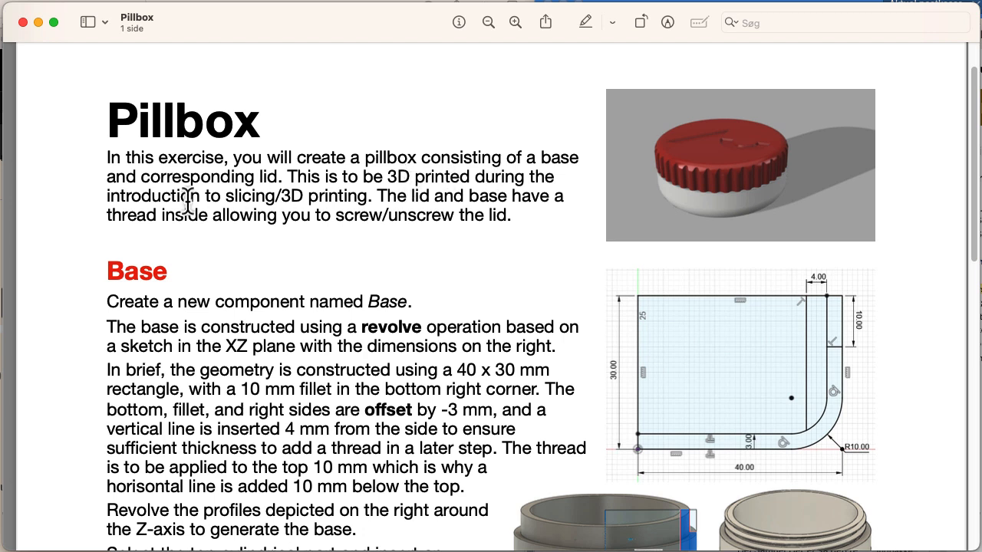
mouse_move(575, 267)
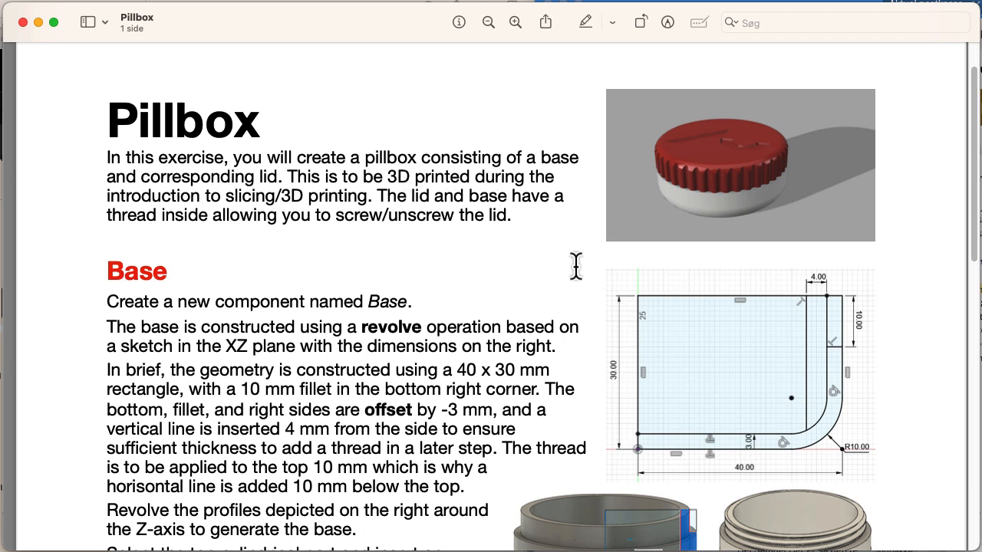
mouse_move(728, 196)
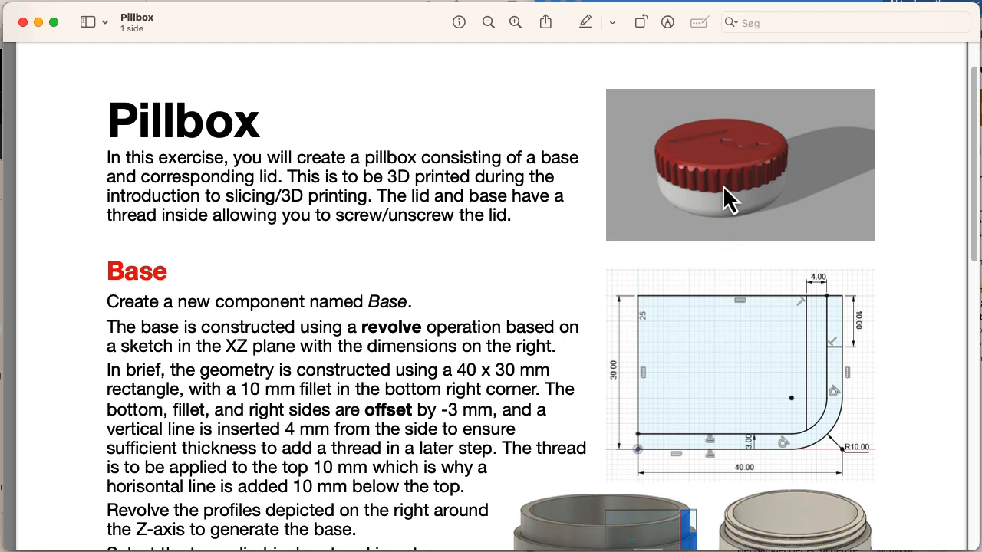
mouse_move(663, 192)
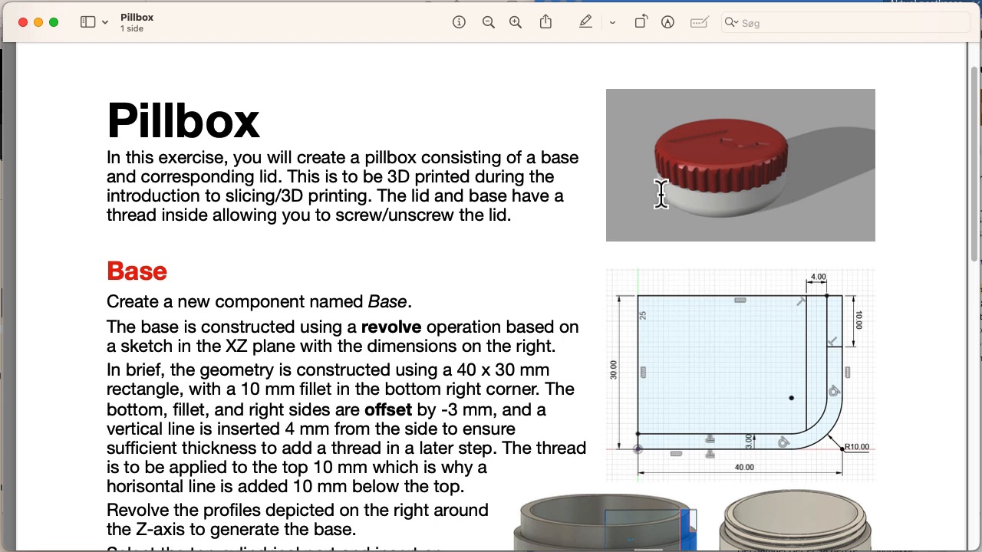
mouse_move(574, 230)
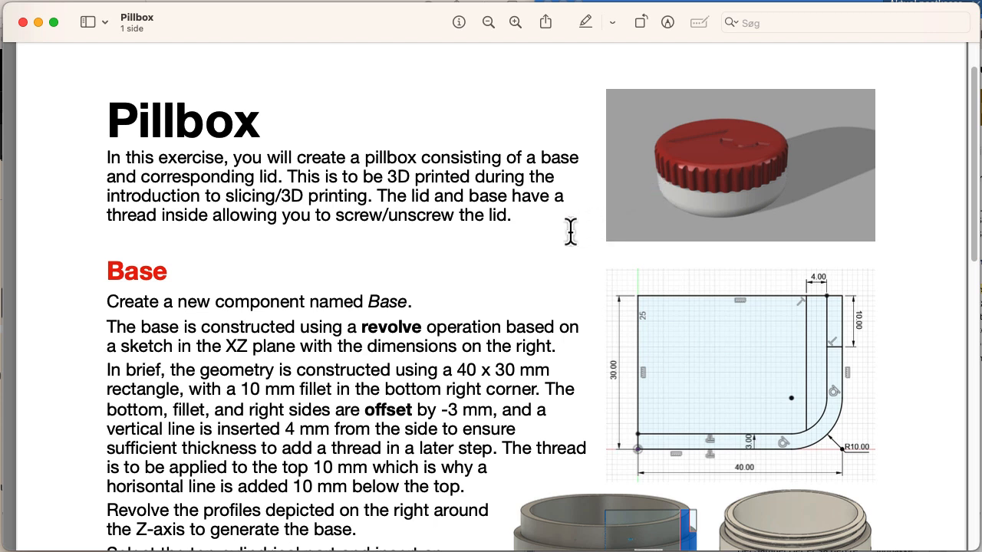
mouse_move(635, 222)
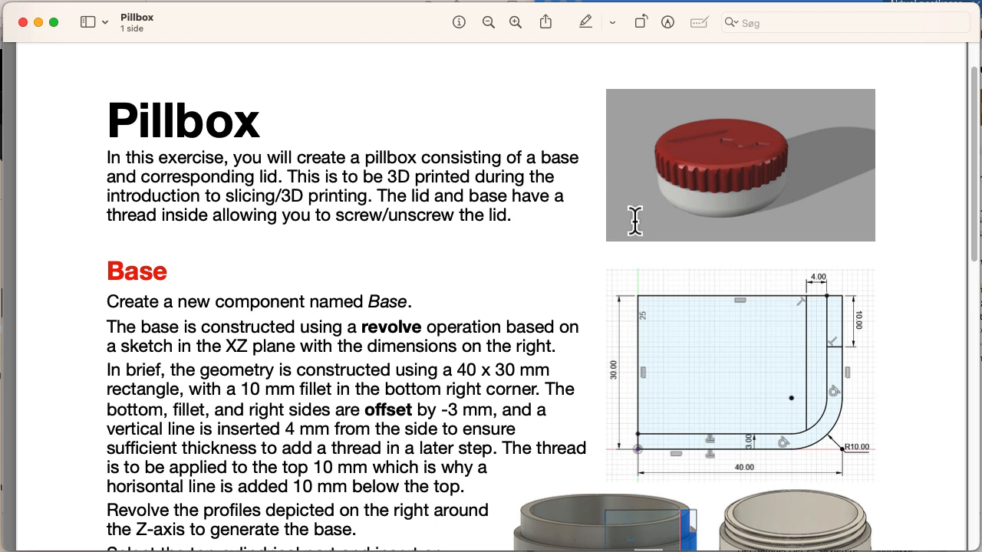
mouse_move(565, 248)
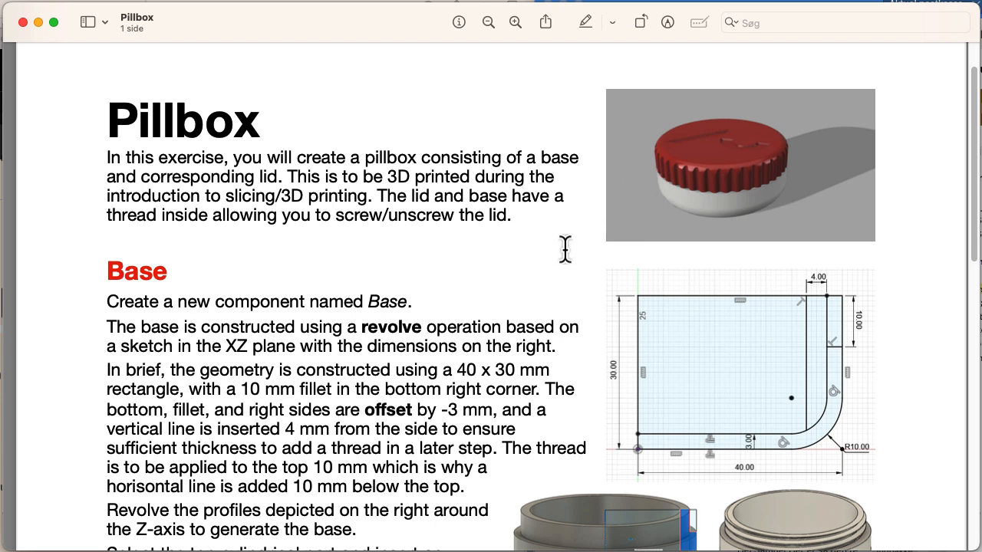
mouse_move(537, 253)
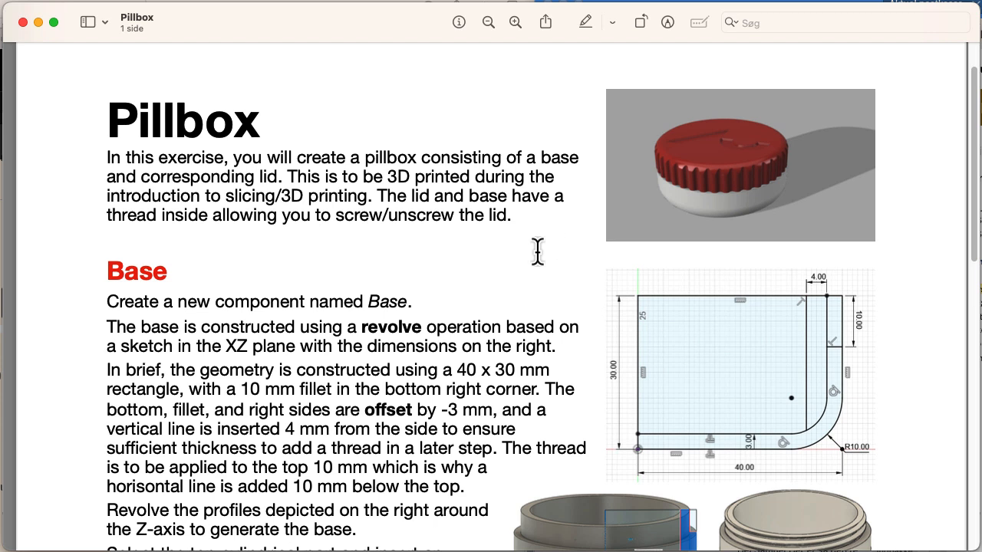
mouse_move(399, 433)
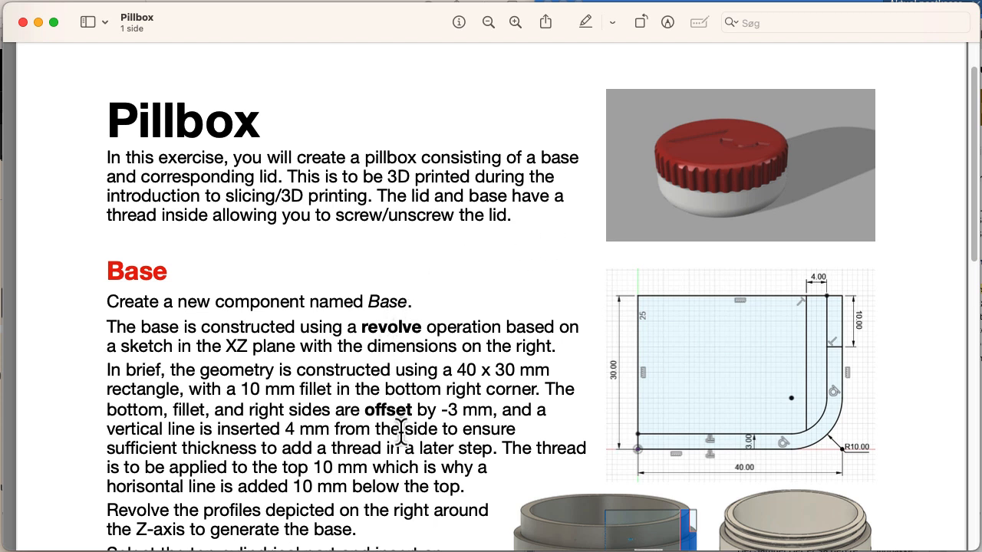
mouse_move(417, 393)
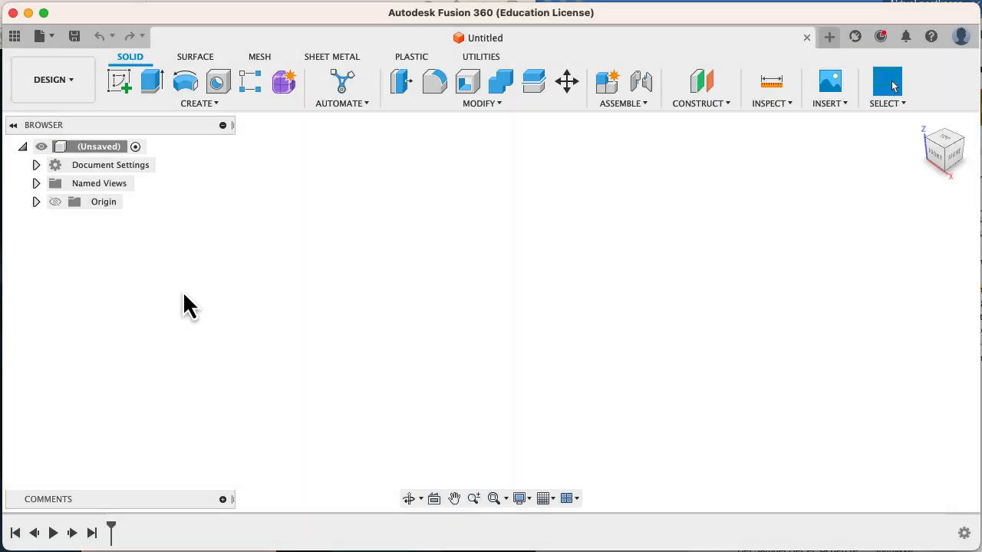
mouse_move(212, 138)
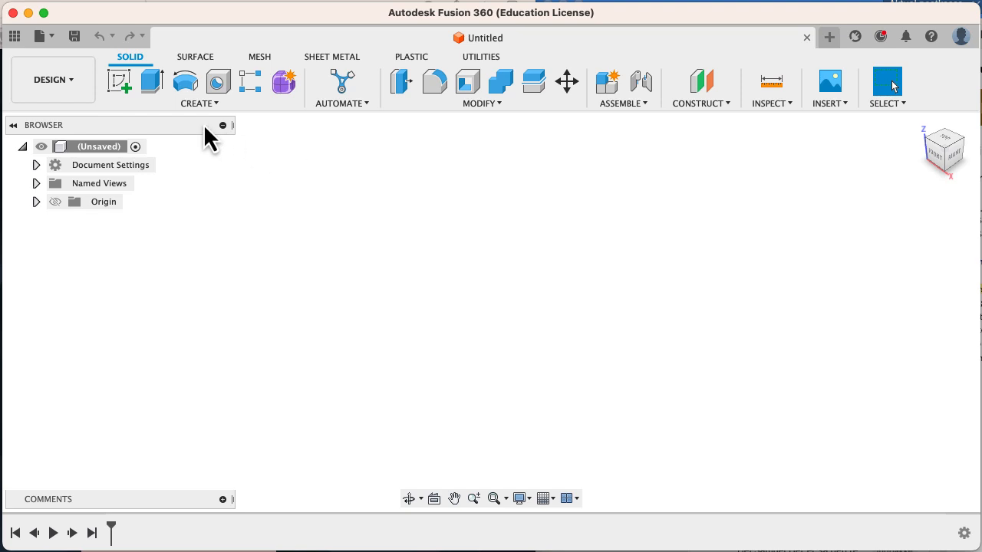
mouse_move(510, 236)
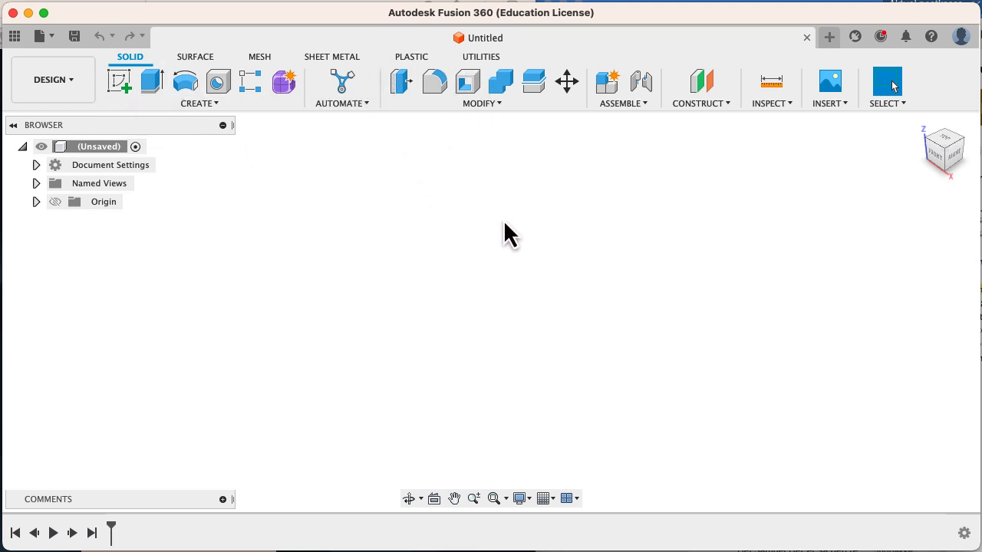
mouse_move(407, 223)
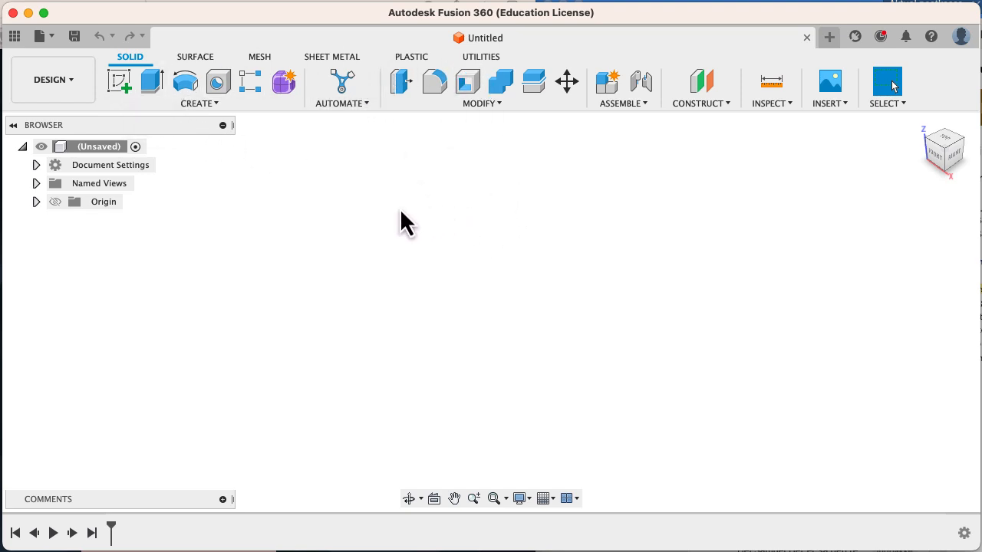
mouse_move(199, 120)
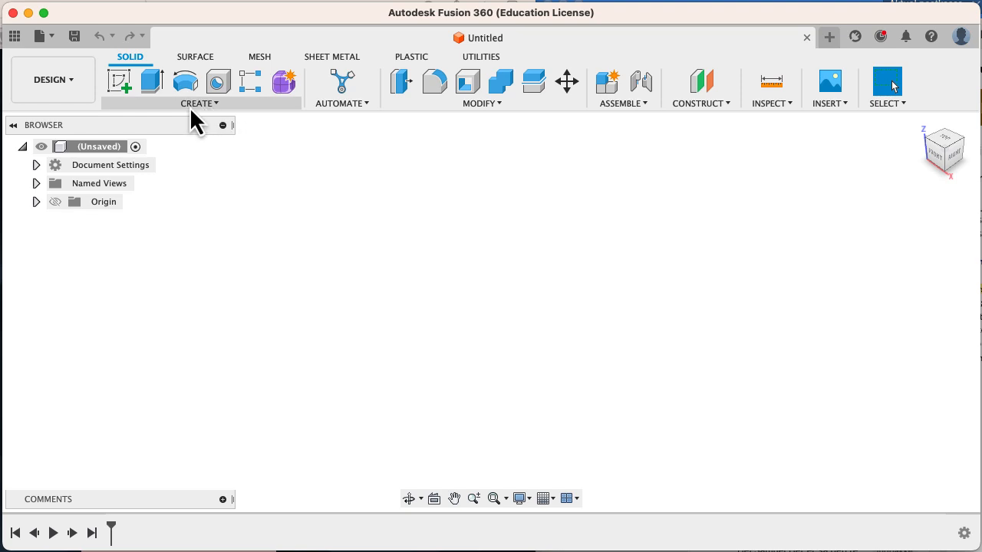
Create a new component named Base from the design root's context menu.
right_click(98, 147)
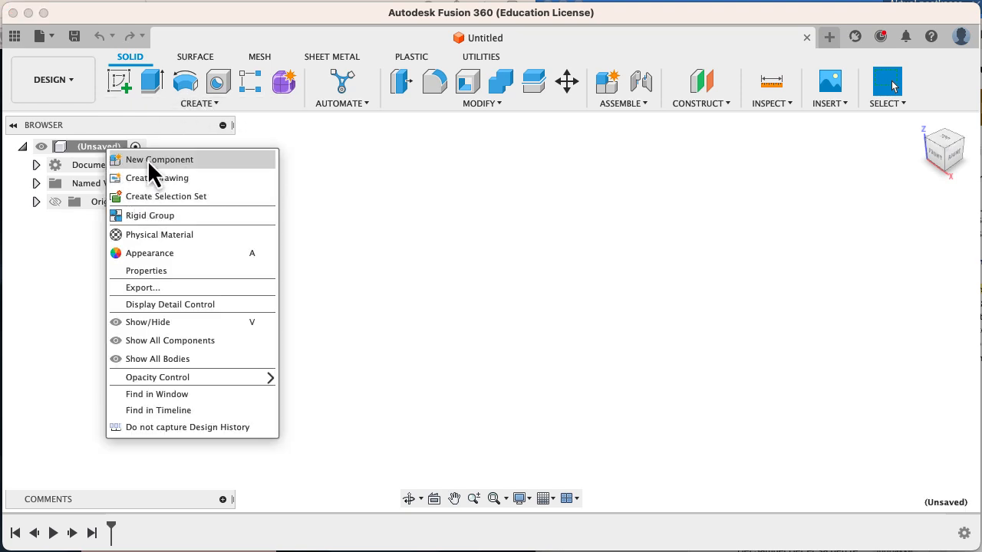
left_click(159, 160)
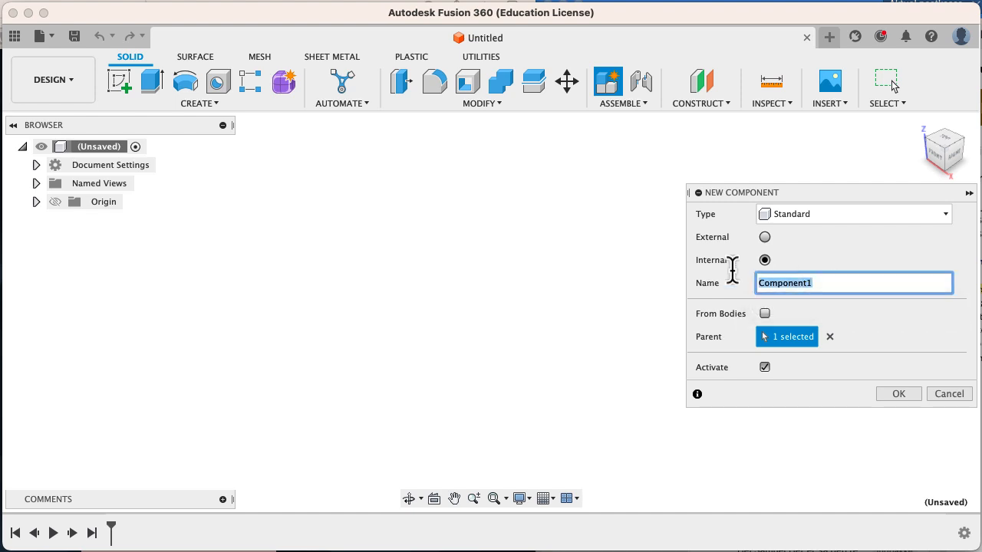
type("Base")
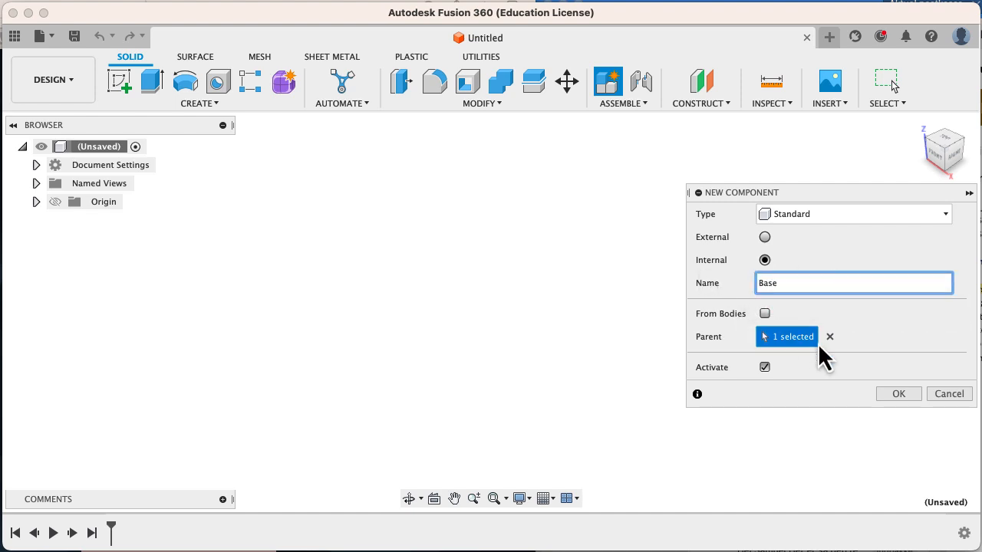
left_click(899, 393)
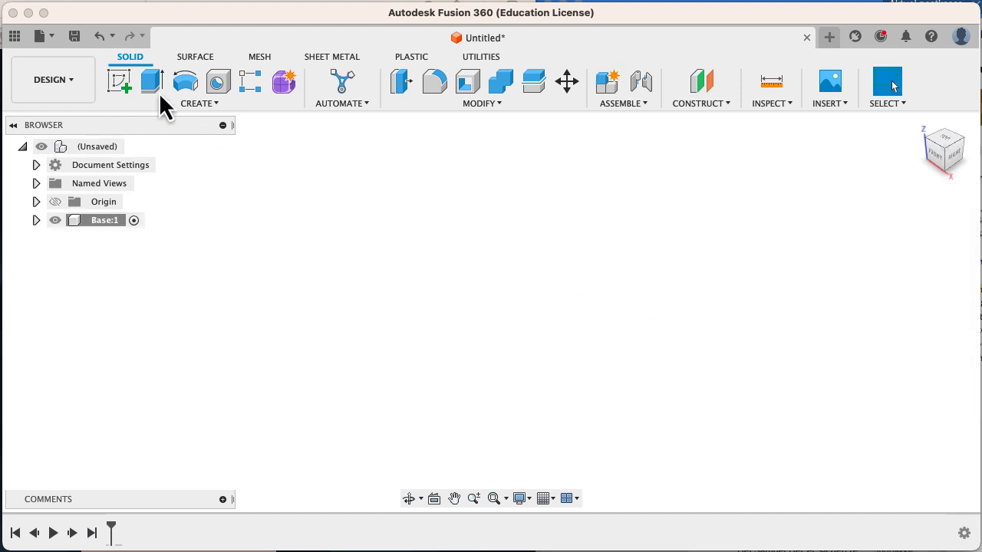
Begin a new sketch on the front (XZ) origin plane inside Base.
left_click(120, 79)
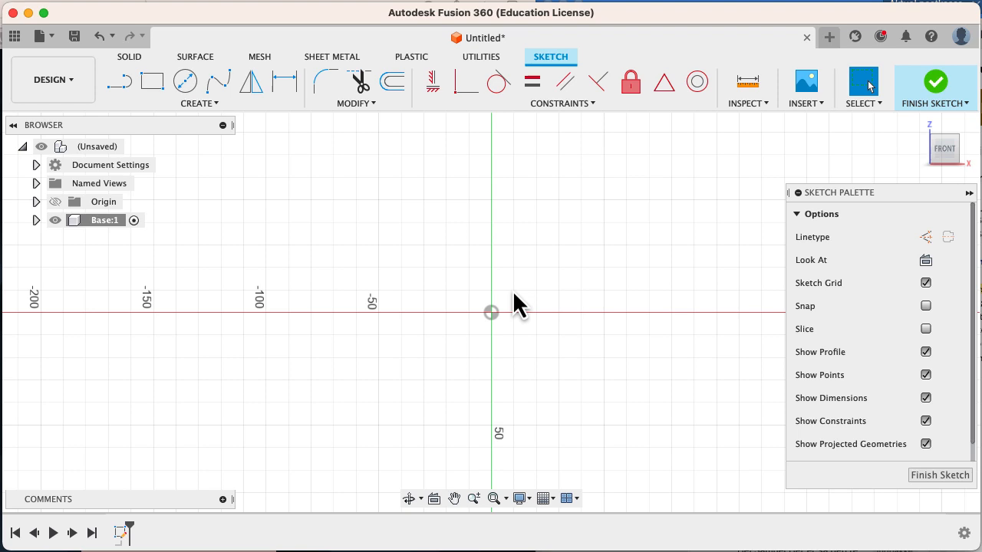
mouse_move(645, 323)
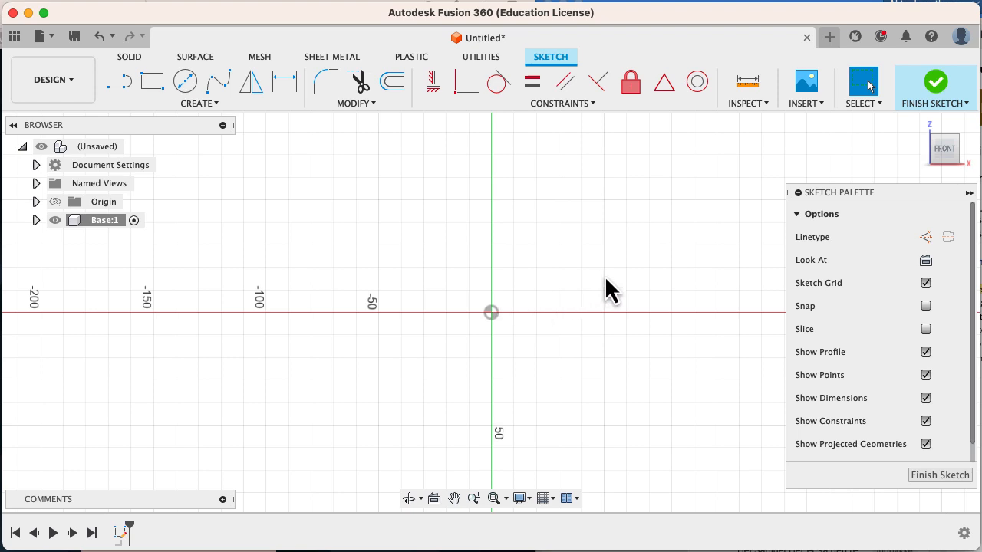
mouse_move(187, 130)
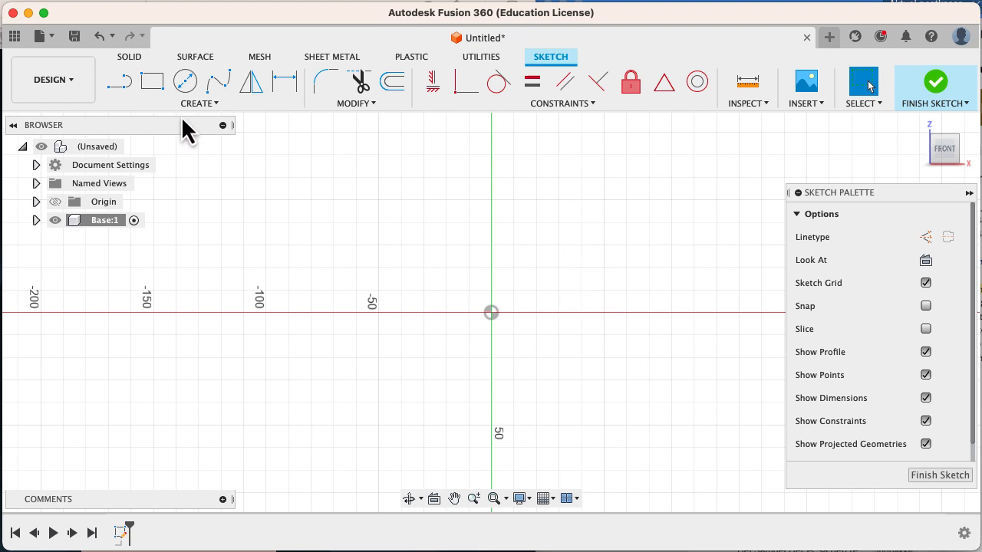
Draw a 30 mm tall rectangle from the origin and fillet its bottom-right corner R10.
left_click(151, 82)
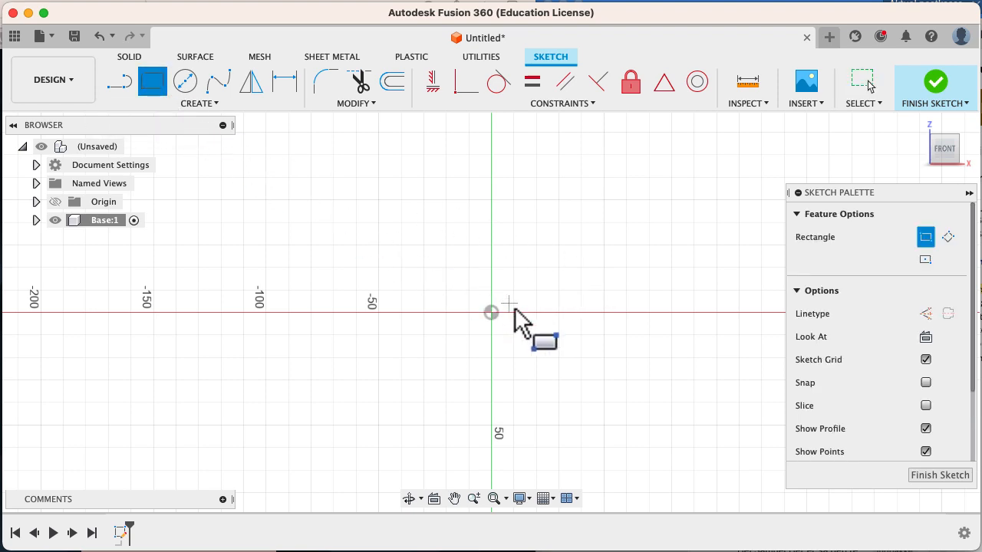
mouse_move(491, 313)
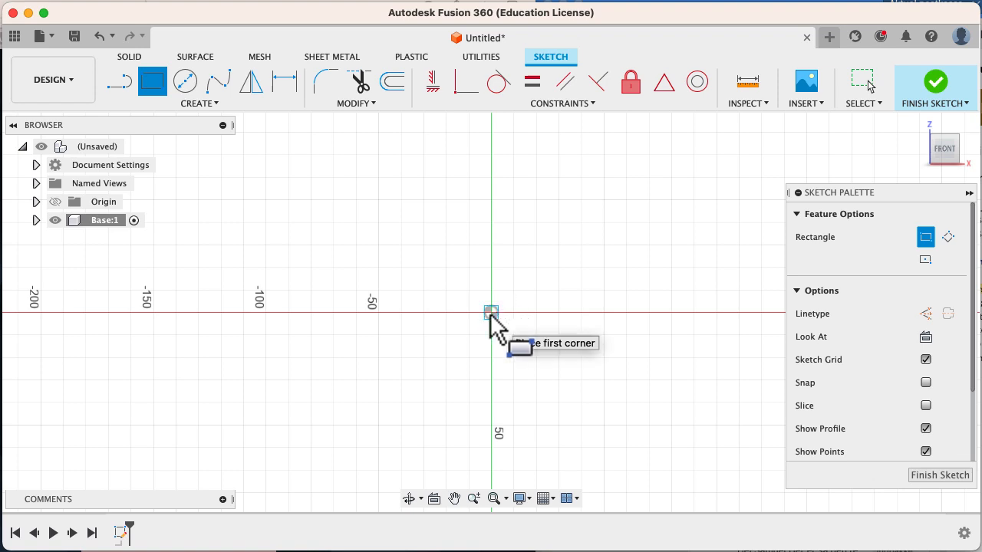
left_click(491, 313)
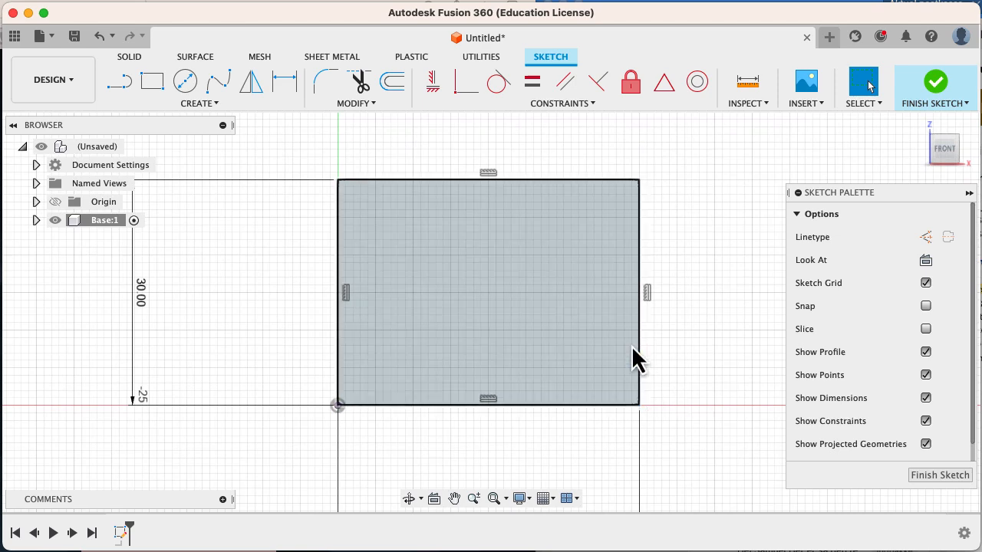
left_click(326, 80)
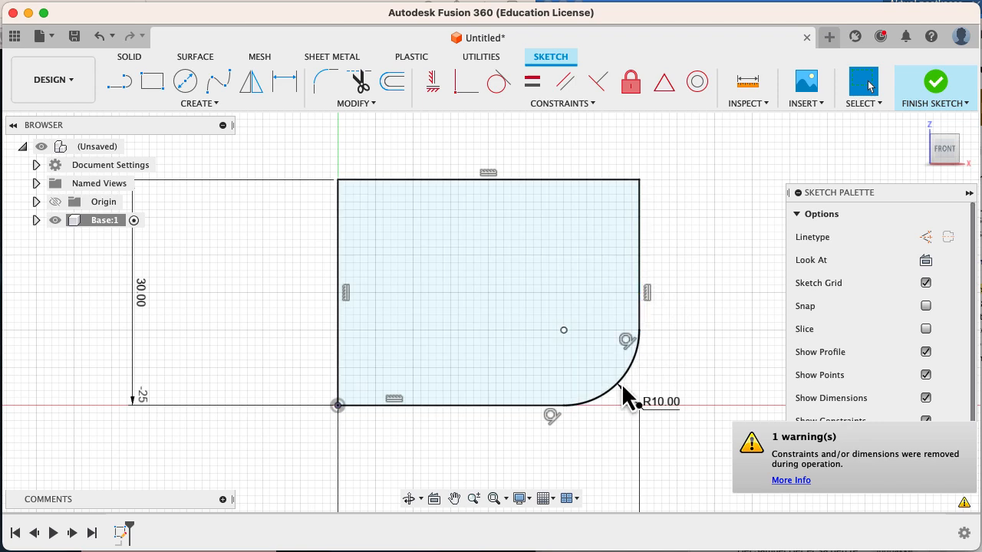
Offset the bottom edge, fillet and right edge 3 mm inward to form the wall profile.
left_click(391, 80)
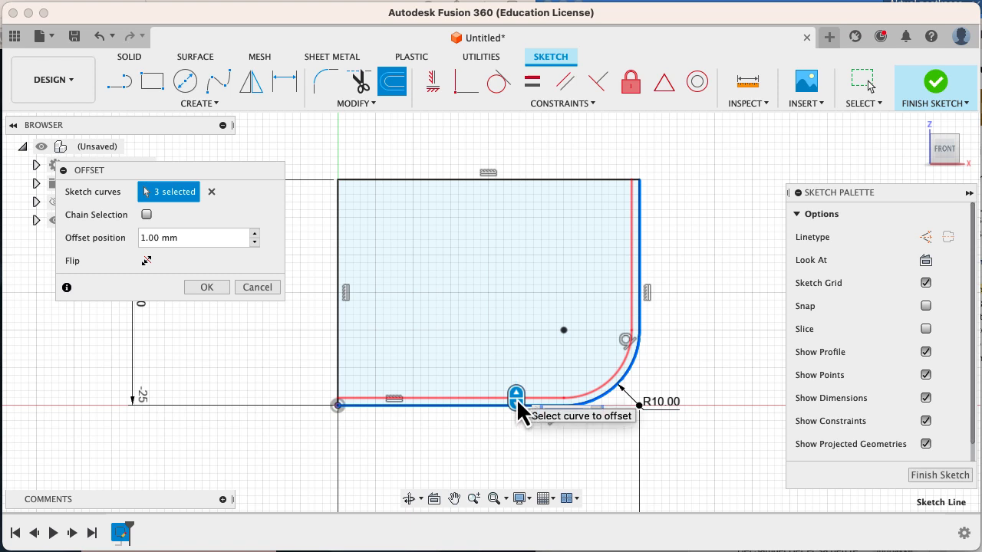
left_click(205, 287)
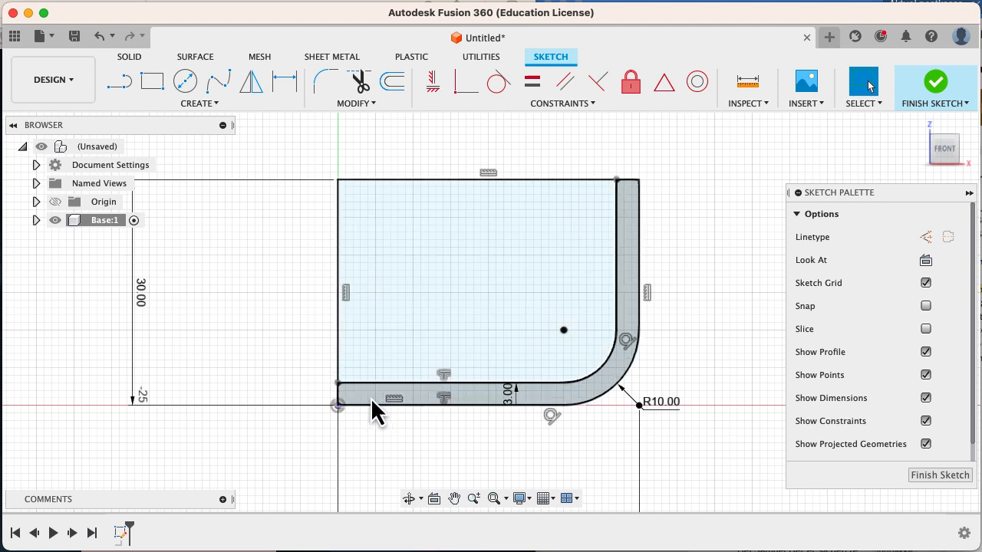
left_click(617, 253)
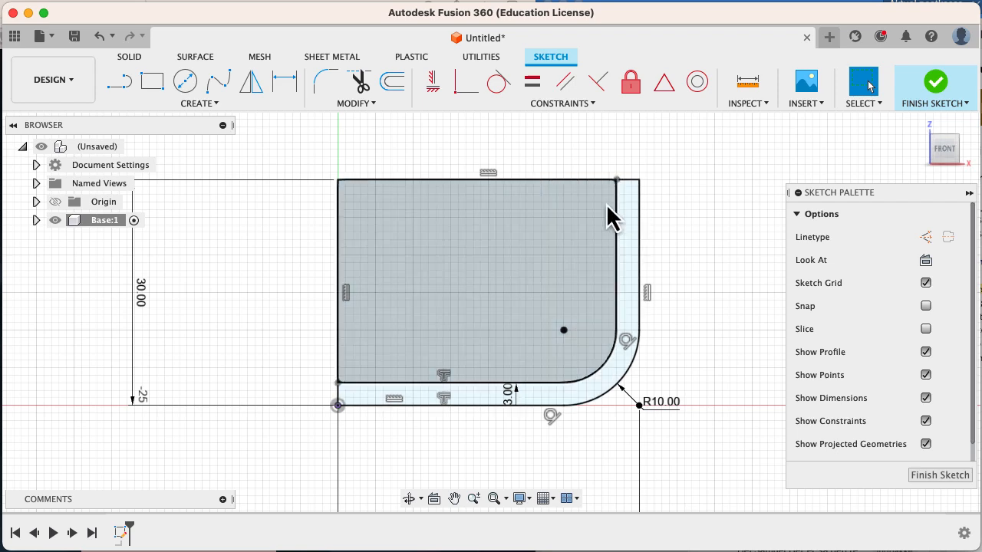
Add lines near the top right and dimension the short vertical segment to 10 mm.
left_click(119, 81)
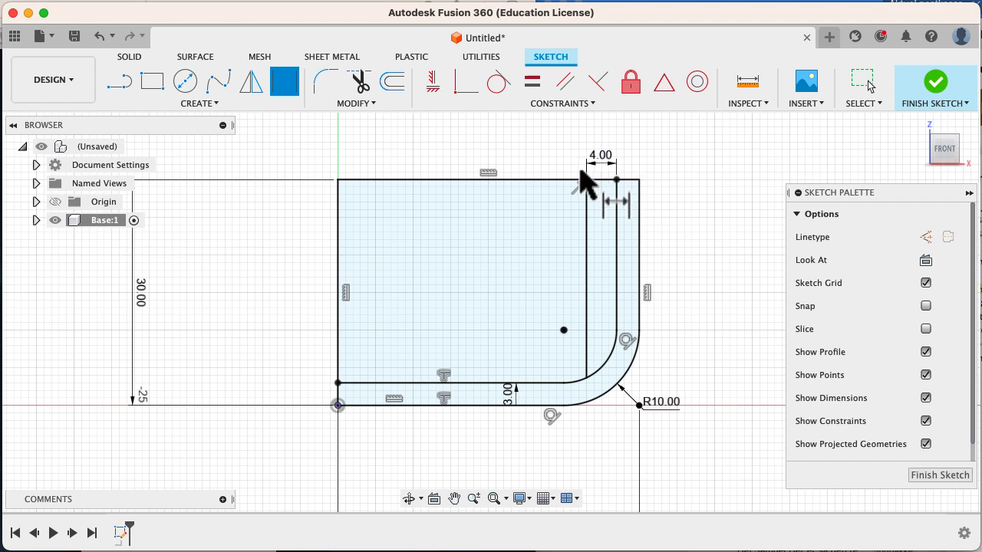
mouse_move(644, 227)
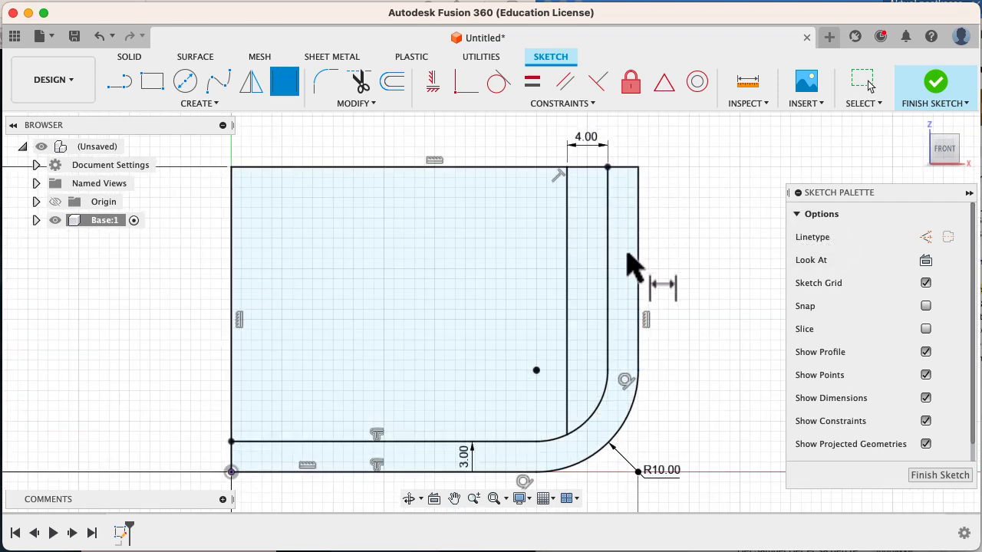
mouse_move(611, 253)
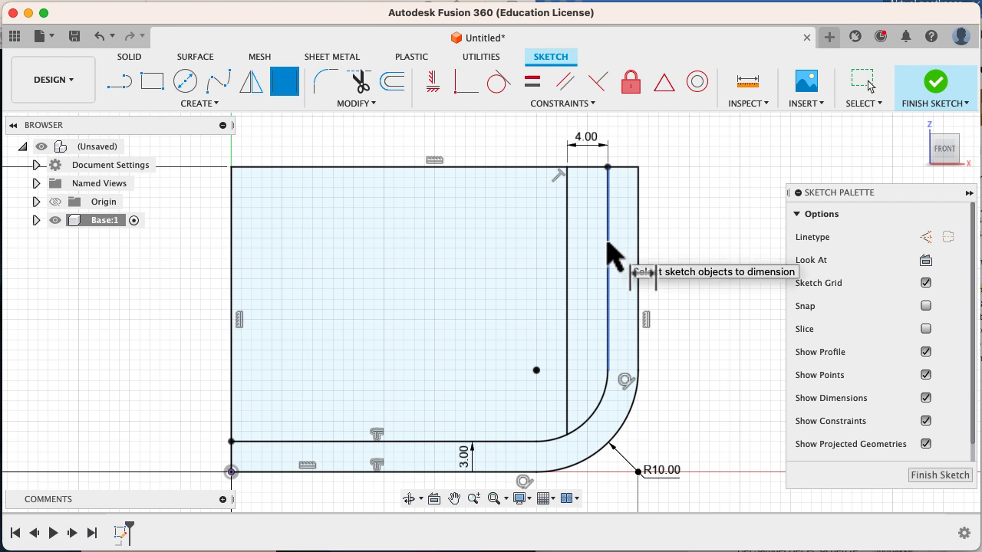
mouse_move(644, 255)
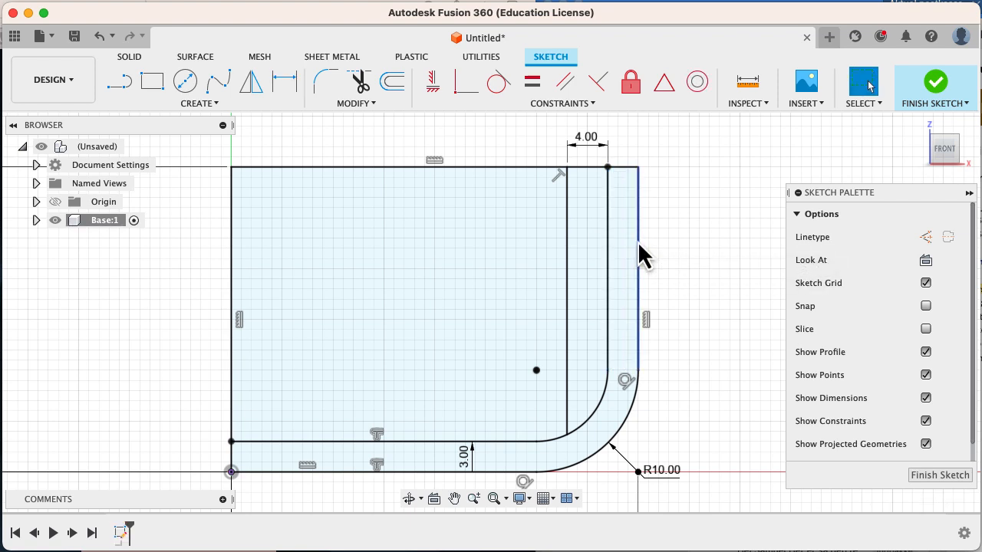
left_click(120, 80)
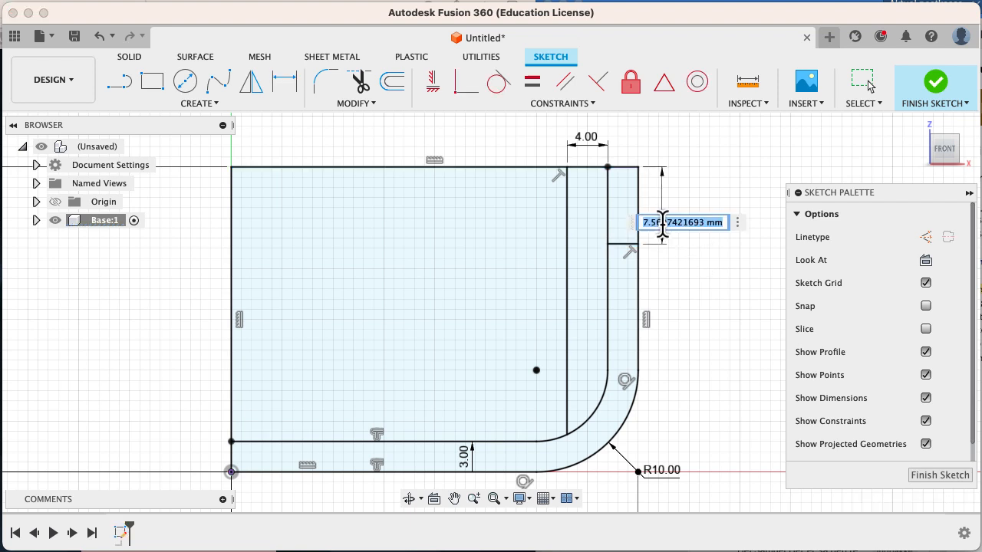
key("Return")
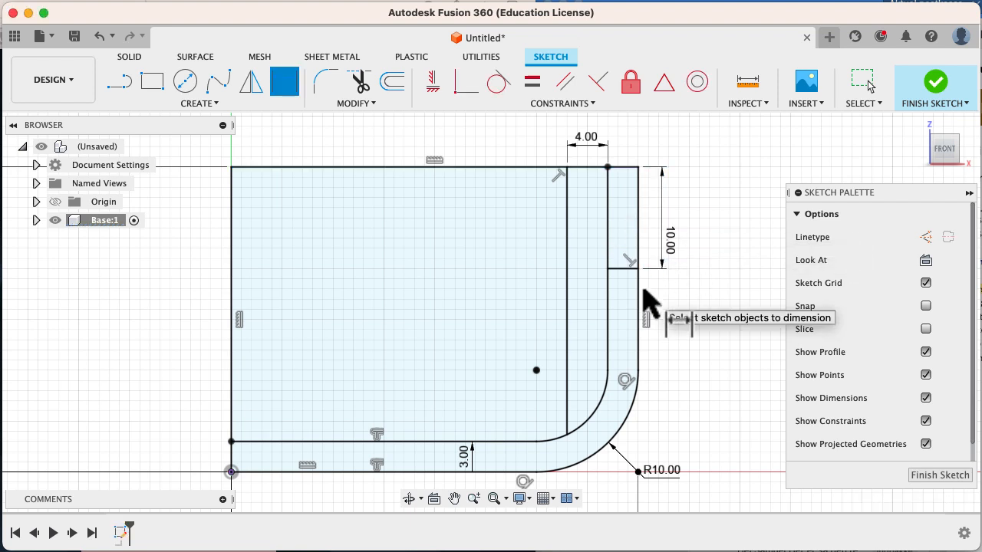
mouse_move(522, 376)
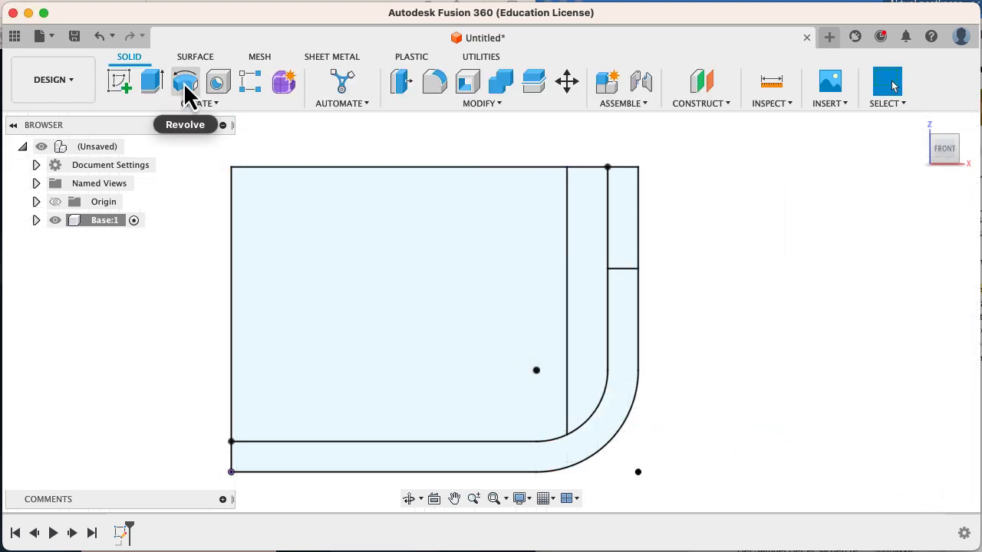
mouse_move(184, 83)
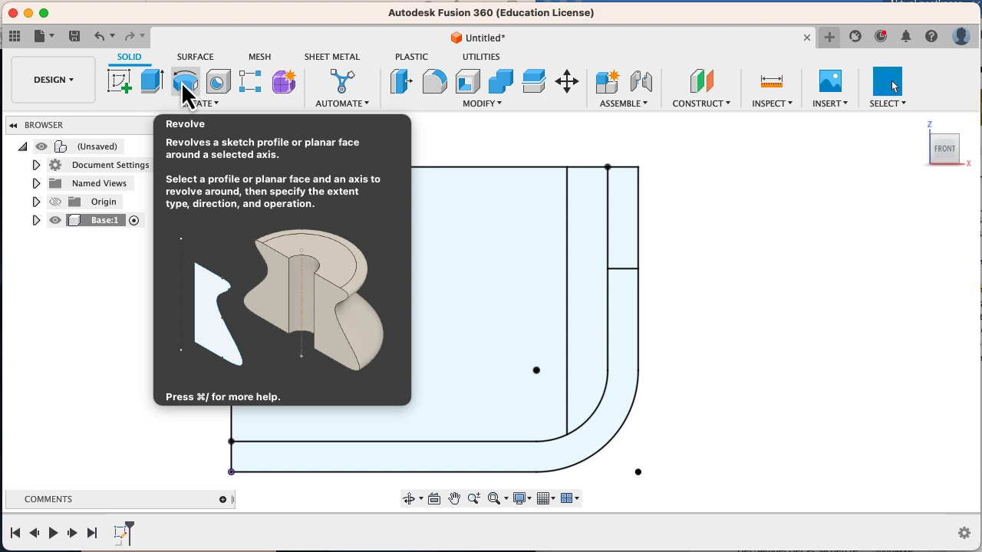
Revolve both wall profiles 360° about the axis into a new stepped ring body.
left_click(184, 83)
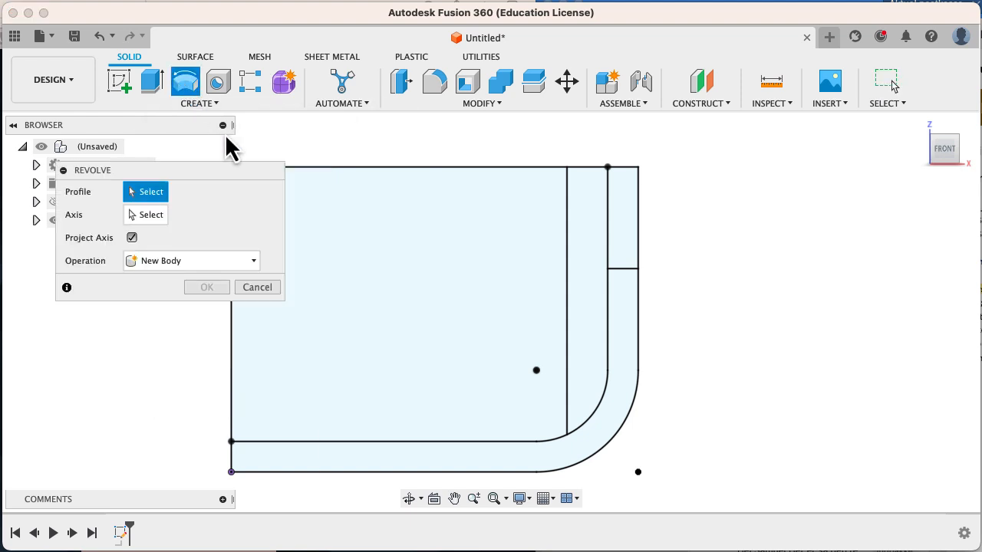
mouse_move(583, 301)
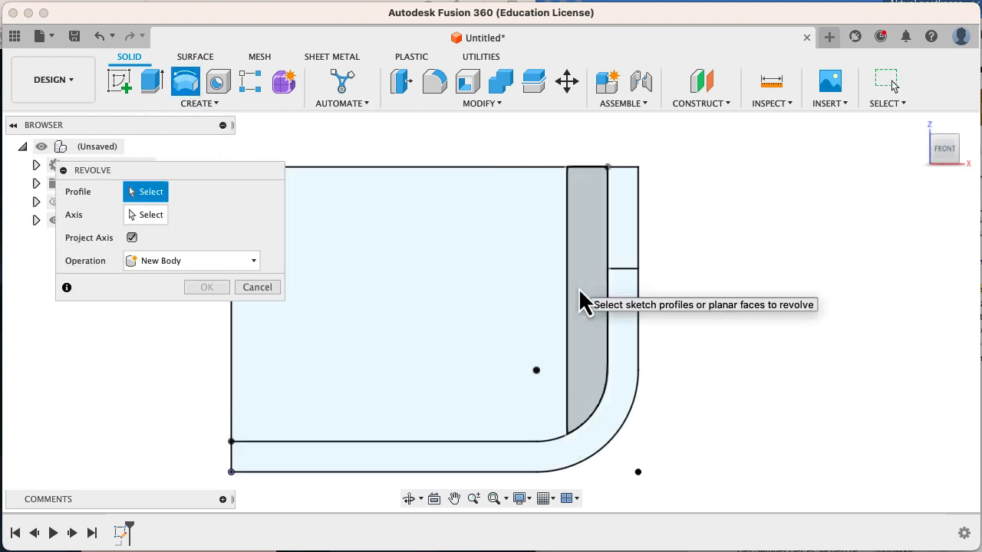
left_click(591, 322)
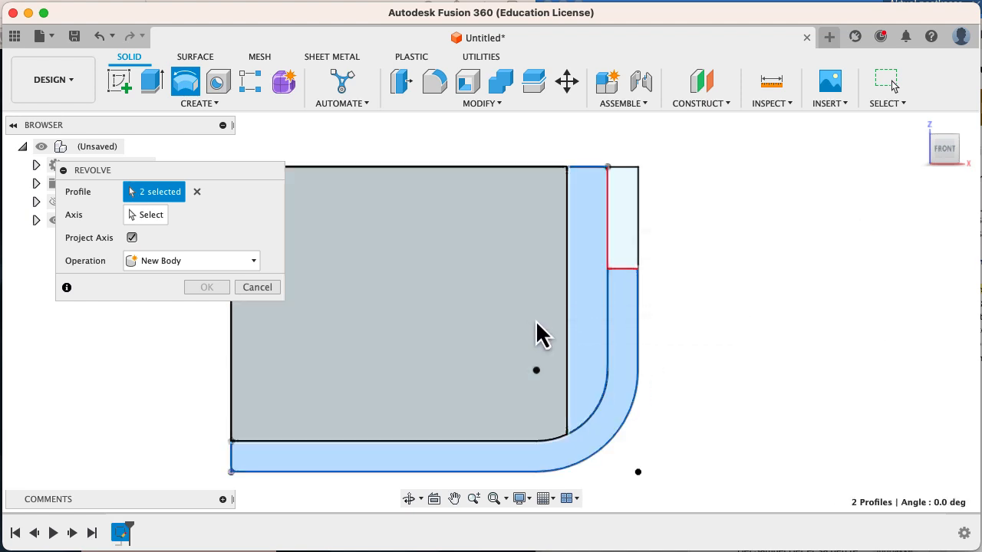
mouse_move(641, 374)
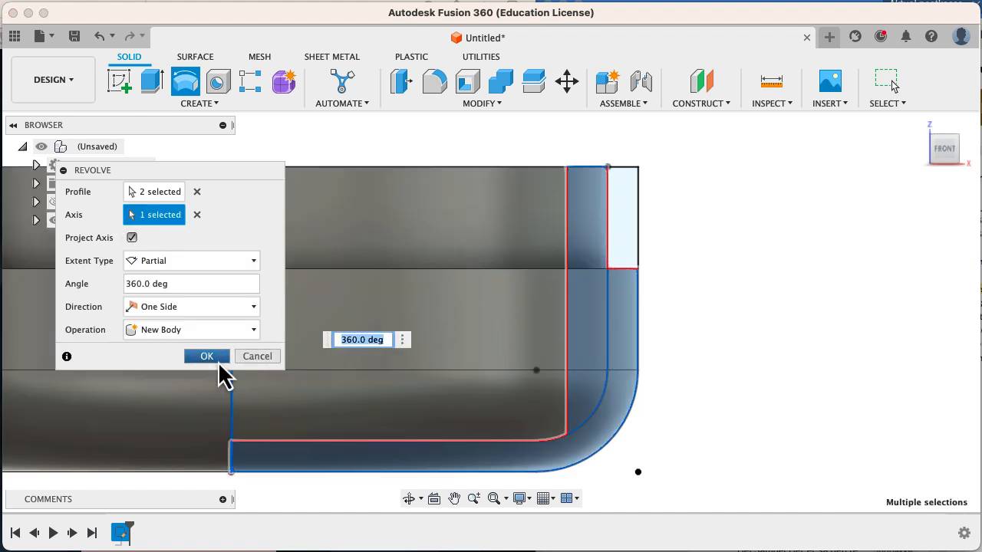
left_click(206, 356)
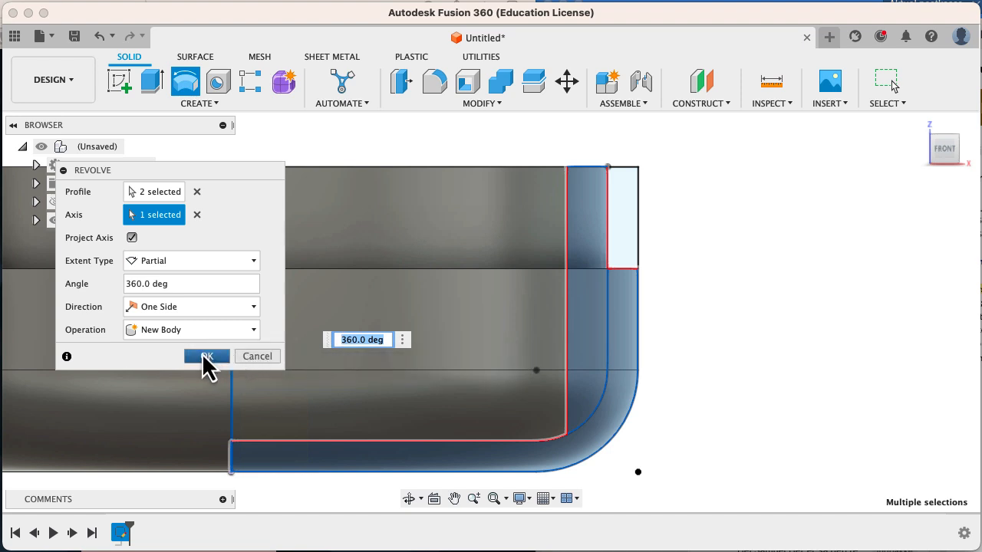
mouse_move(345, 360)
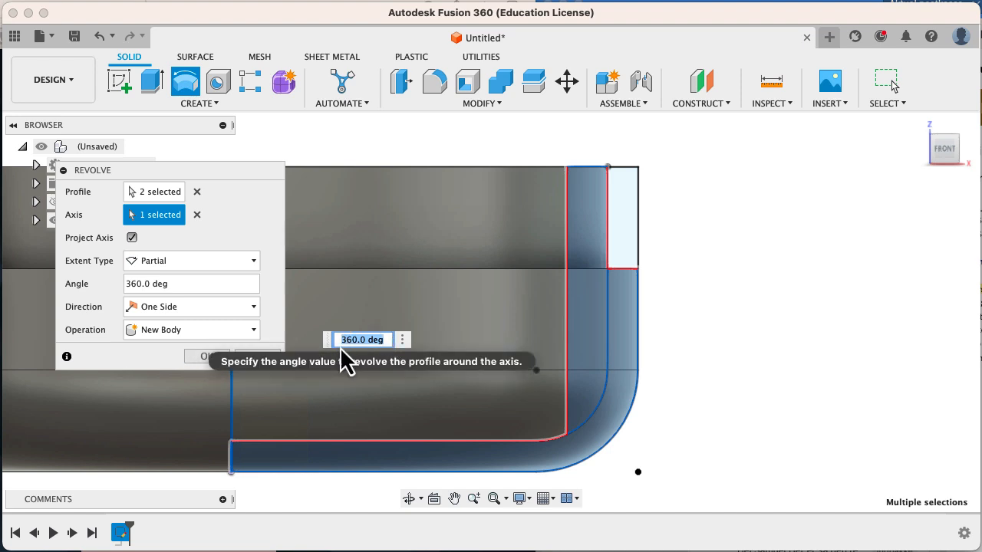
left_click(206, 356)
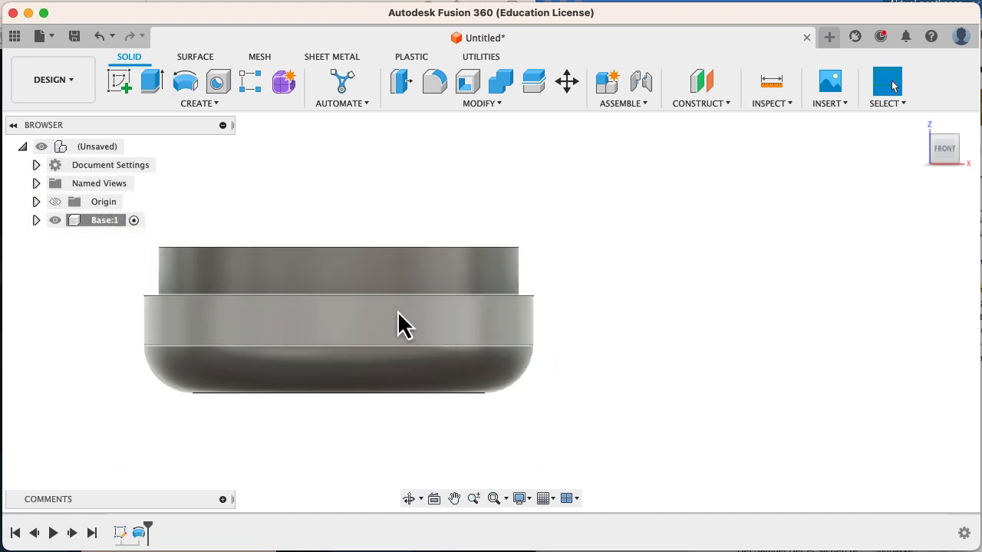
Orbit the model to inspect the ring from above and from the side.
left_click_drag(406, 322, 653, 368)
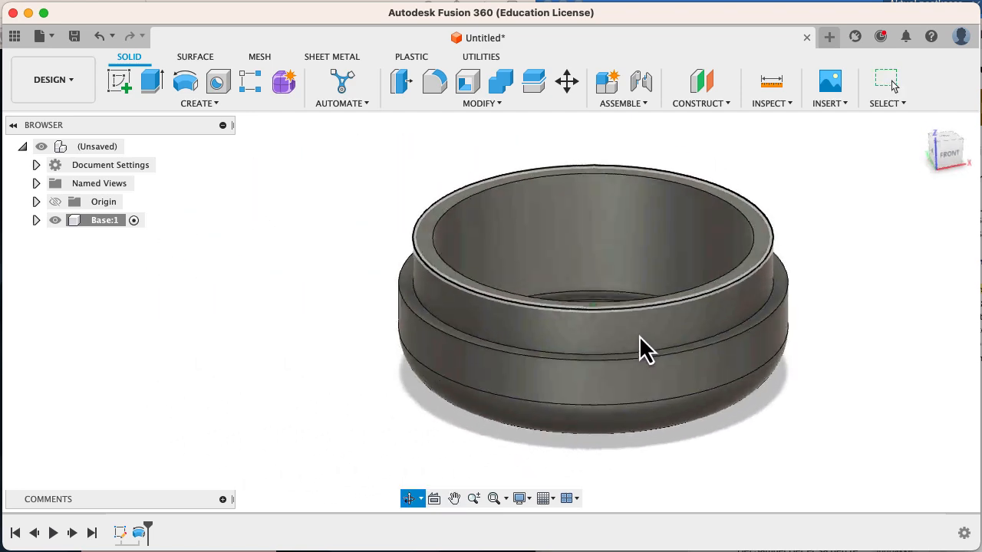
left_click_drag(645, 350, 672, 337)
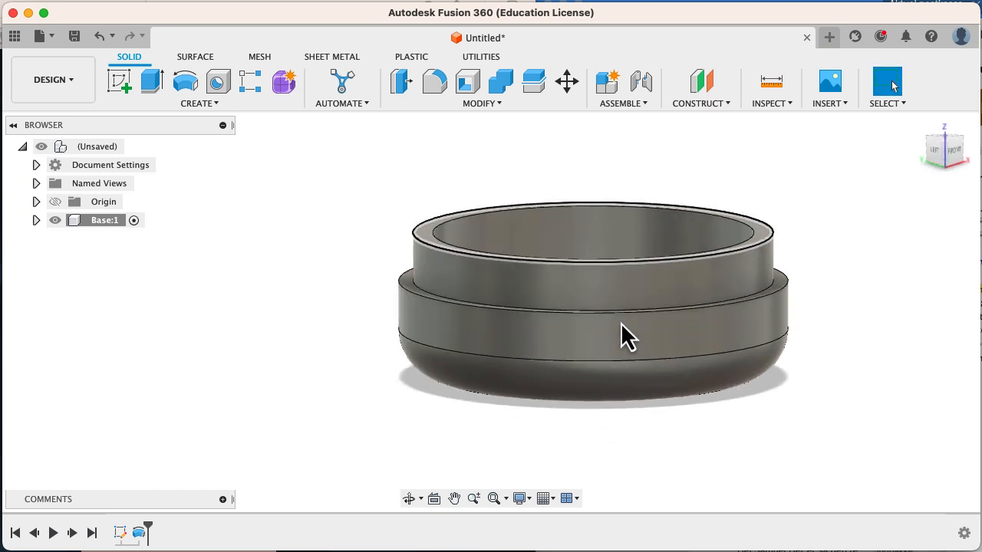
left_click_drag(629, 338, 683, 295)
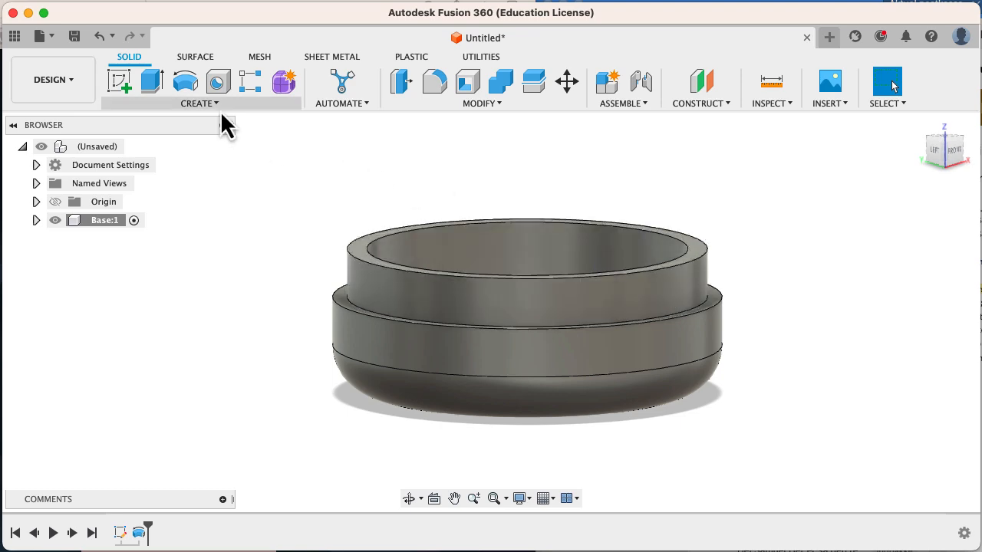
mouse_move(156, 335)
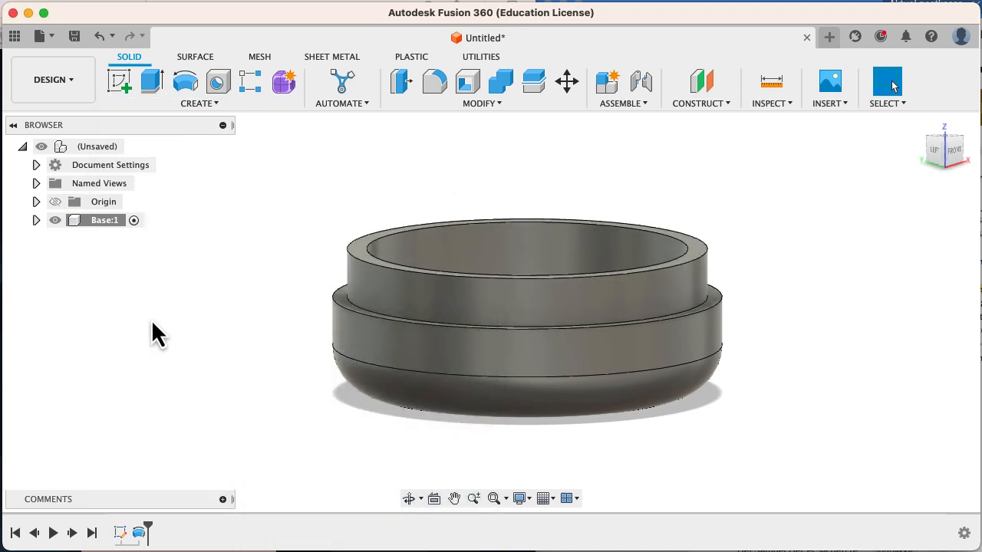
Apply a modeled right-hand M75x4 ISO metric thread to the base's upper neck face.
left_click(530, 269)
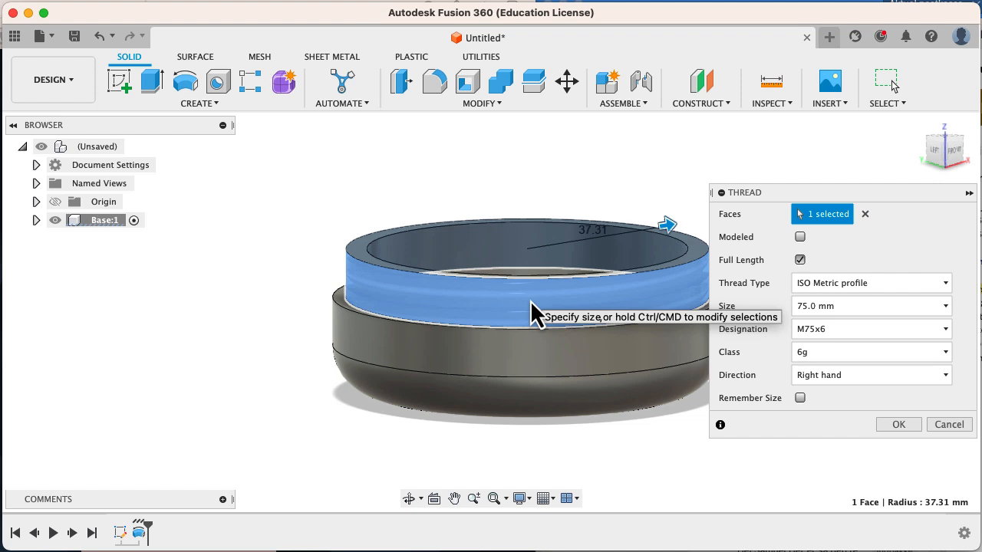
mouse_move(617, 291)
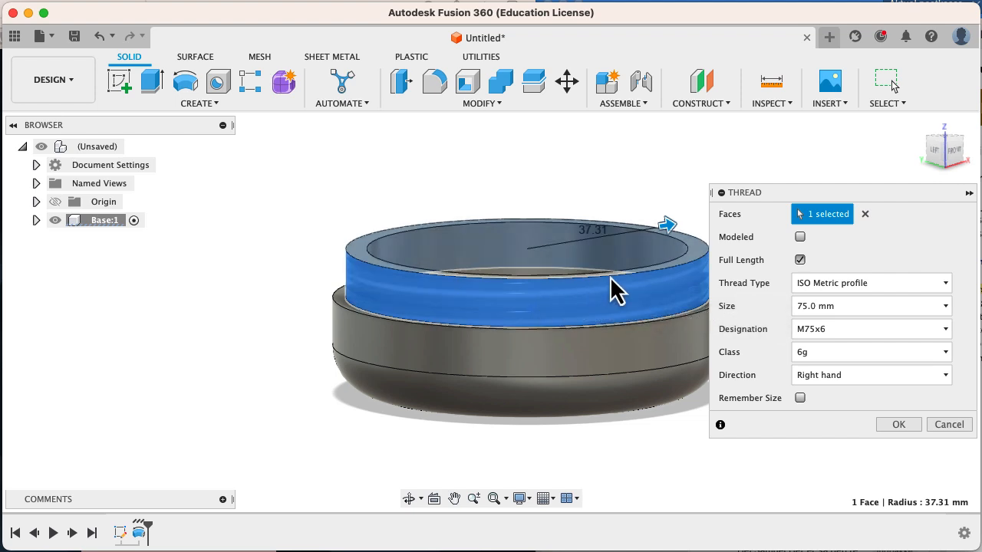
mouse_move(520, 318)
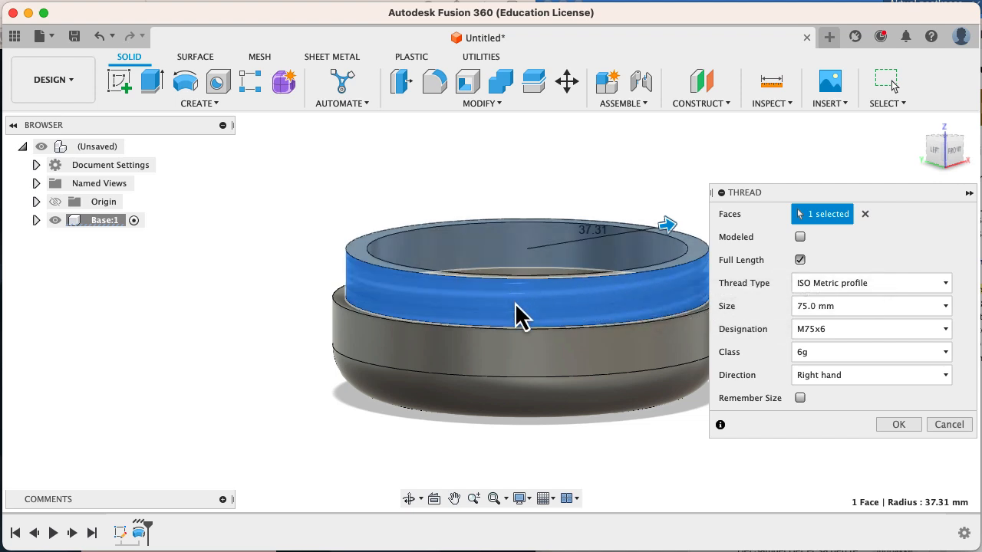
mouse_move(549, 318)
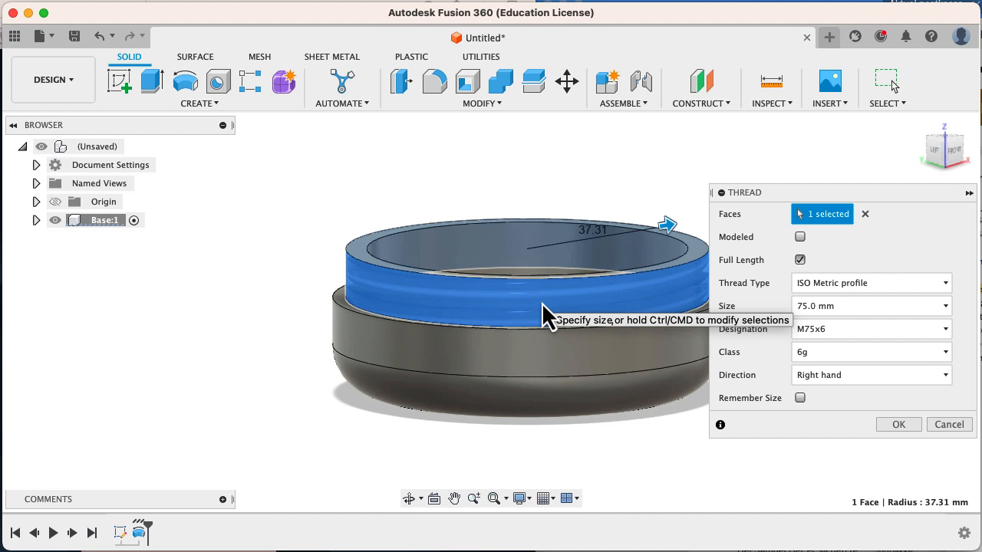
left_click(799, 236)
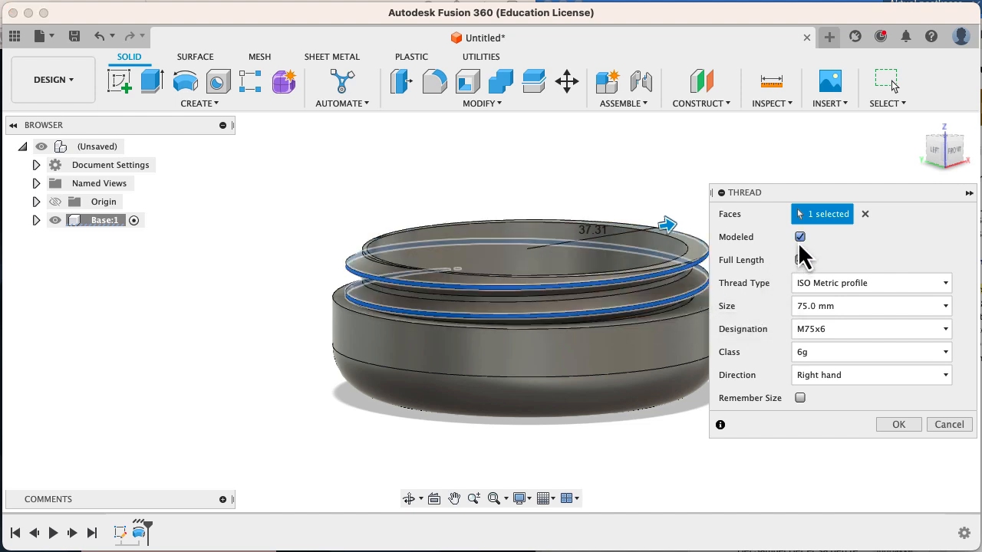
left_click(799, 259)
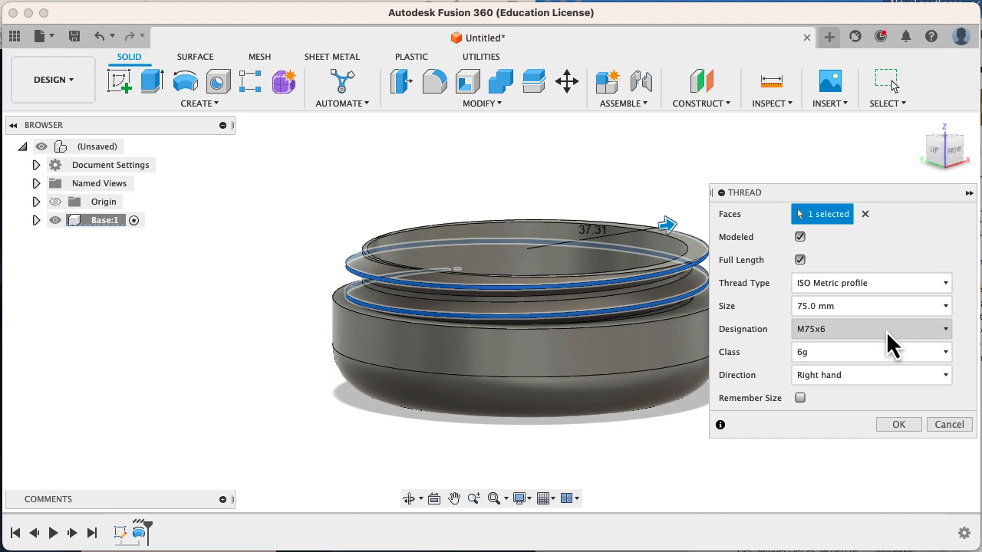
mouse_move(810, 347)
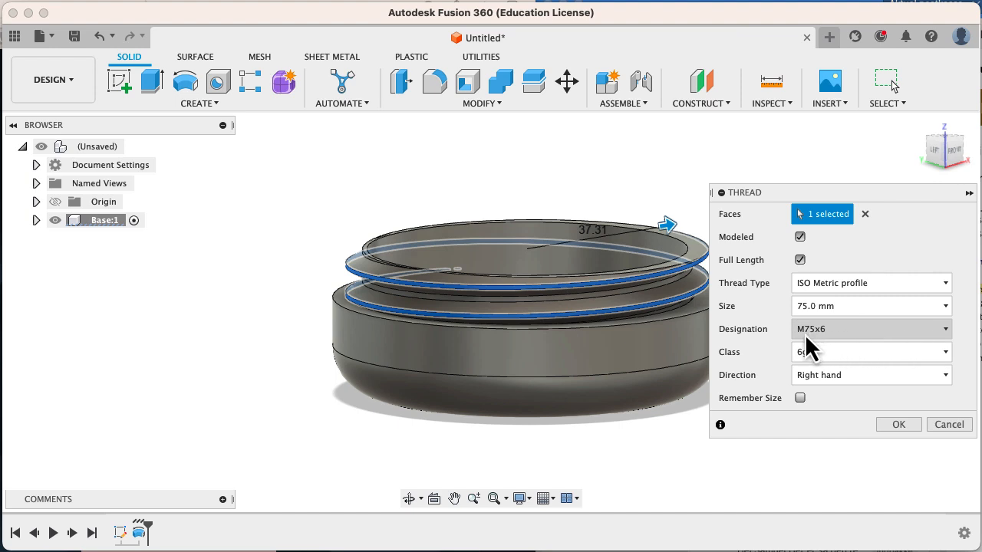
mouse_move(955, 337)
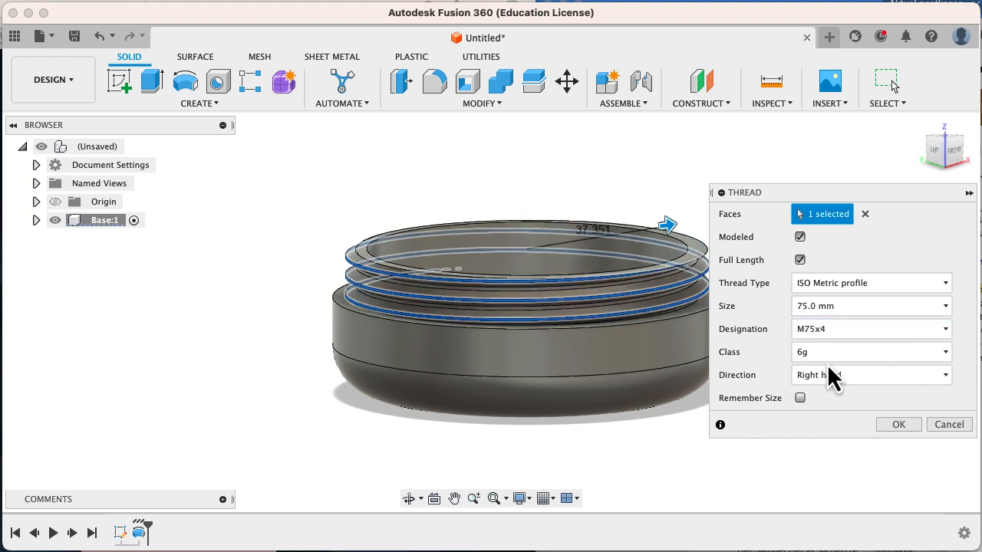
mouse_move(600, 301)
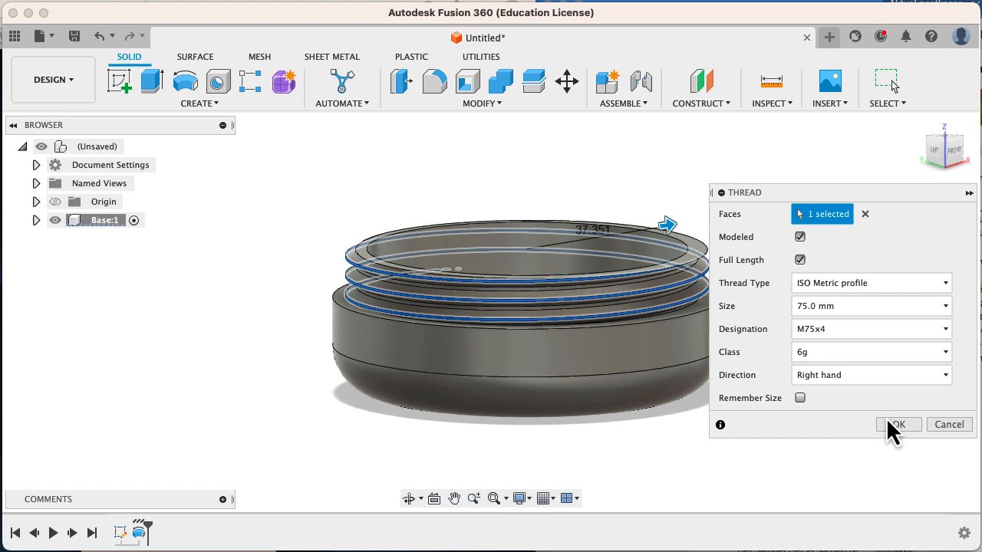
left_click(899, 424)
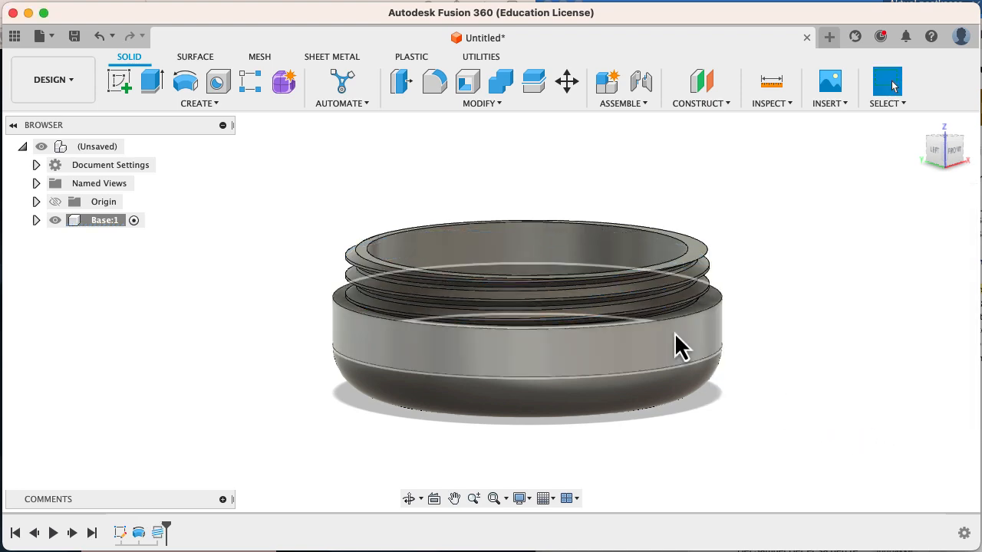
Save the design as Pillbox in the Biomedical Design CAD project.
left_click_drag(683, 345, 683, 384)
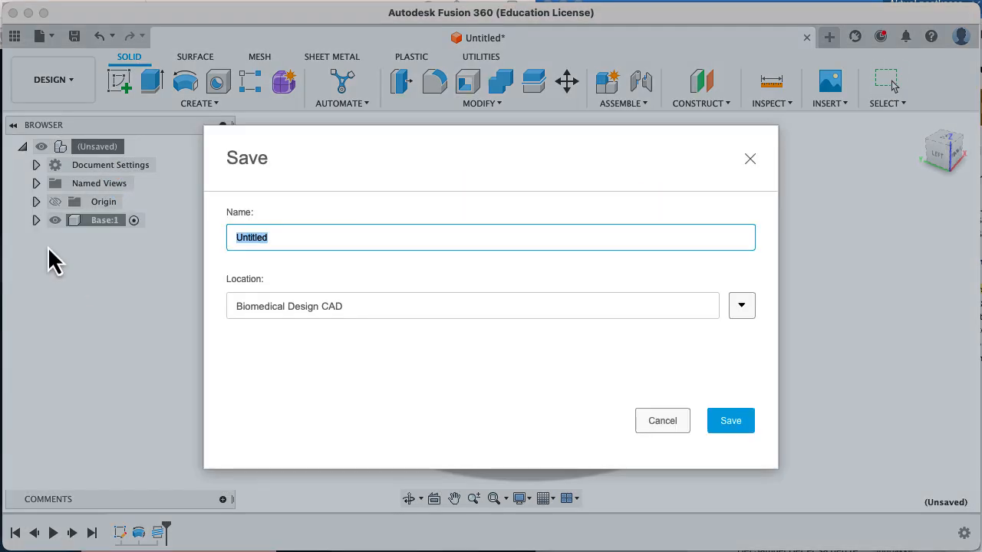
type("Pill")
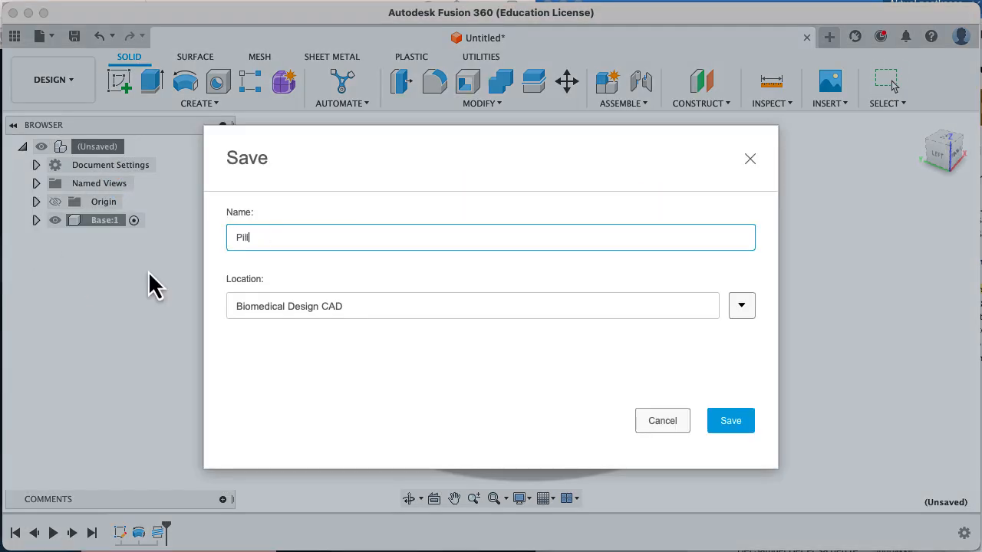
left_click(730, 420)
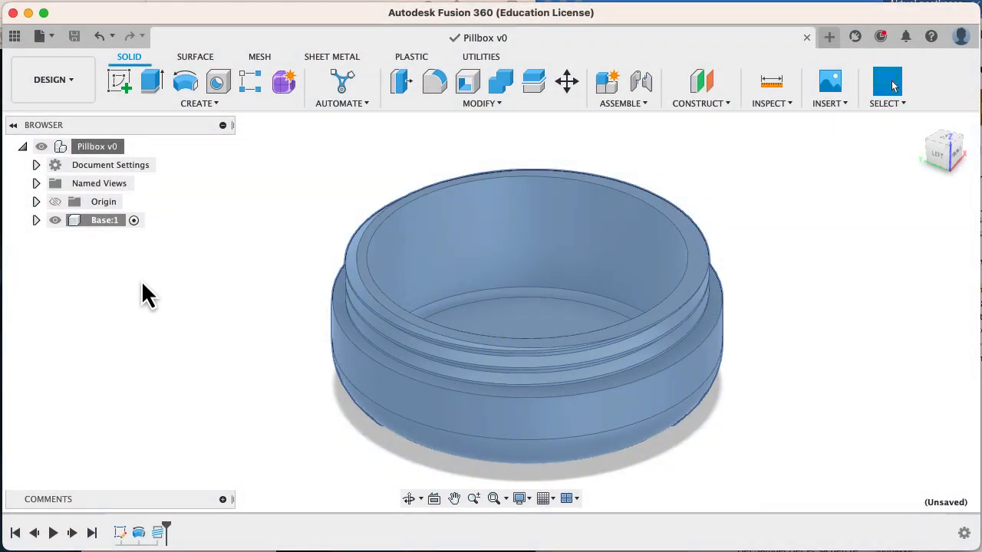
Create and activate a new component named Lid from the design root's context menu.
right_click(97, 147)
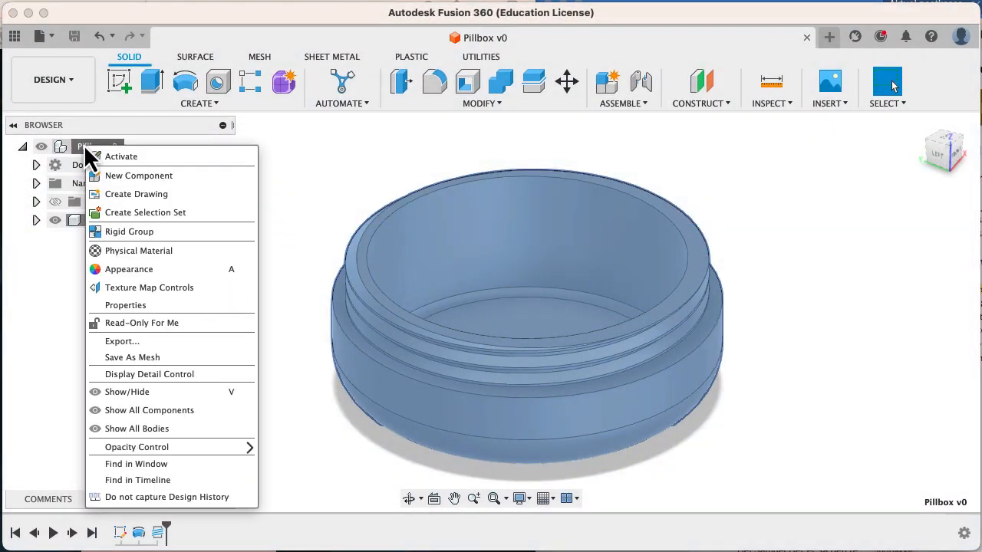
left_click(138, 175)
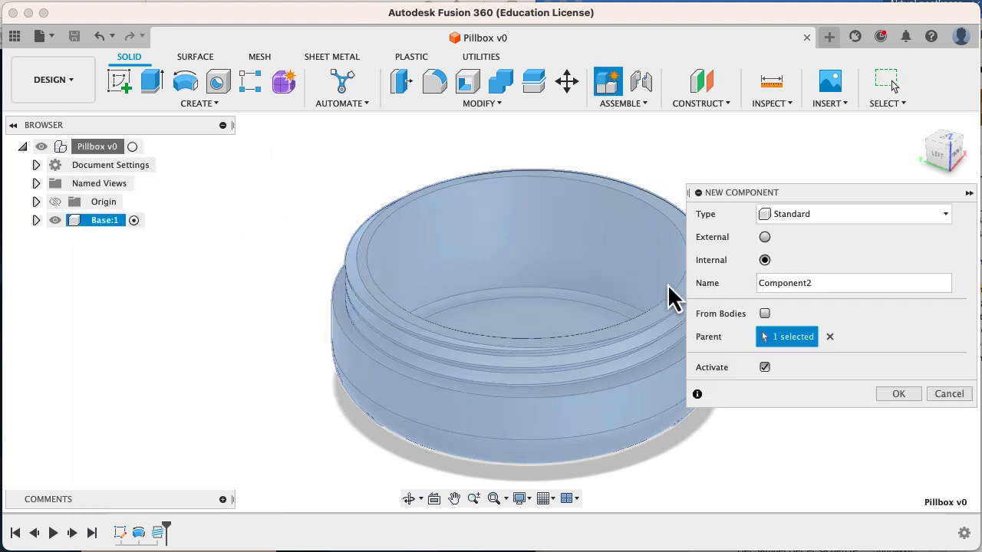
type("Lid")
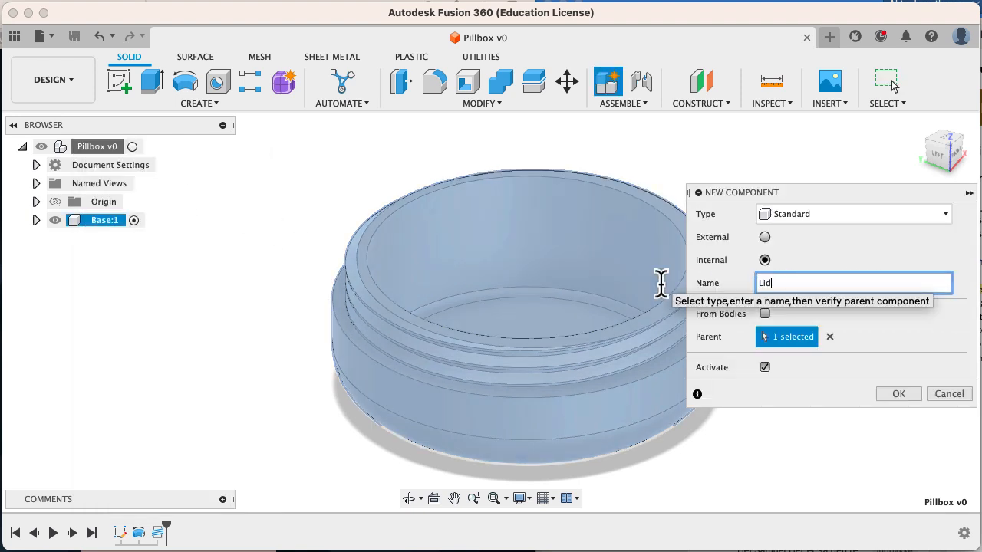
left_click(899, 393)
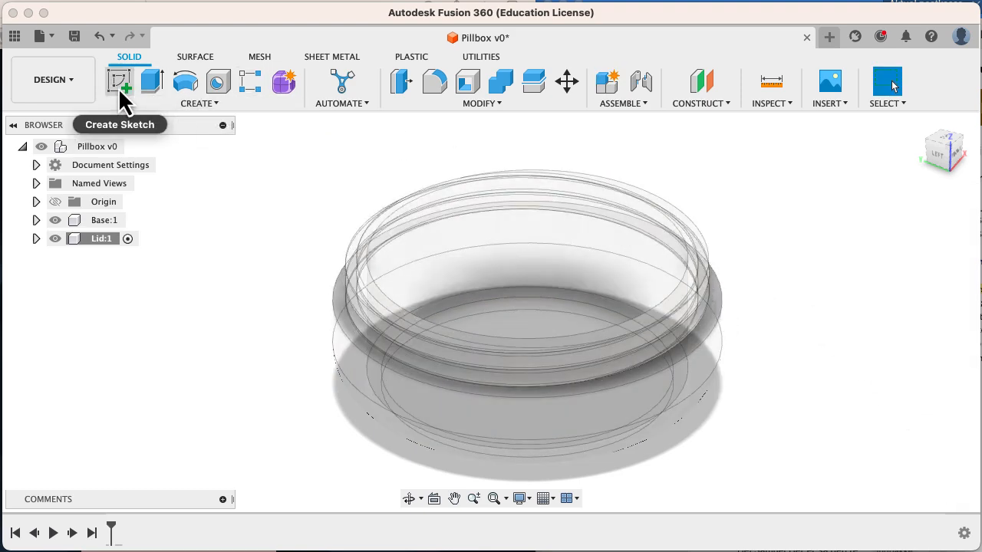
Sketch on the top plane, project the base's 80 mm outer rim circle, and finish the sketch.
left_click(120, 83)
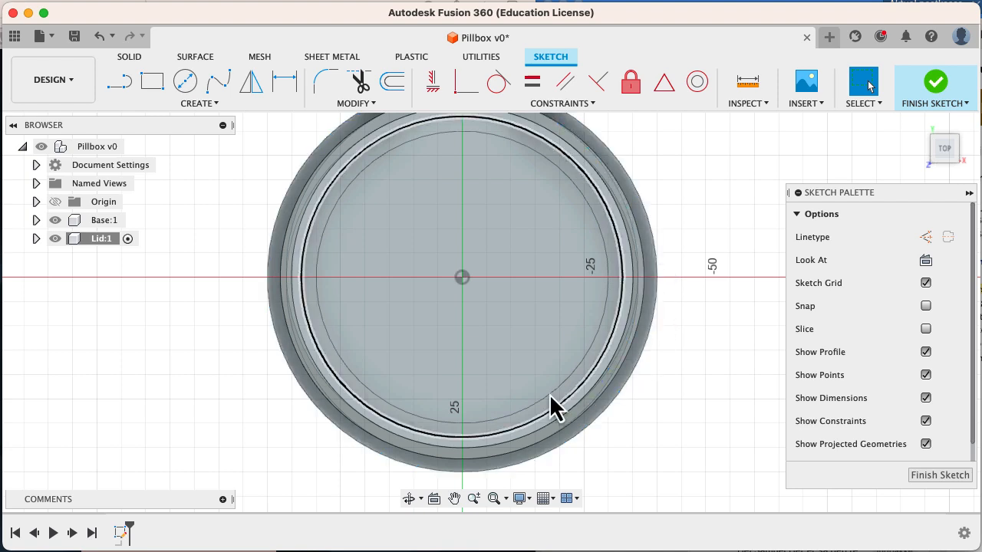
mouse_move(632, 307)
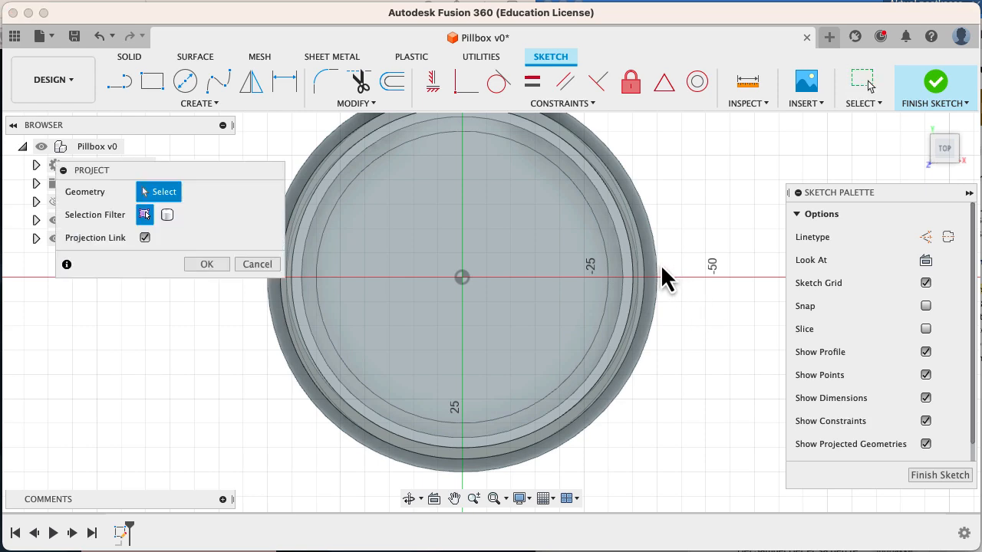
left_click(290, 310)
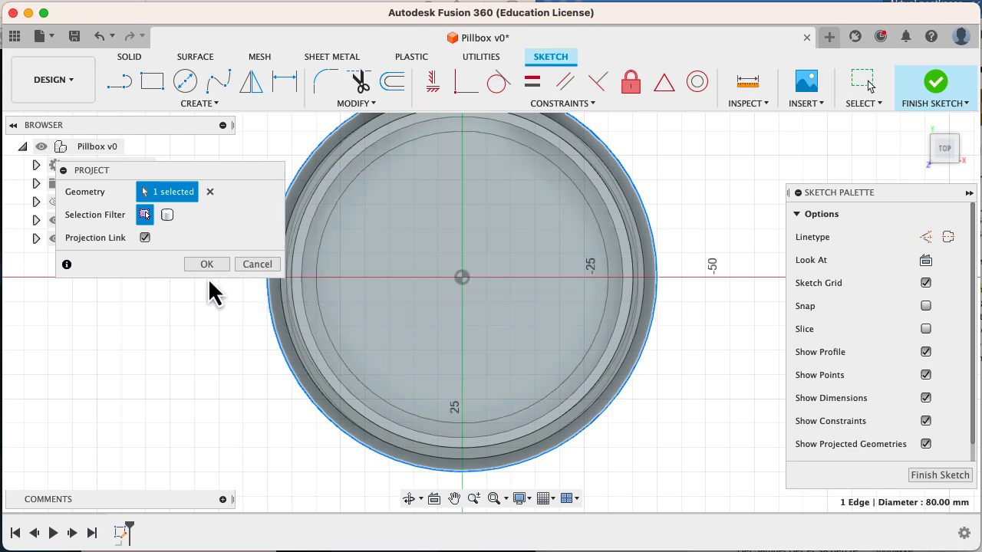
left_click(206, 264)
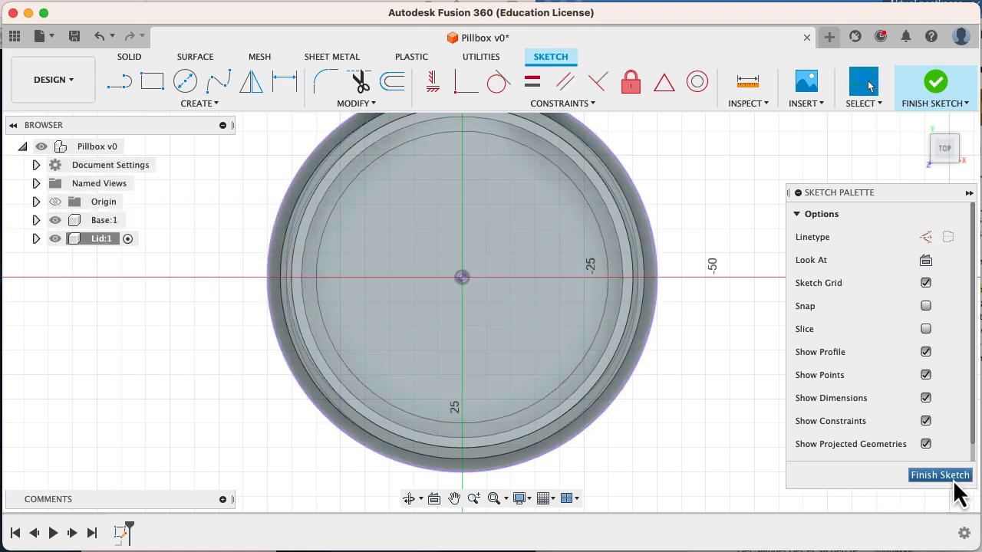
left_click(939, 475)
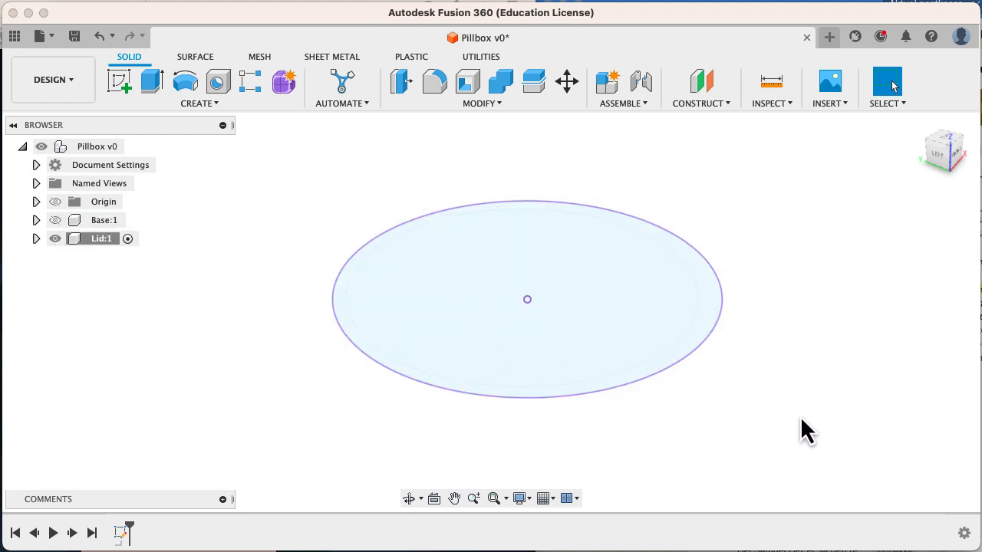
Extrude both lid sketch profiles into a solid disc and turn the view to its bottom face.
left_click(150, 81)
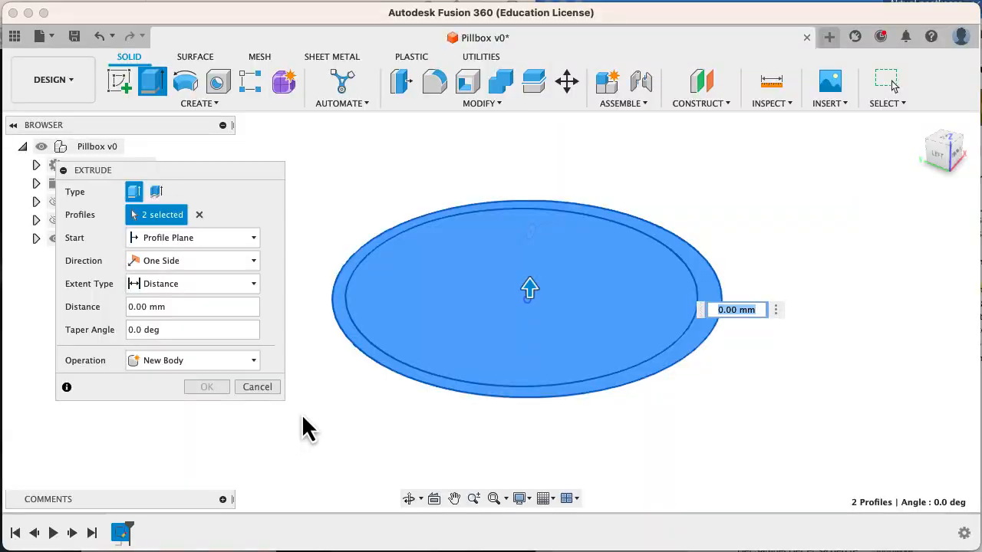
left_click(206, 387)
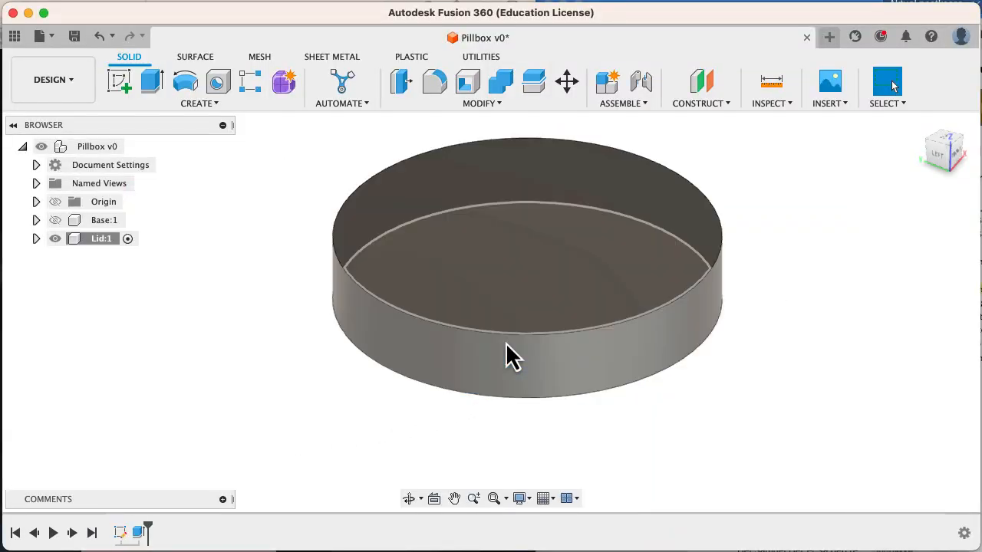
left_click_drag(514, 356, 737, 351)
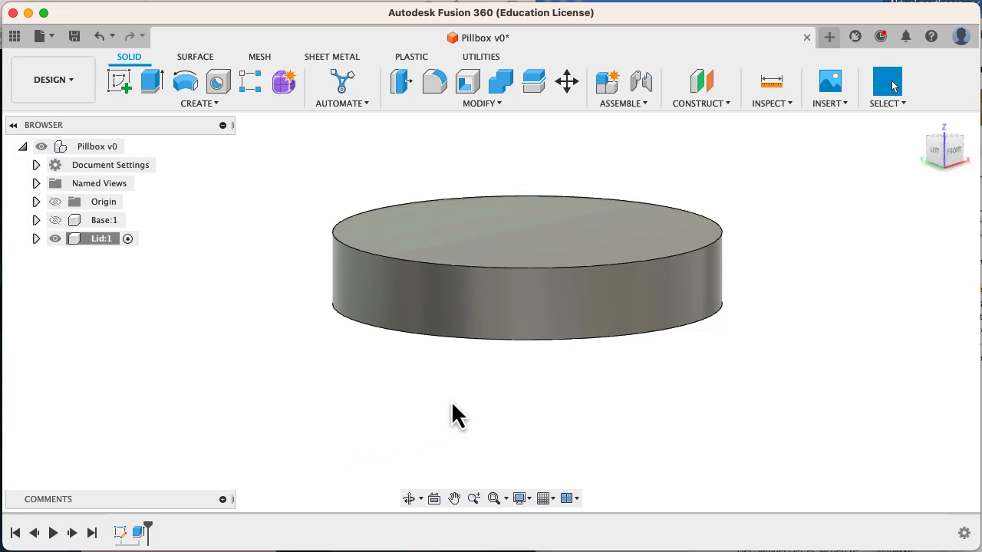
left_click(104, 221)
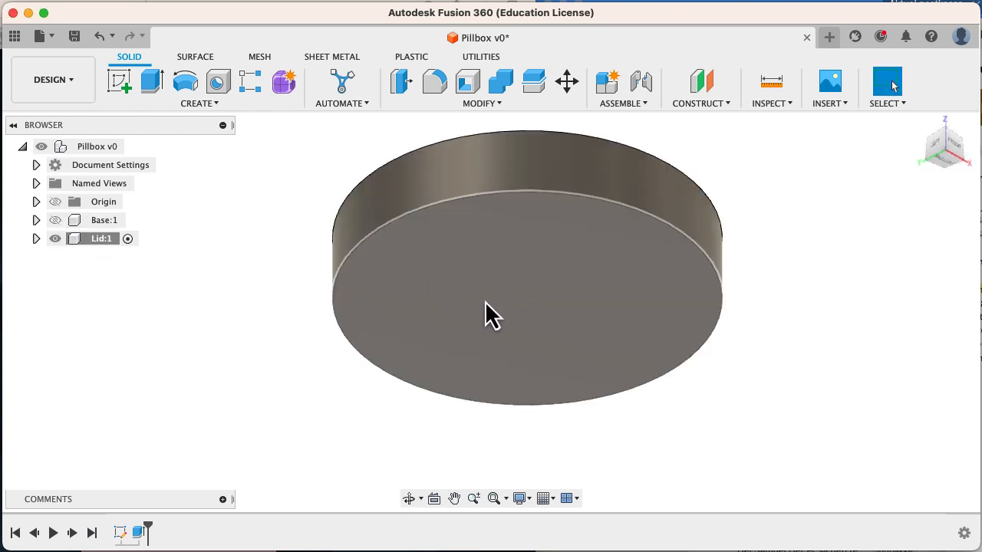
Shell the lid cylinder from its bottom face, leaving thin walls, and look inside it.
left_click(467, 81)
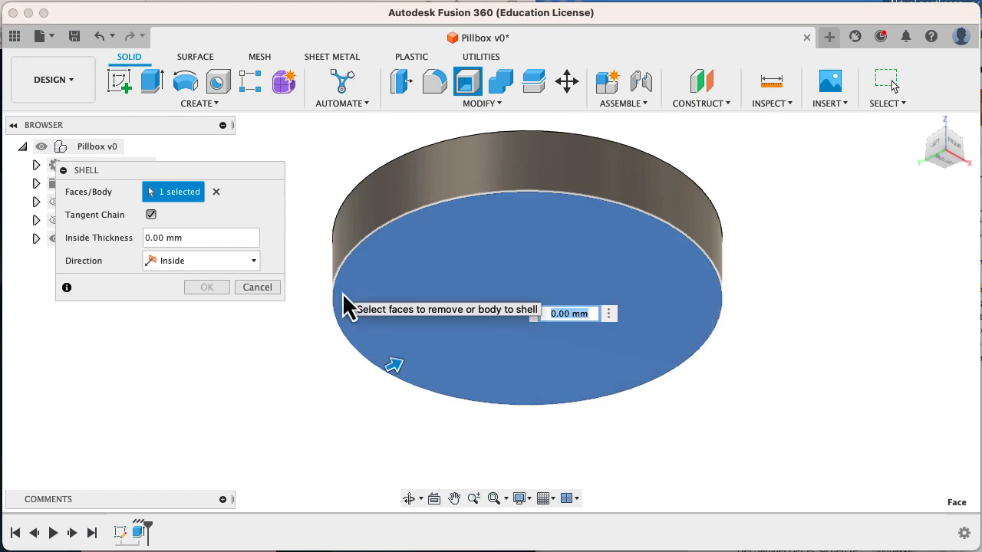
left_click(206, 287)
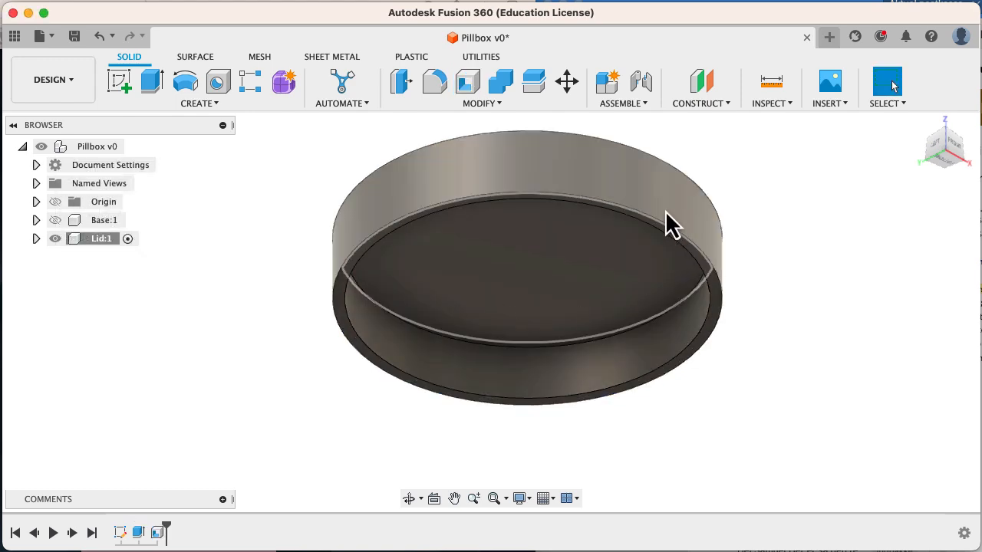
left_click_drag(672, 227, 498, 318)
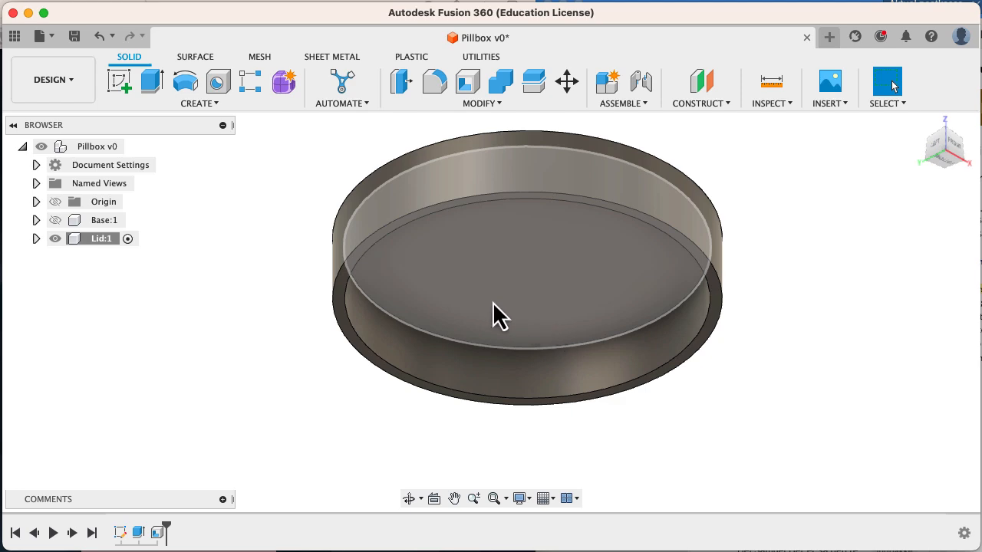
left_click_drag(499, 318, 622, 338)
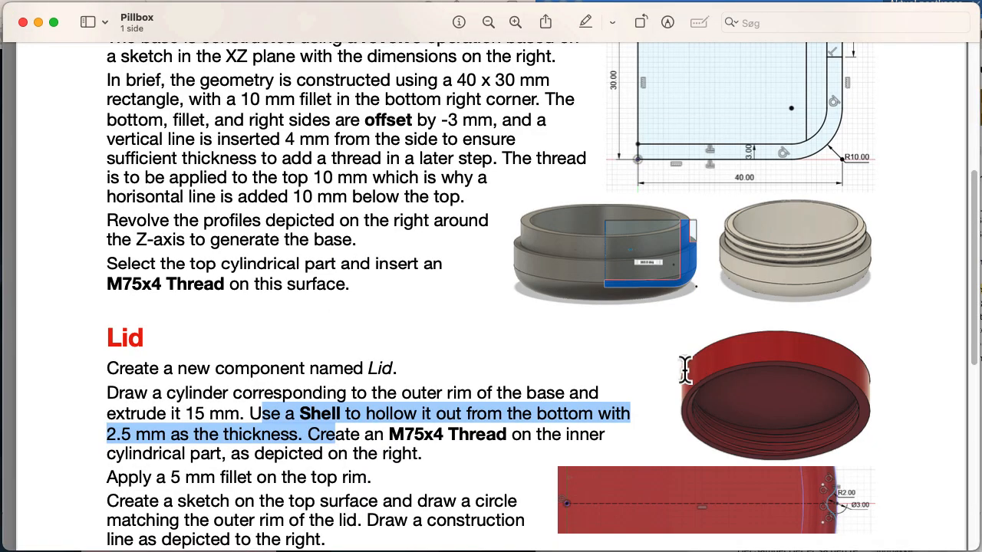
mouse_move(334, 442)
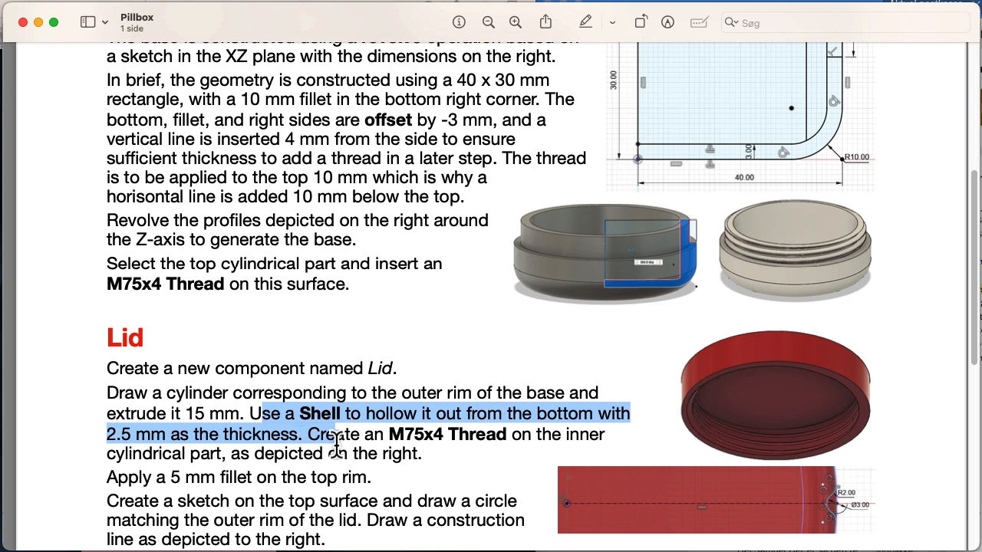
mouse_move(724, 453)
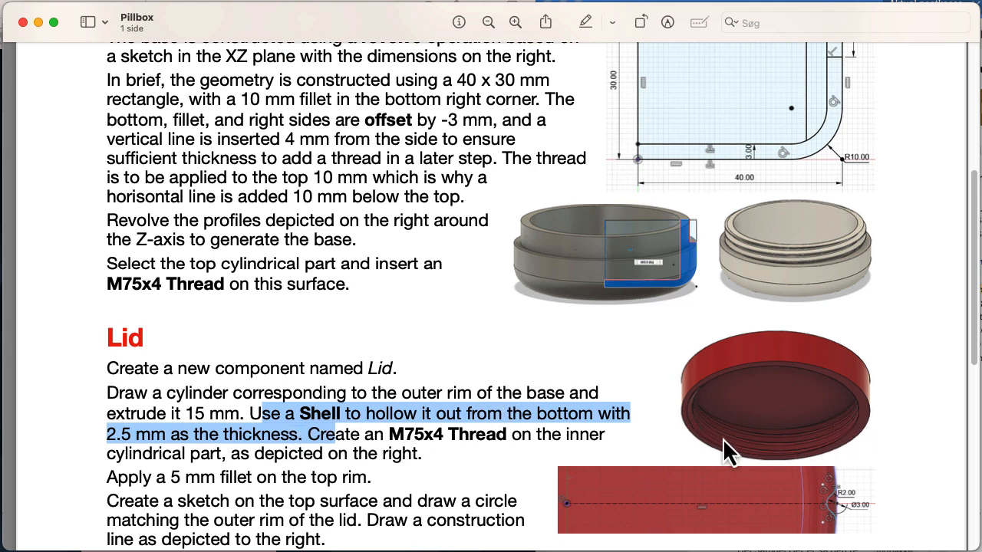
mouse_move(844, 426)
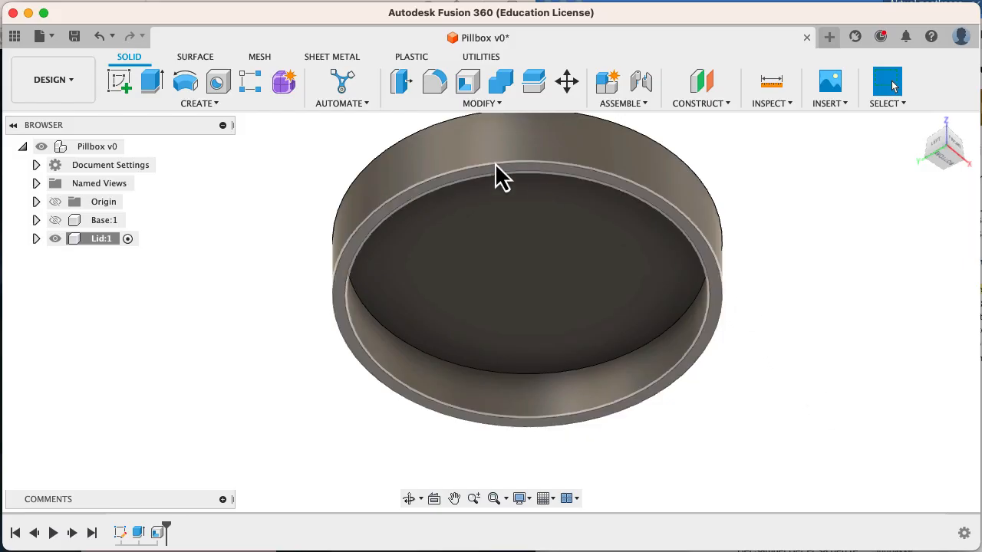
Create a modeled (not cosmetic) M75x4 thread on the lid's inner cylindrical wall.
left_click(199, 102)
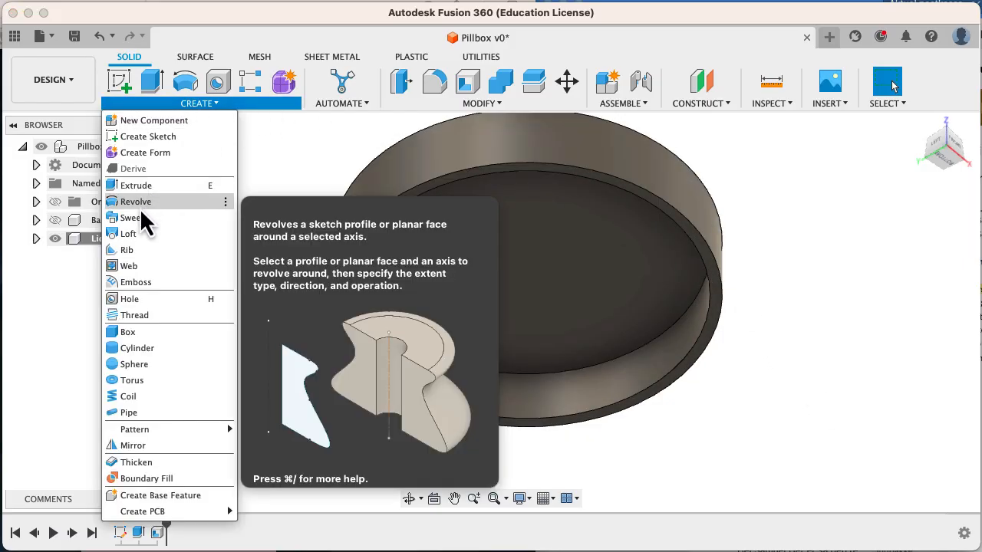
mouse_move(135, 315)
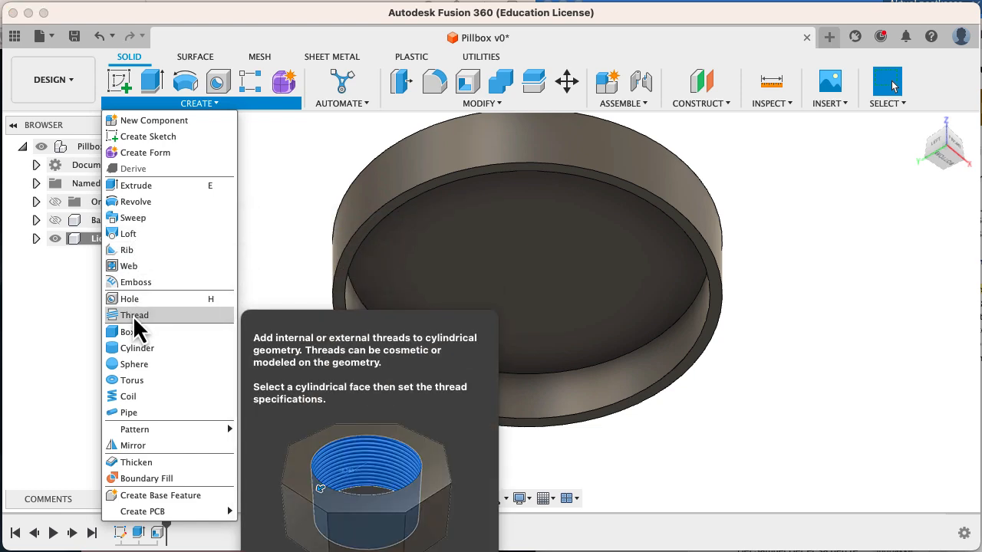
left_click(135, 314)
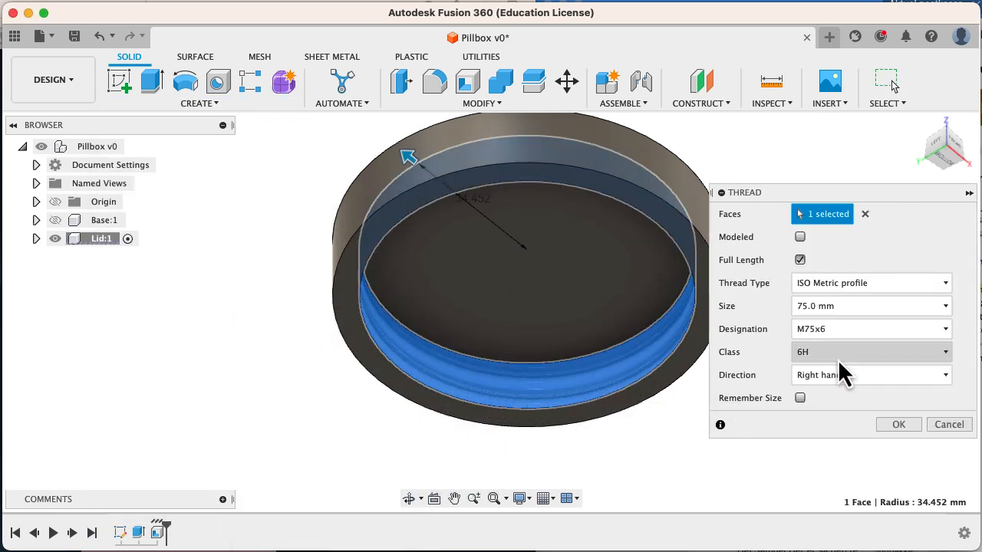
left_click(872, 329)
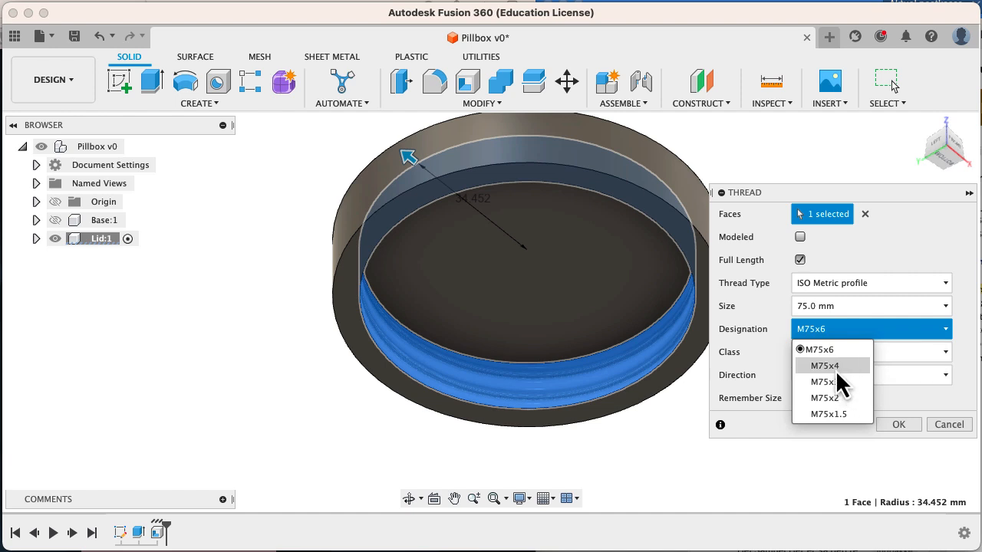
left_click(825, 365)
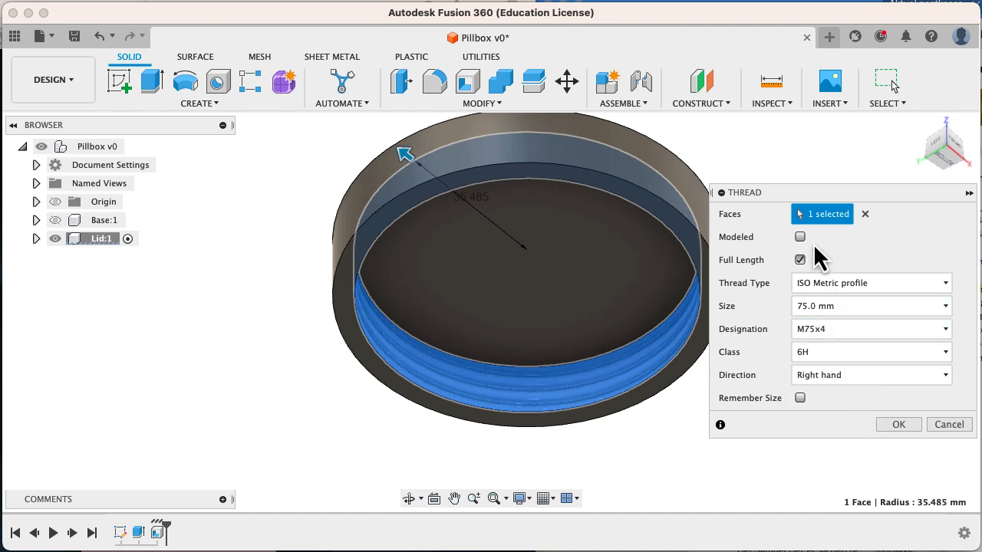
left_click(799, 236)
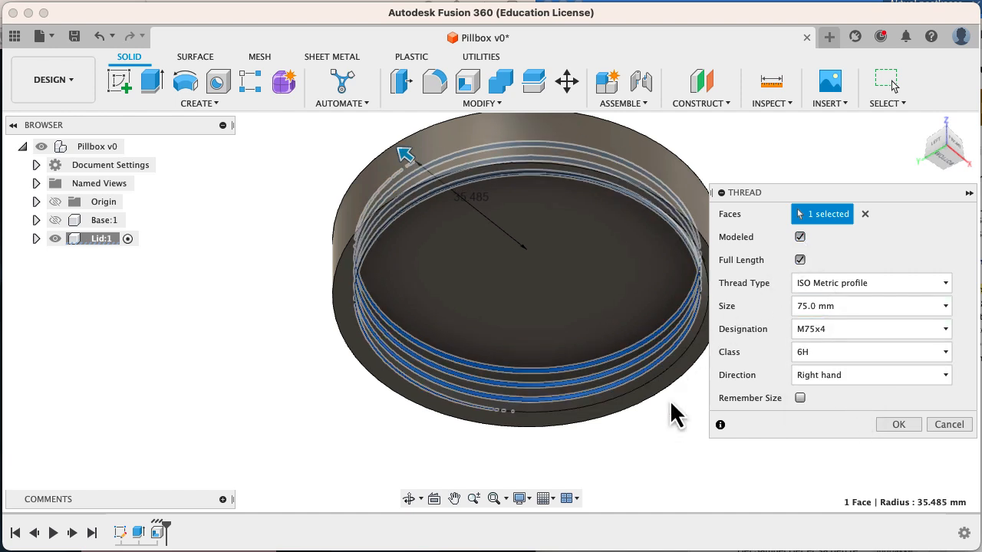
left_click(899, 424)
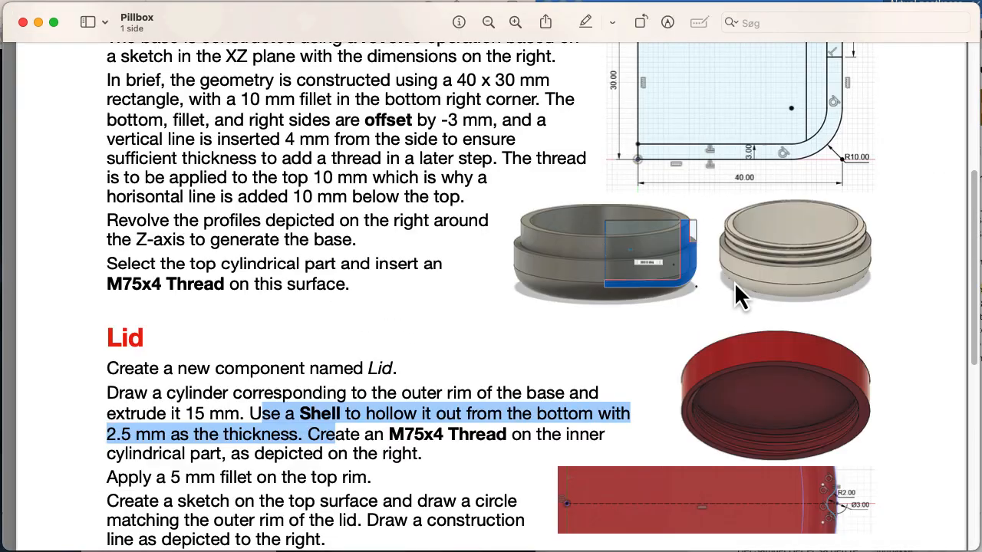
scroll("down", 3)
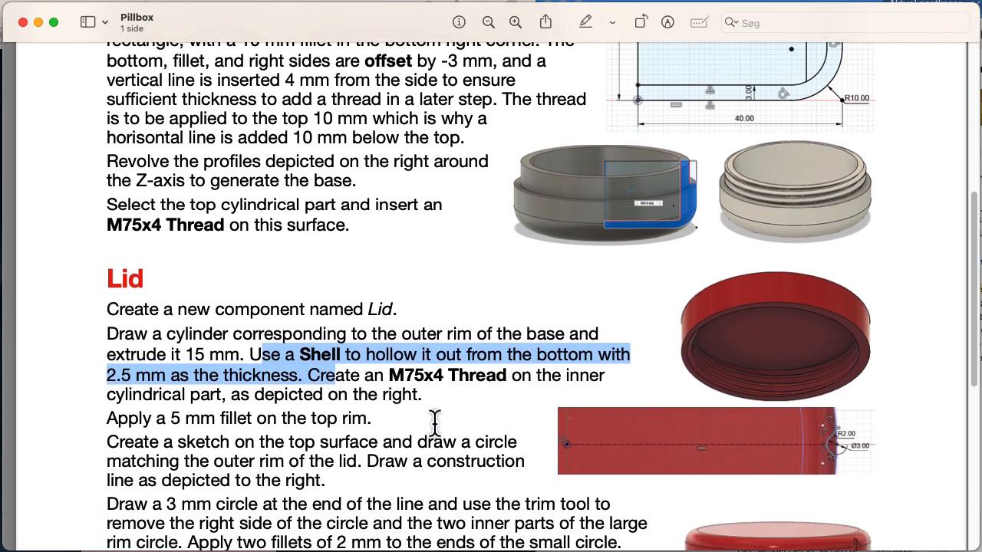
mouse_move(558, 422)
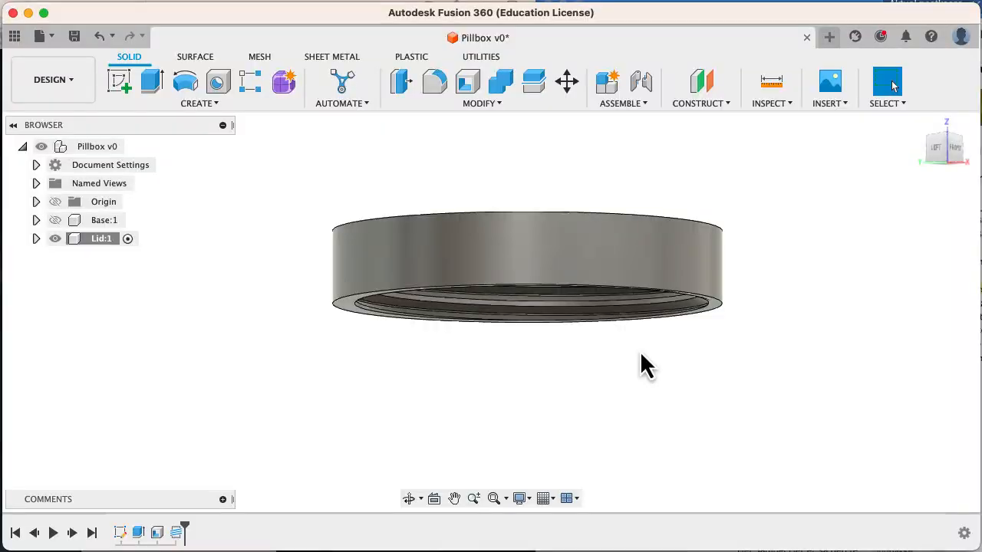
left_click(434, 83)
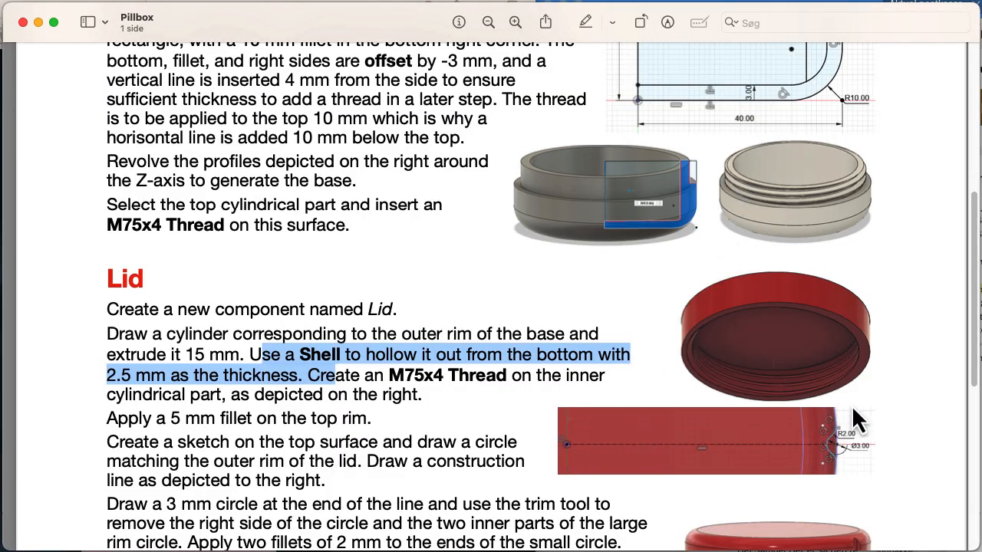
scroll("down", 3)
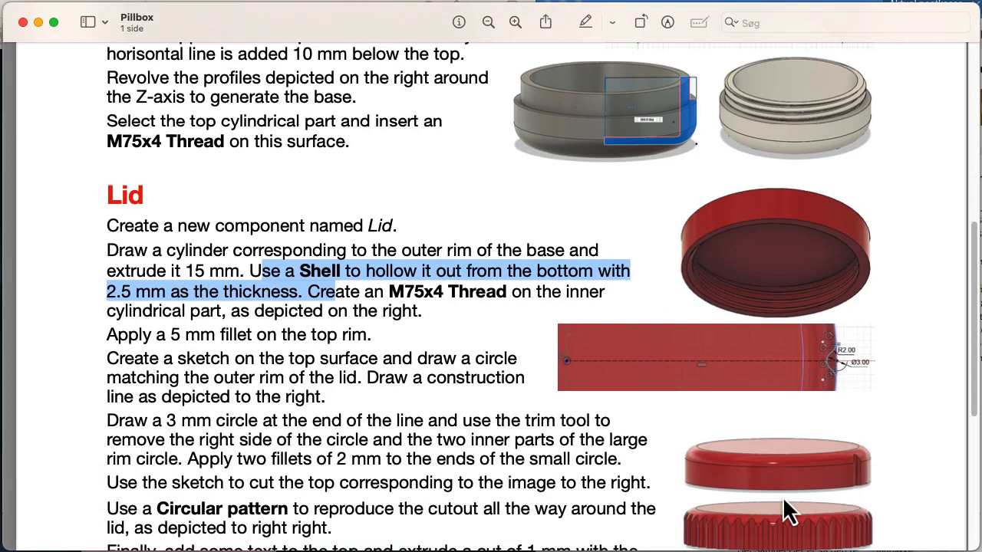
mouse_move(764, 510)
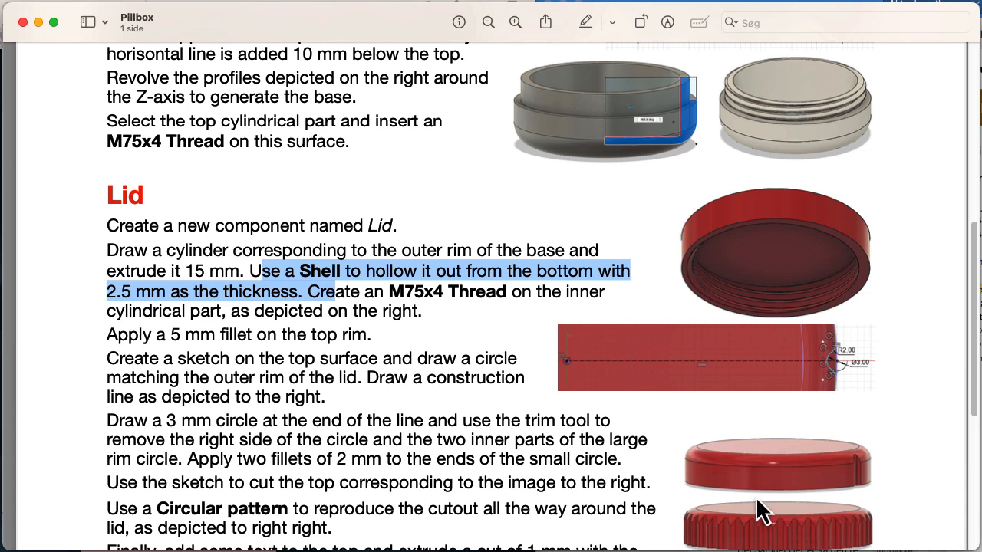
mouse_move(811, 538)
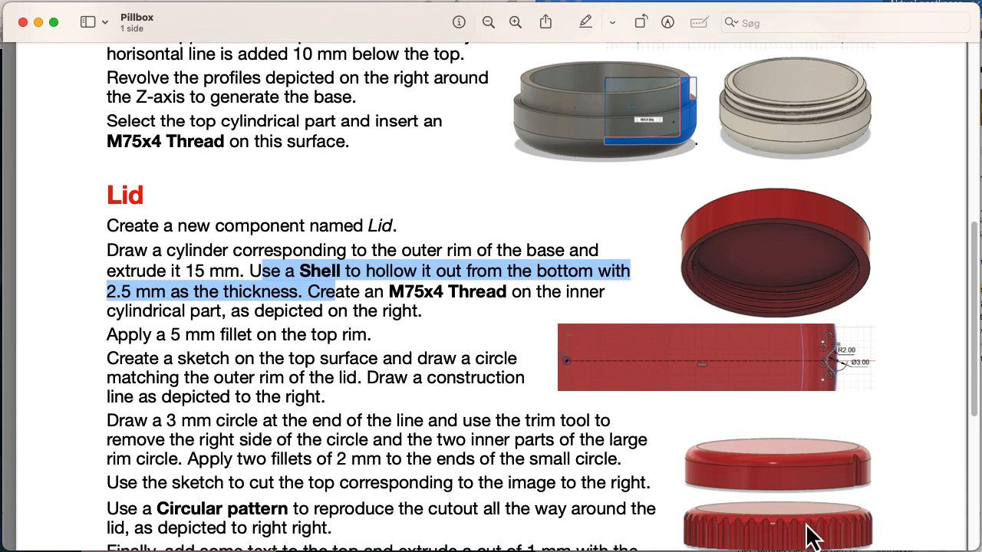
mouse_move(798, 509)
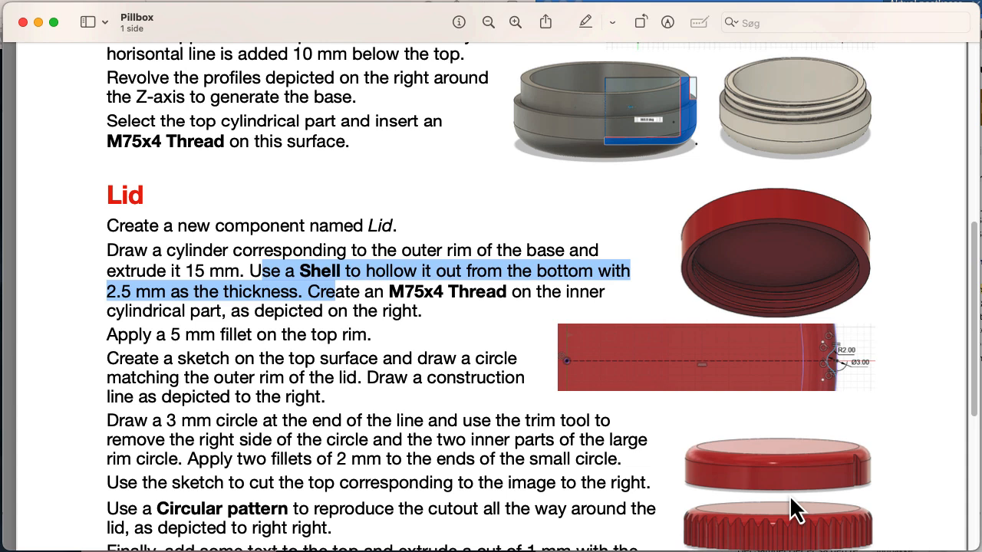
mouse_move(844, 345)
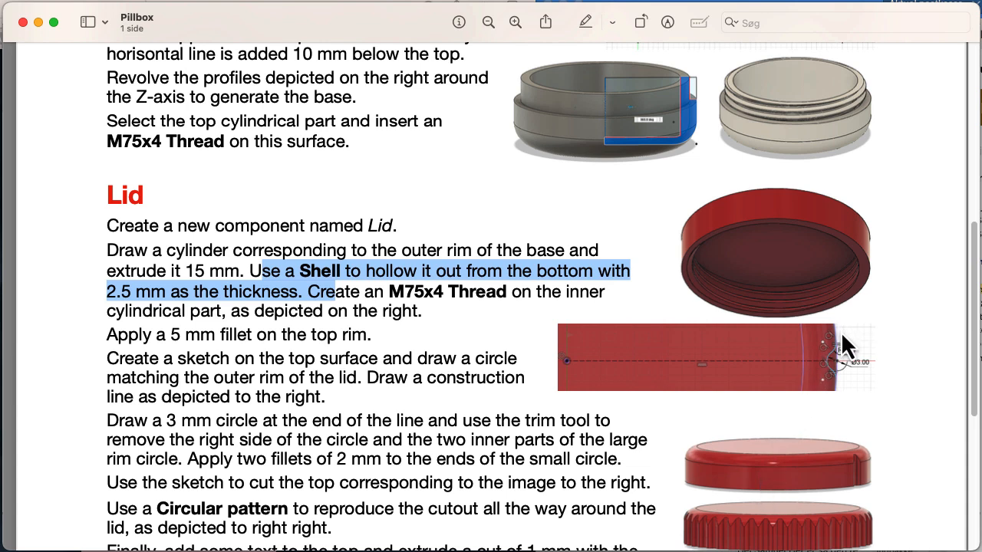
mouse_move(639, 362)
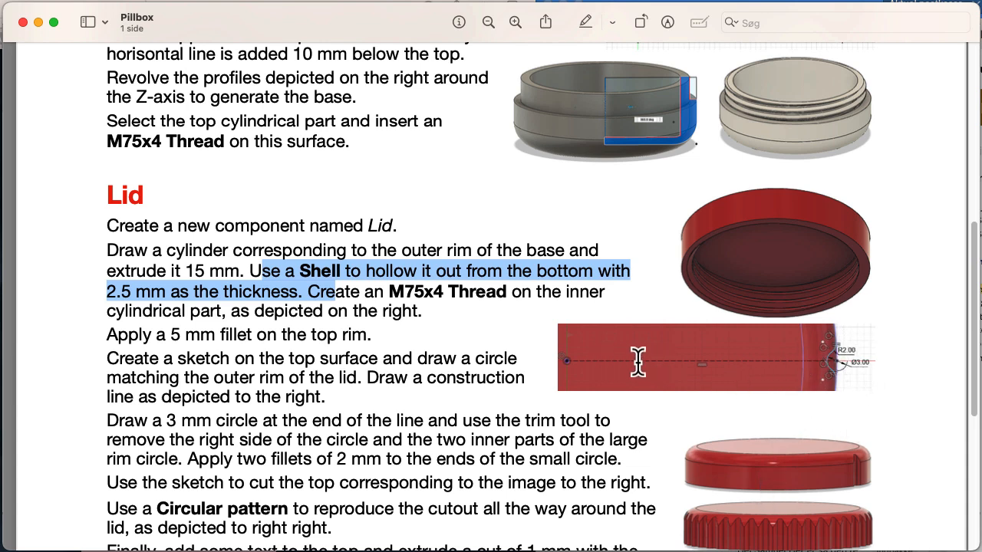
mouse_move(847, 369)
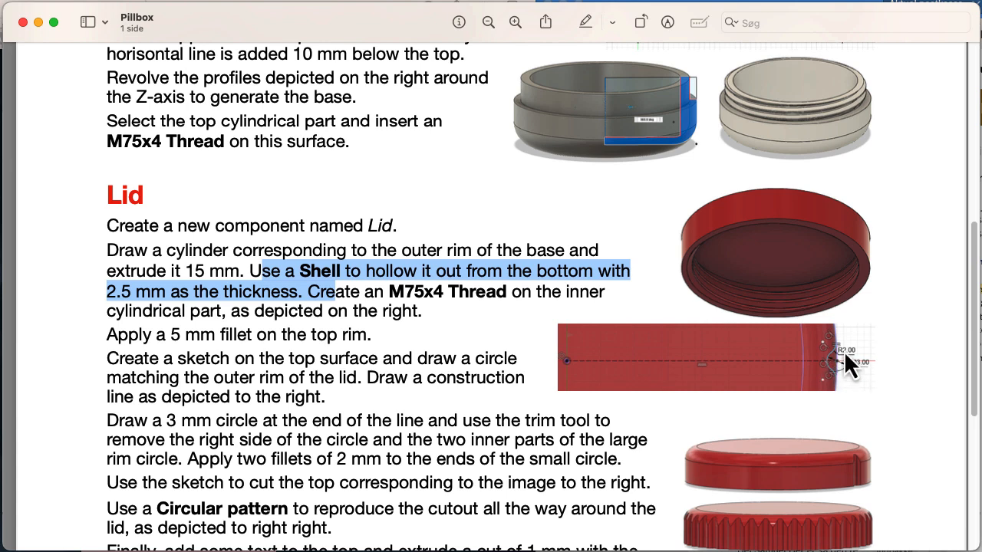
mouse_move(843, 384)
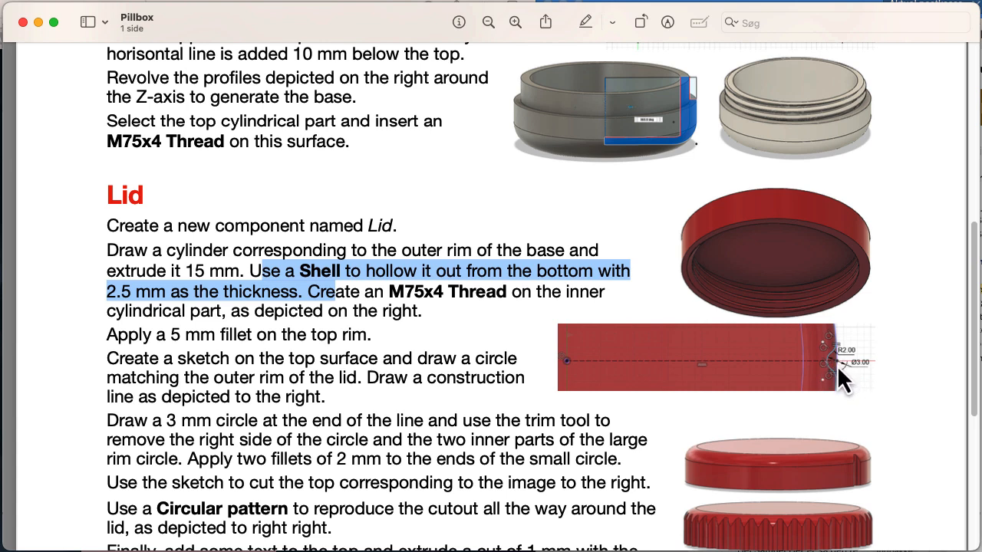
mouse_move(844, 399)
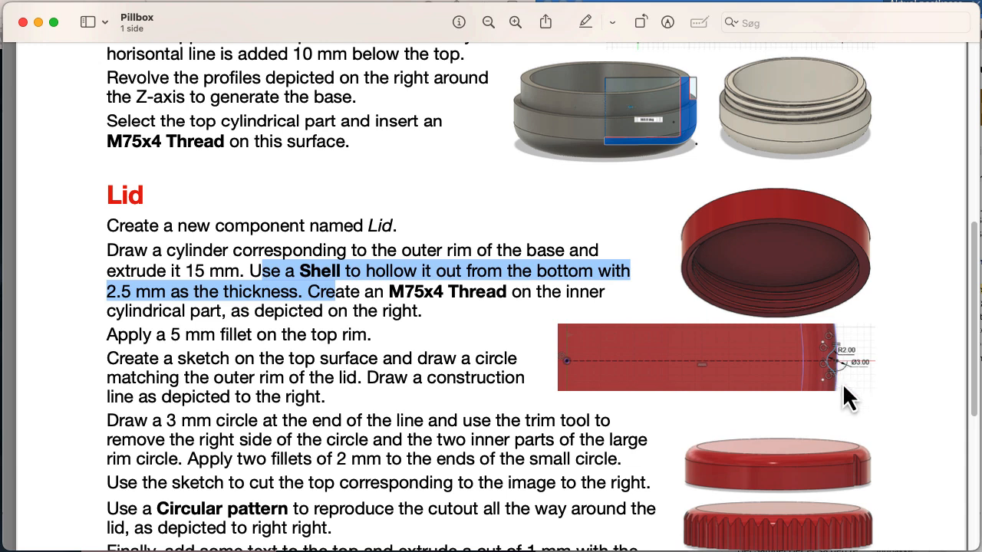
mouse_move(844, 402)
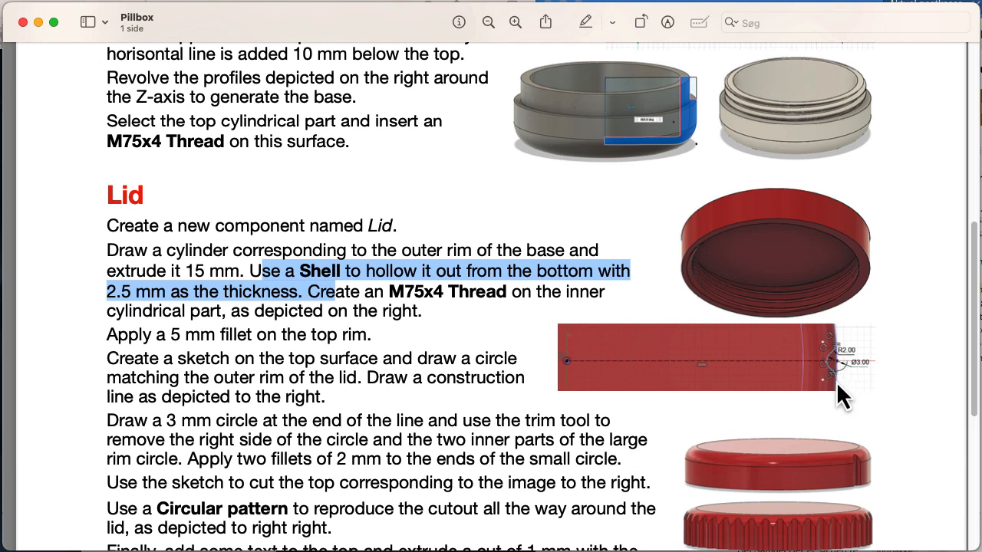
mouse_move(857, 491)
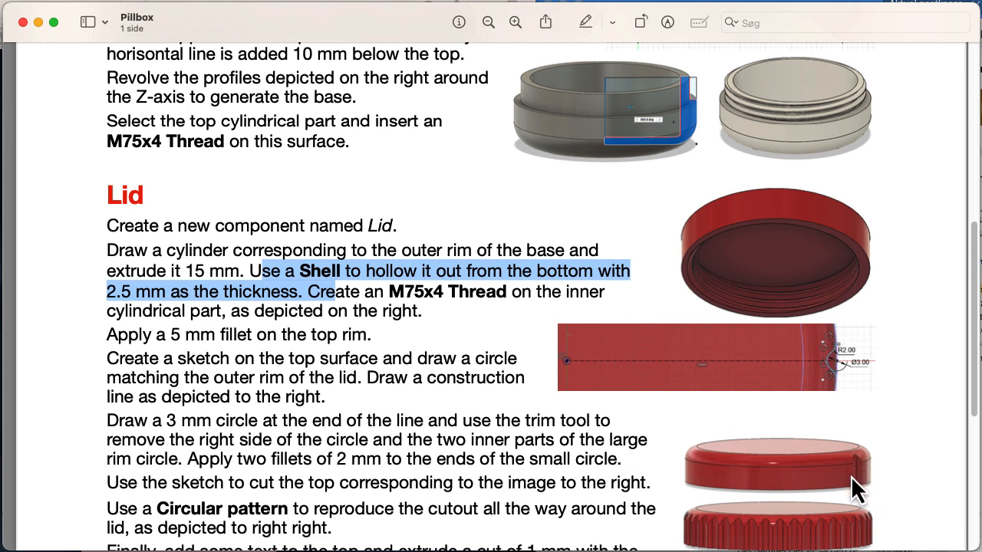
mouse_move(714, 535)
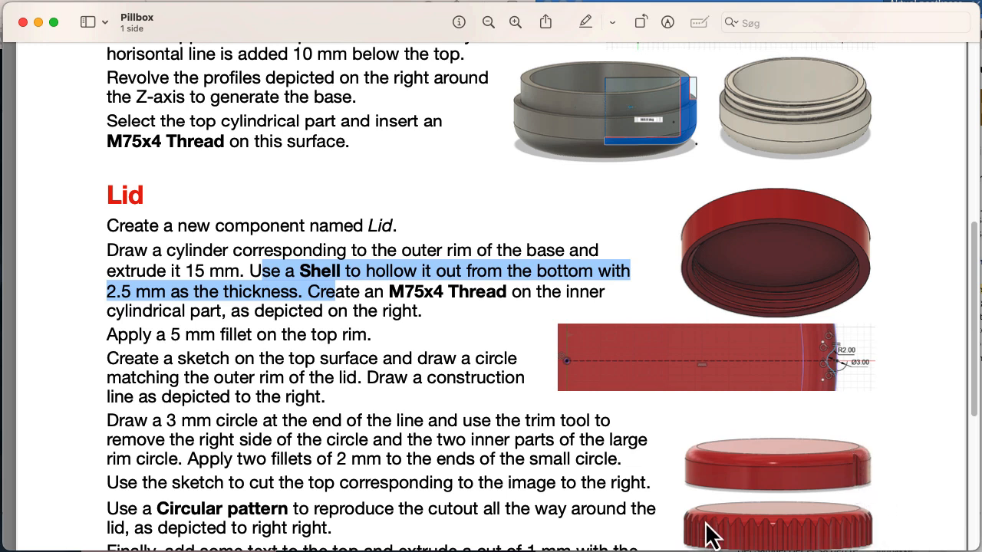
mouse_move(878, 497)
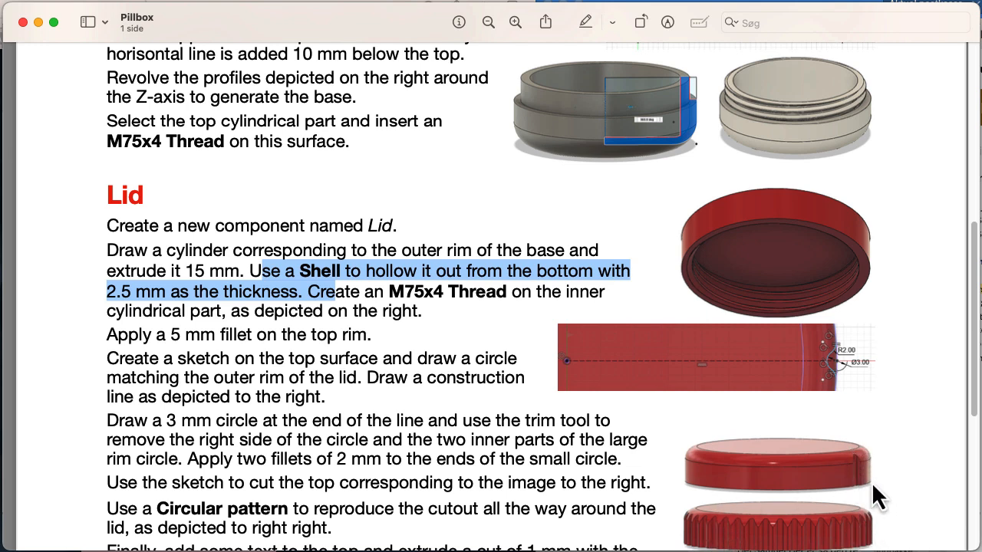
mouse_move(805, 437)
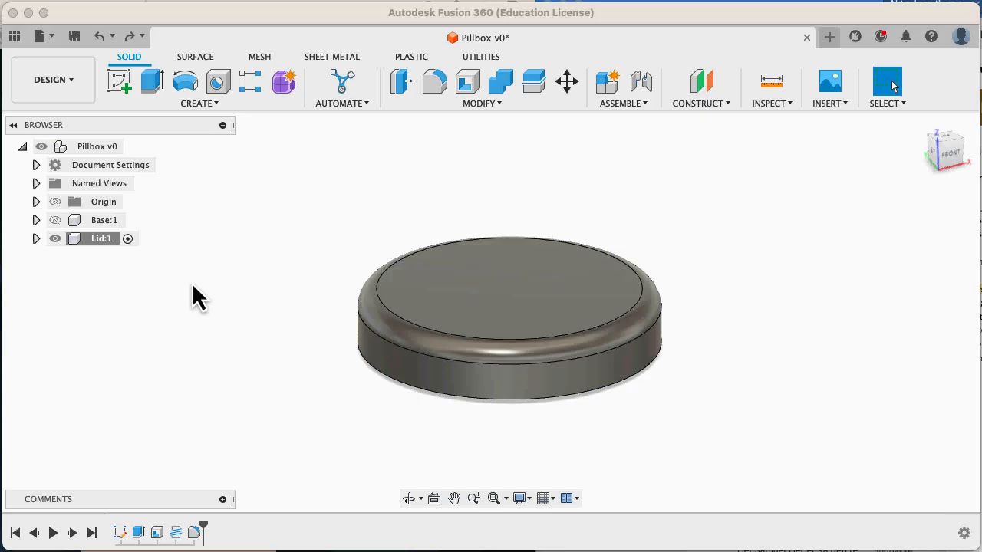
On the lid top face sketch an 80 mm circle, a centre-to-rim construction line and a small circle at its end.
left_click(120, 80)
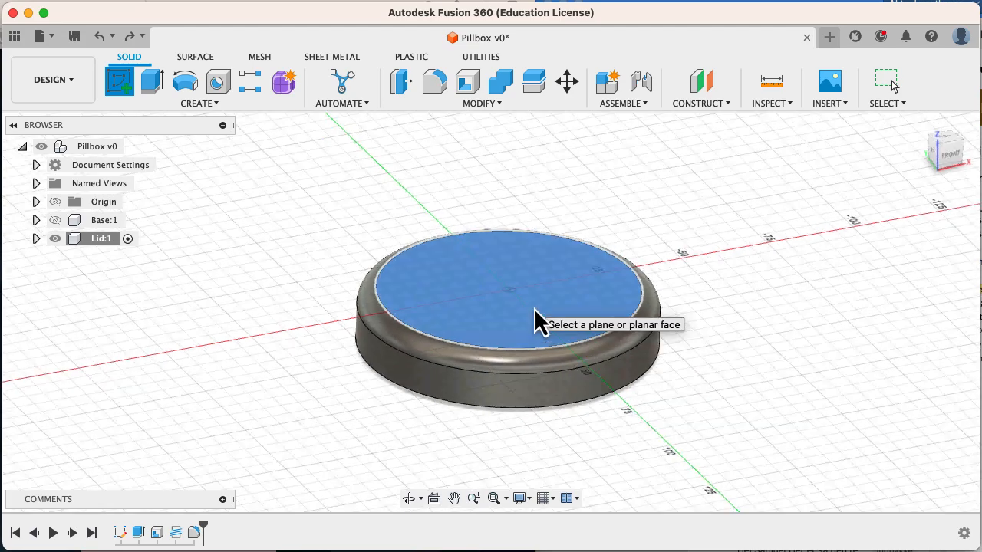
left_click(506, 288)
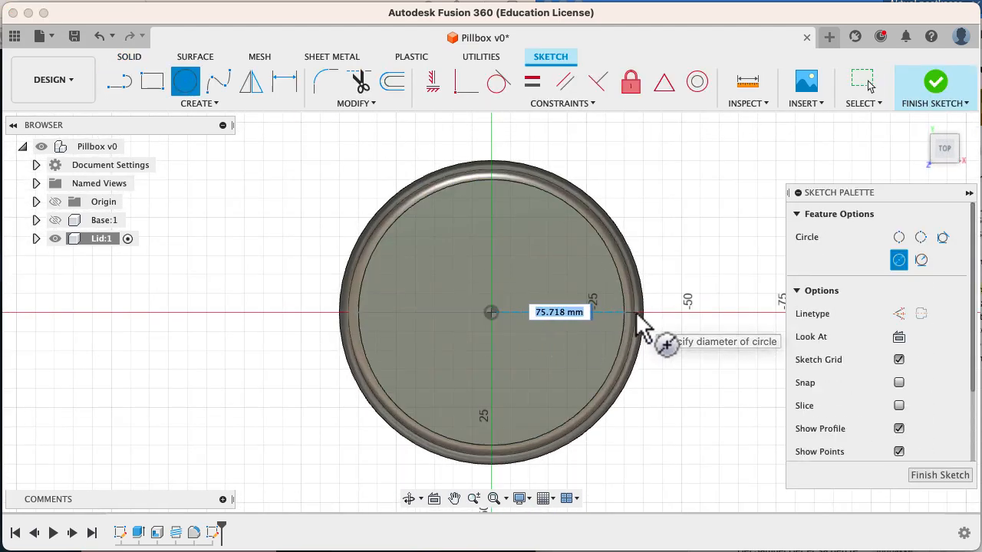
type("80")
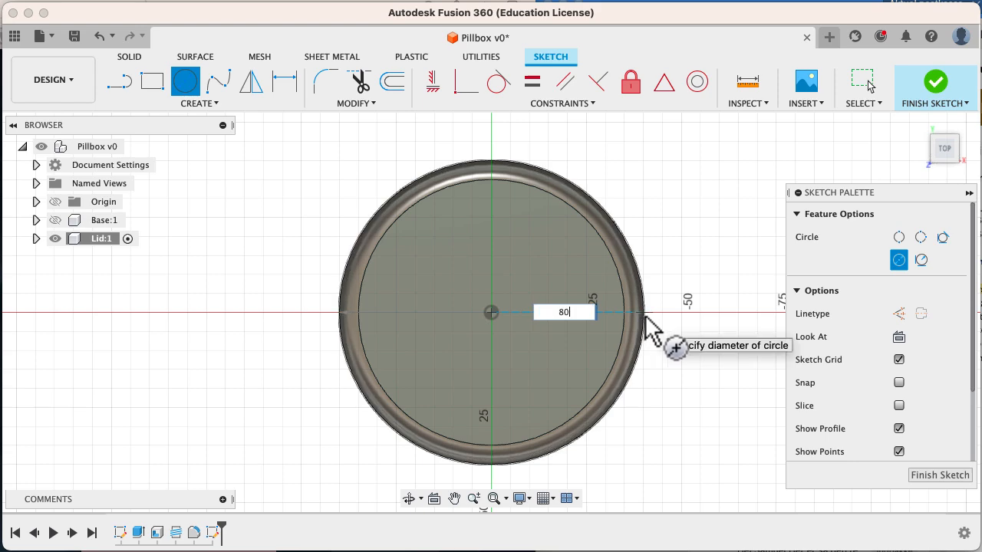
key("Return")
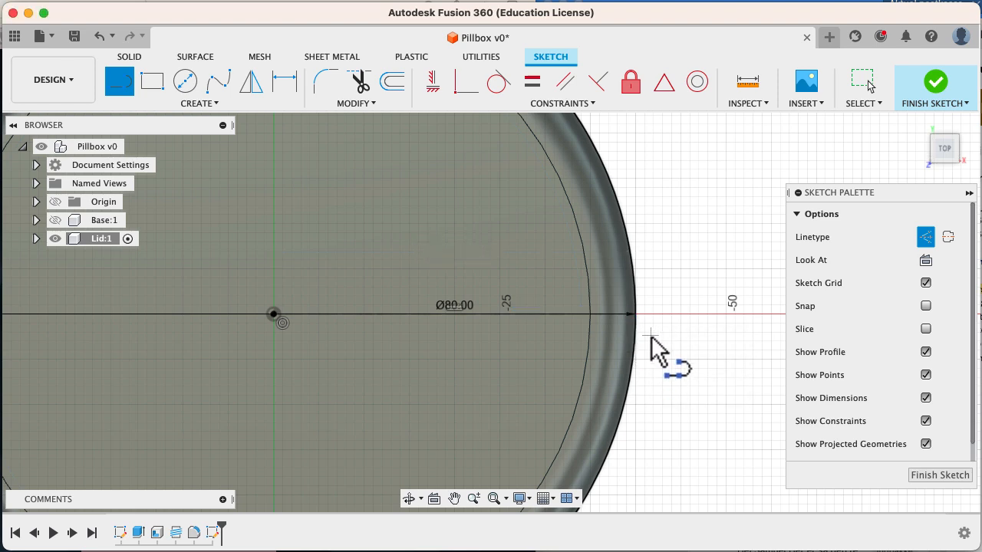
left_click(184, 81)
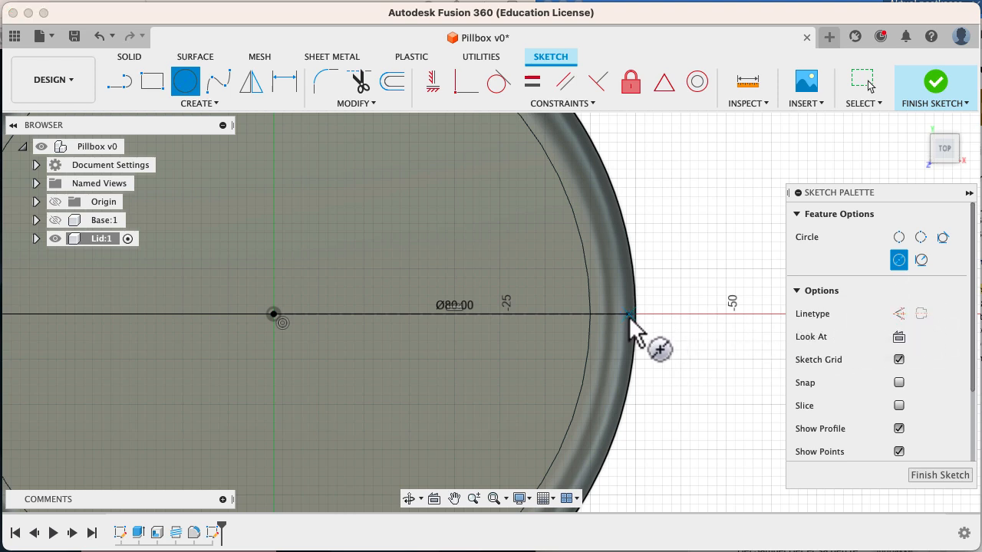
left_click(629, 316)
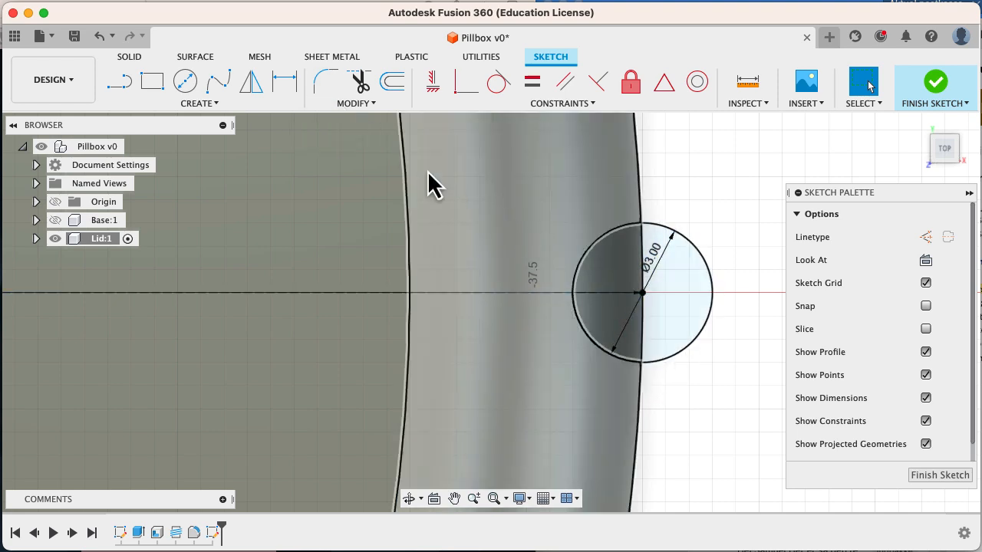
mouse_move(359, 83)
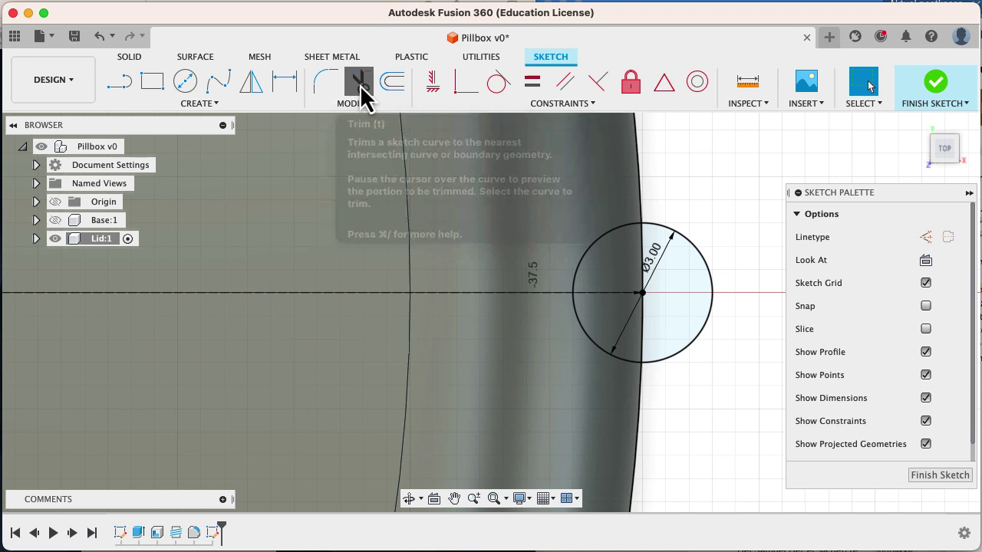
Trim away the 3 mm circle's outer half so a half-circle notch remains inside the rim.
left_click(359, 80)
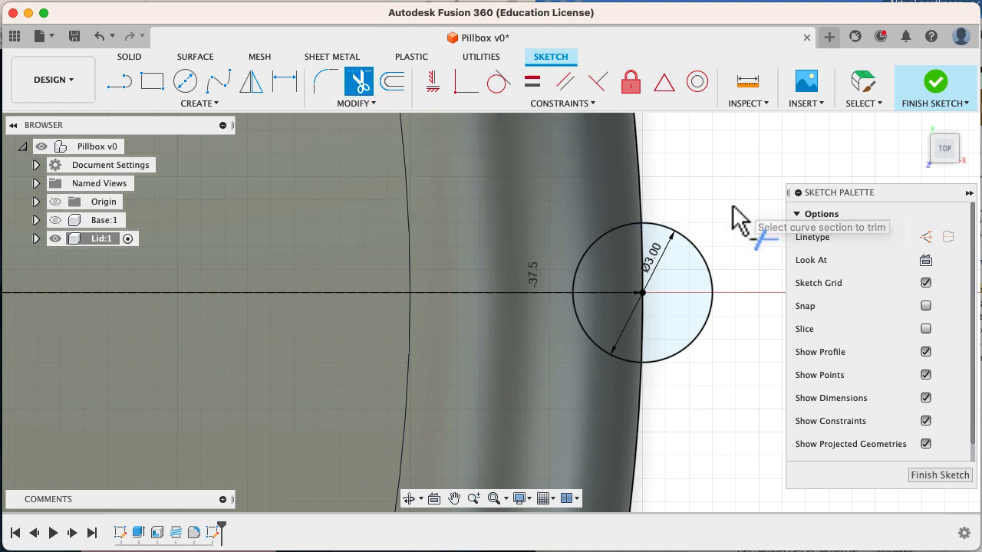
mouse_move(749, 215)
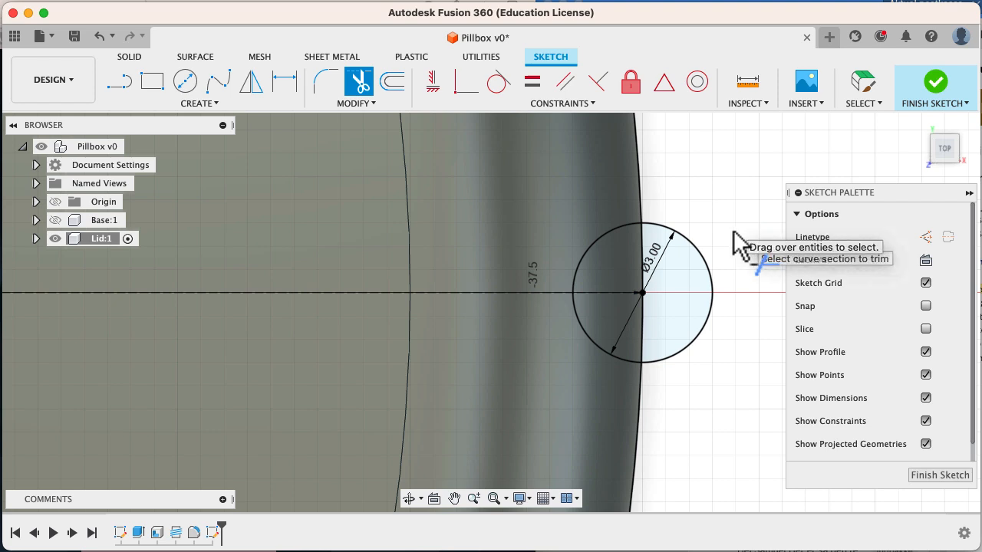
left_click(706, 291)
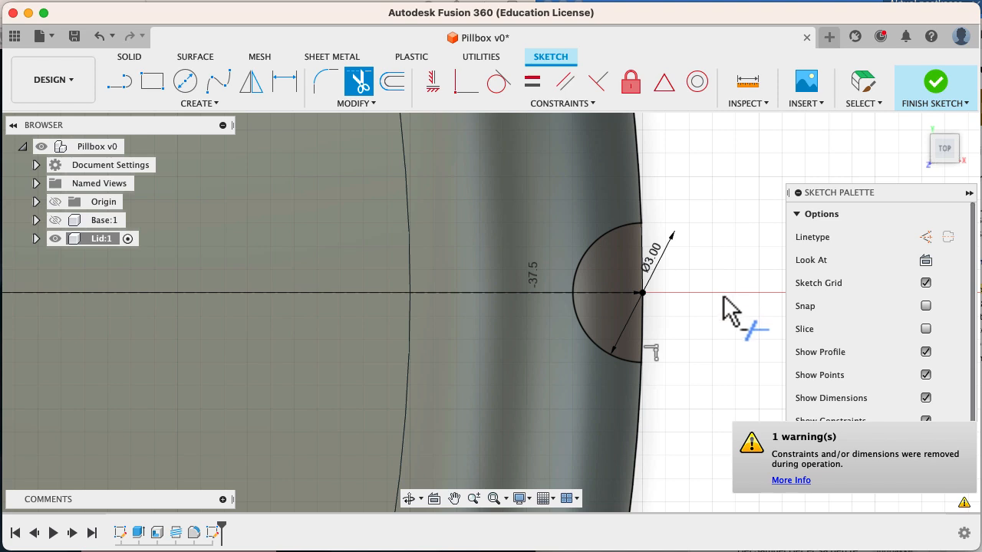
mouse_move(606, 299)
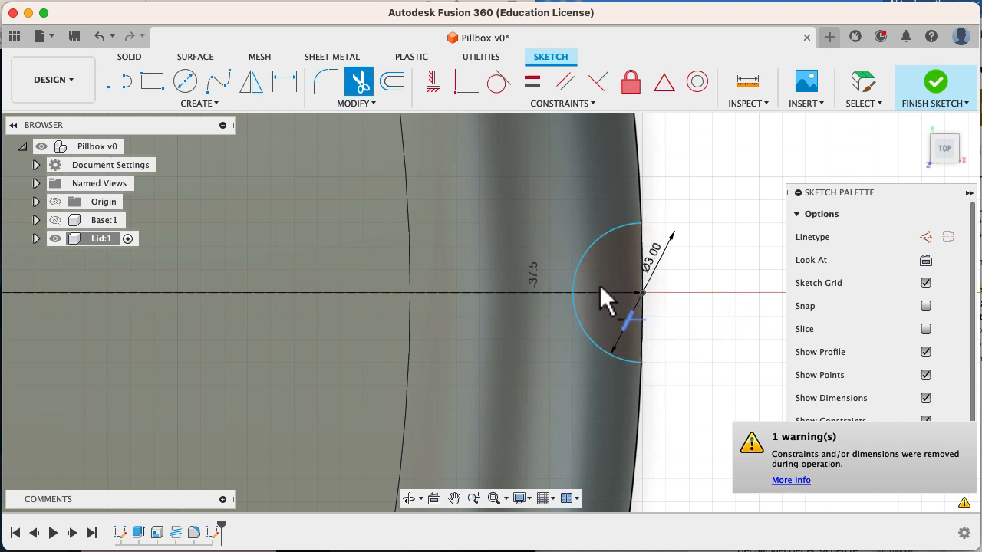
mouse_move(703, 310)
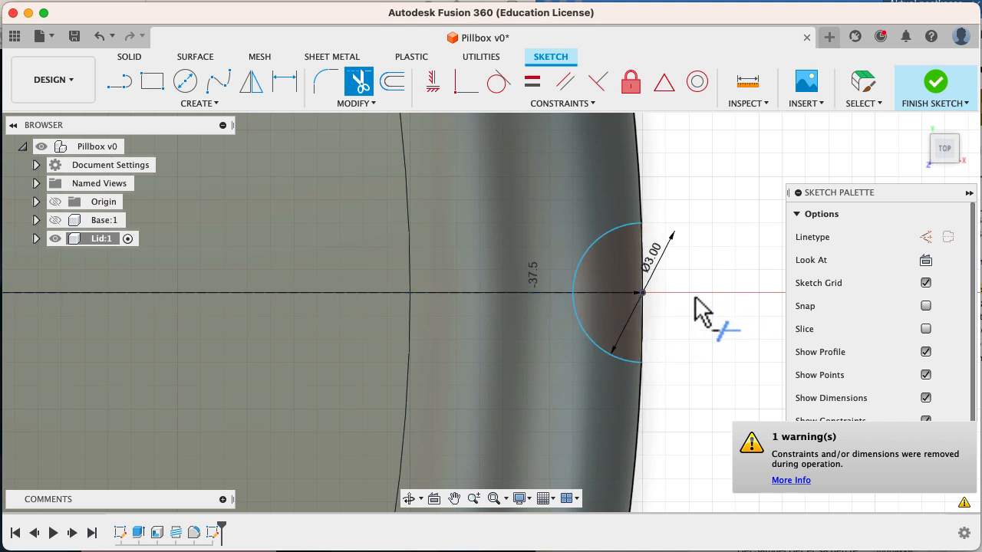
mouse_move(662, 244)
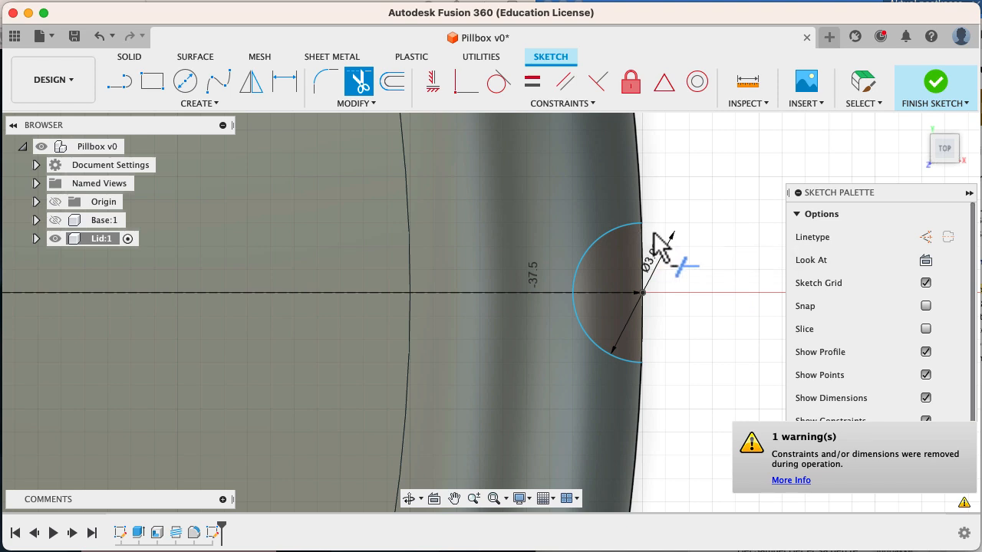
mouse_move(222, 135)
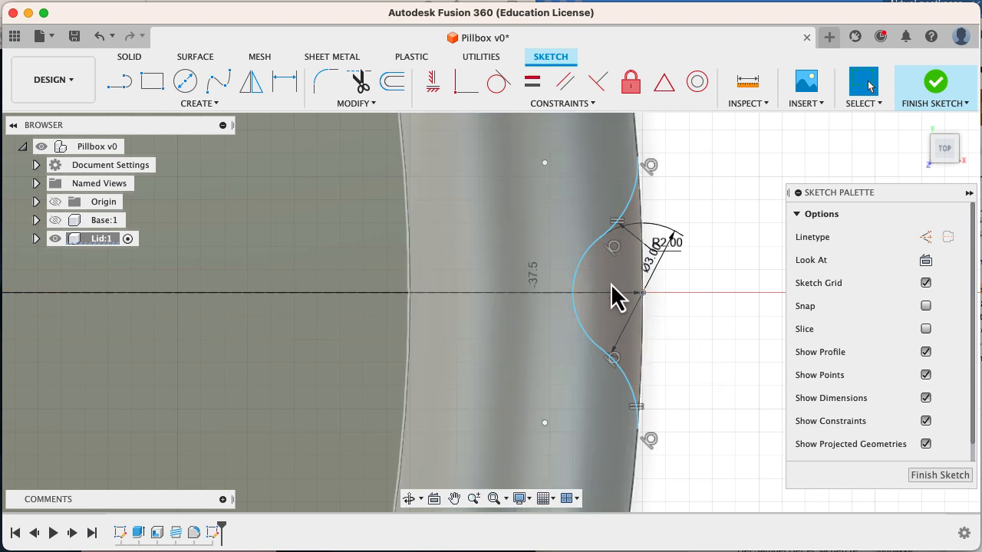
mouse_move(642, 366)
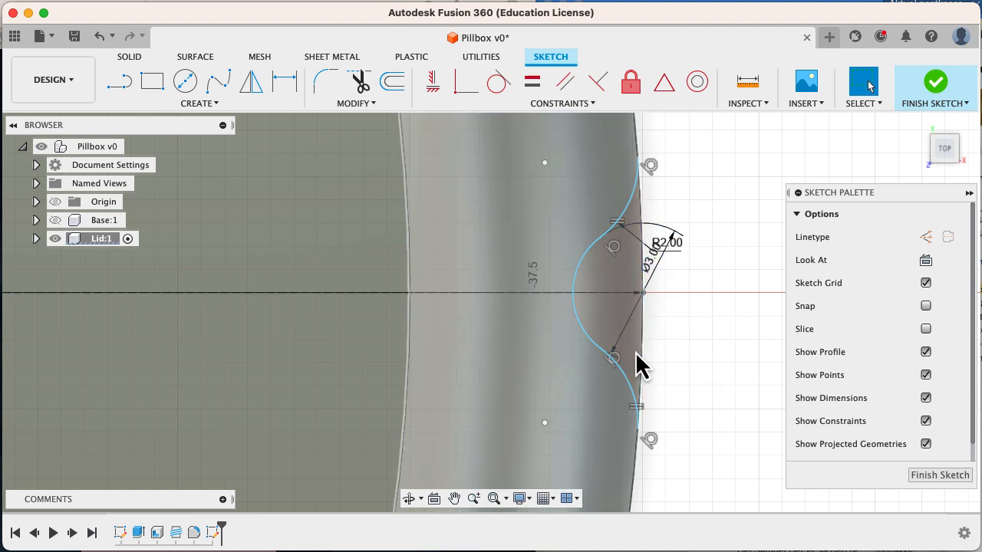
mouse_move(607, 298)
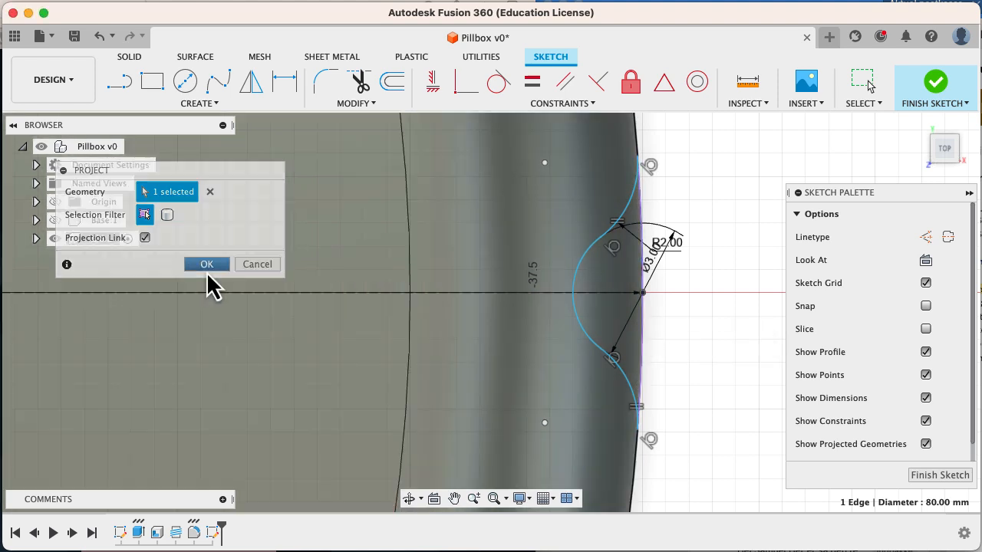
Project the lid's 80 mm rim edge into the notch sketch.
left_click(205, 264)
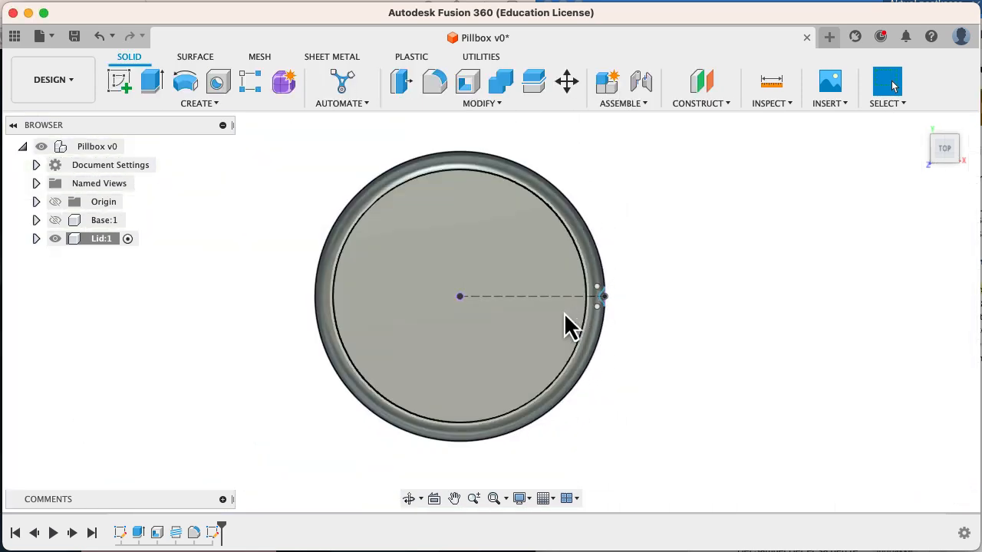
Extrude the notch profile as a cut, carving one vertical groove down the lid's outer wall.
left_click_drag(571, 325, 614, 322)
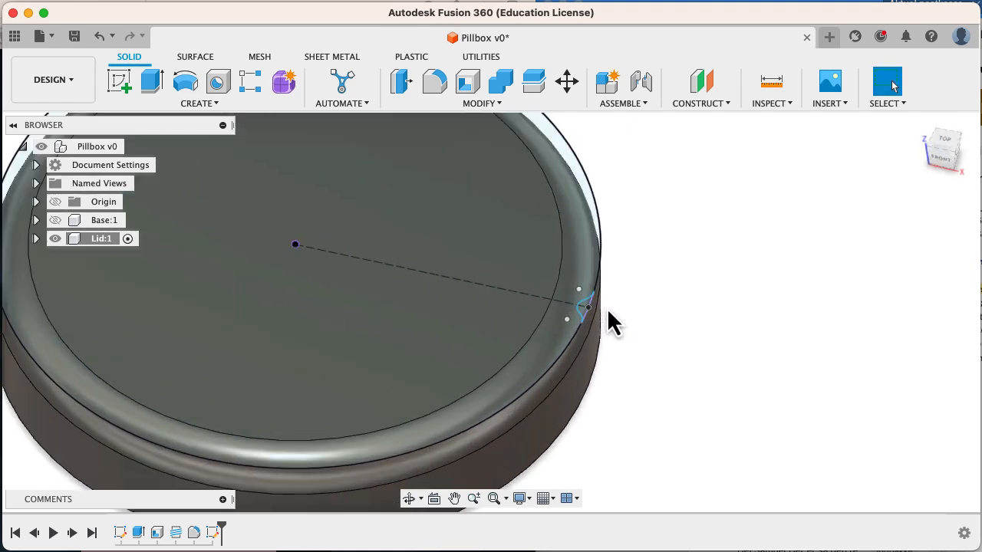
mouse_move(606, 353)
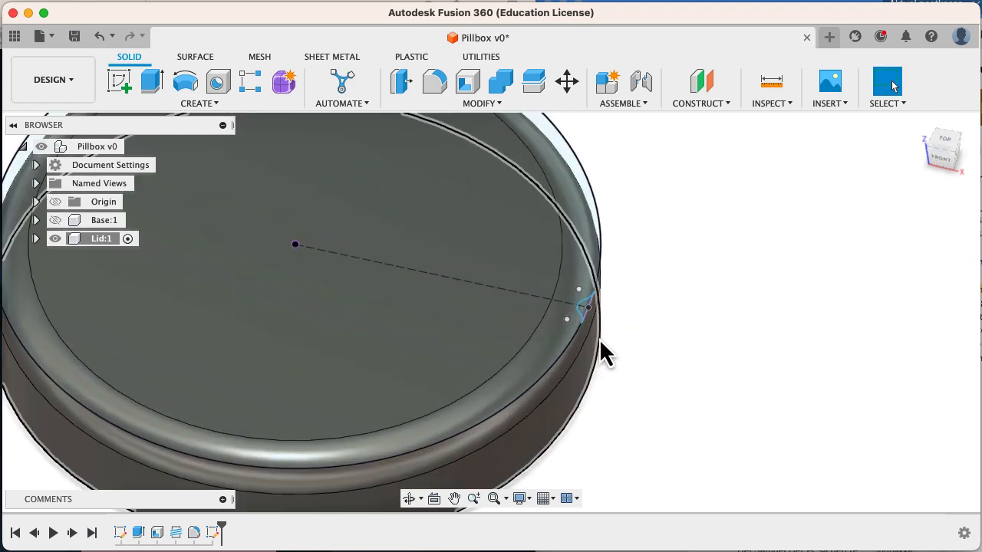
left_click(151, 80)
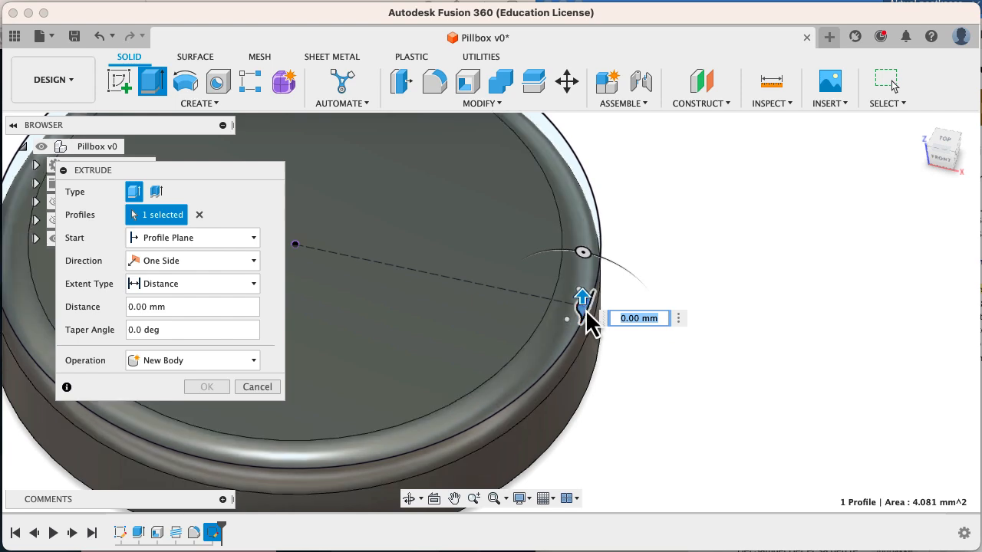
left_click(192, 283)
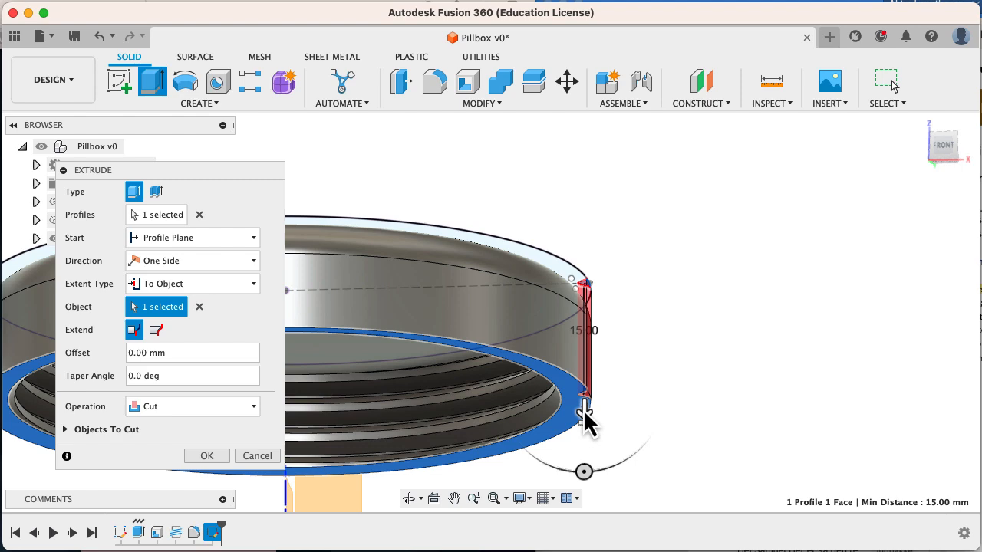
left_click_drag(586, 414, 629, 407)
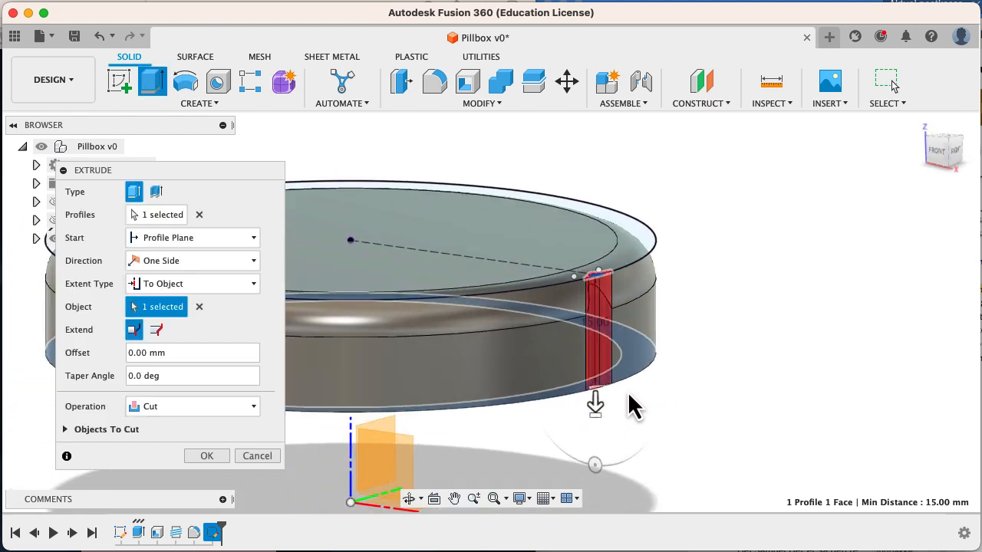
left_click(206, 456)
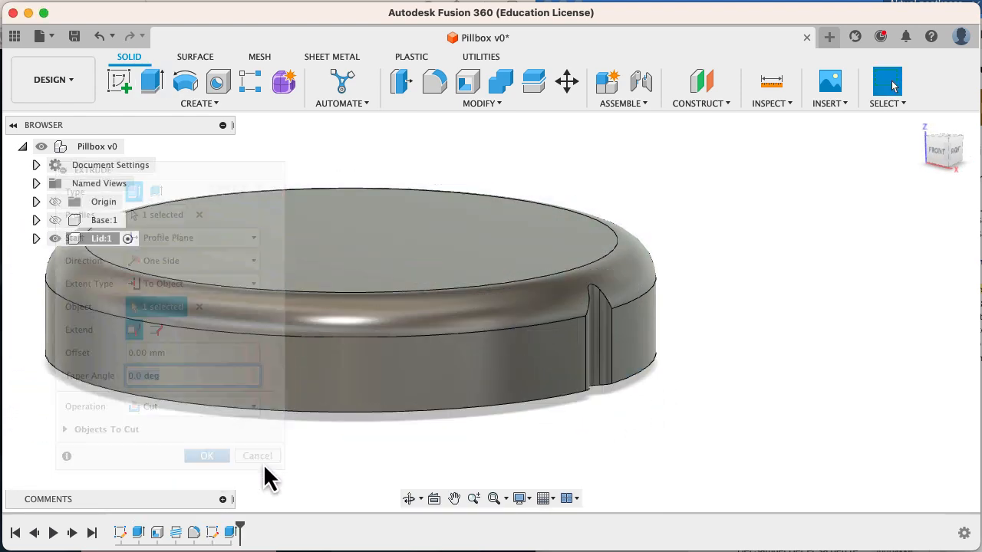
left_click(206, 456)
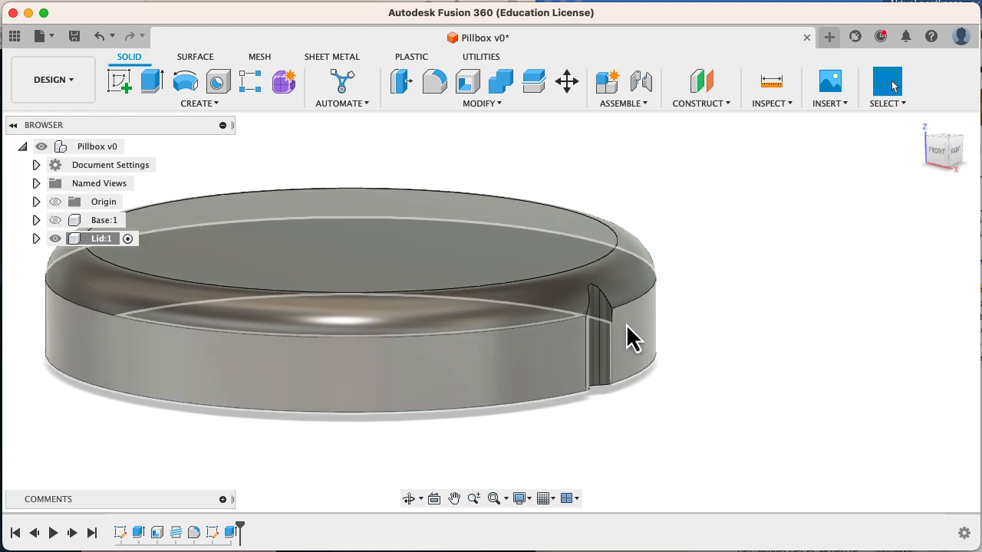
mouse_move(85, 318)
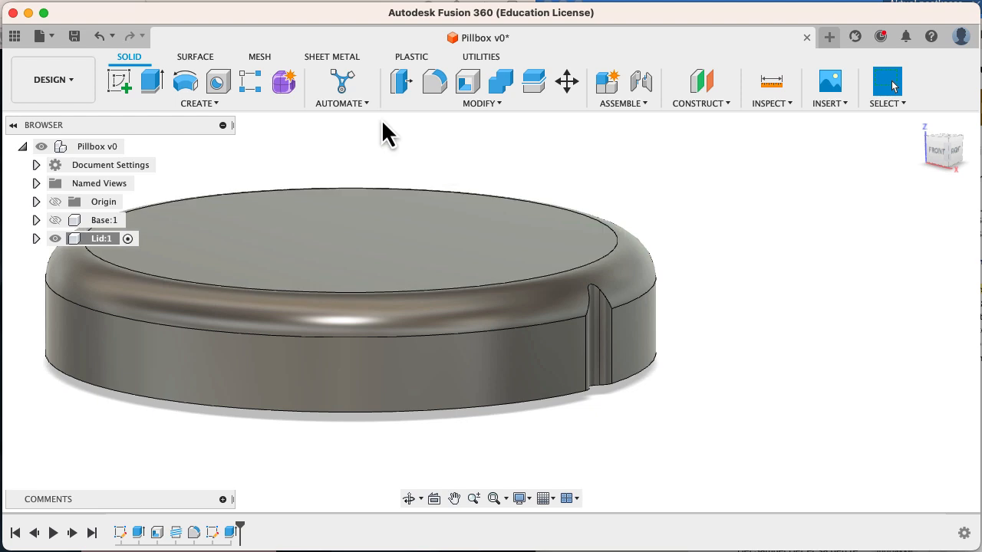
Circular-pattern the groove feature 40 times about the vertical axis to knurl the lid rim.
left_click(200, 103)
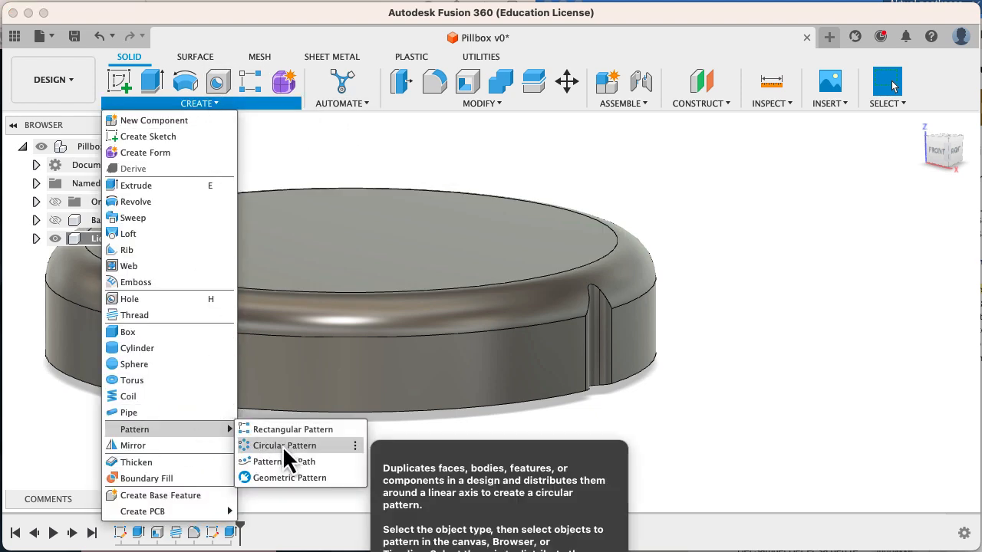
left_click(283, 445)
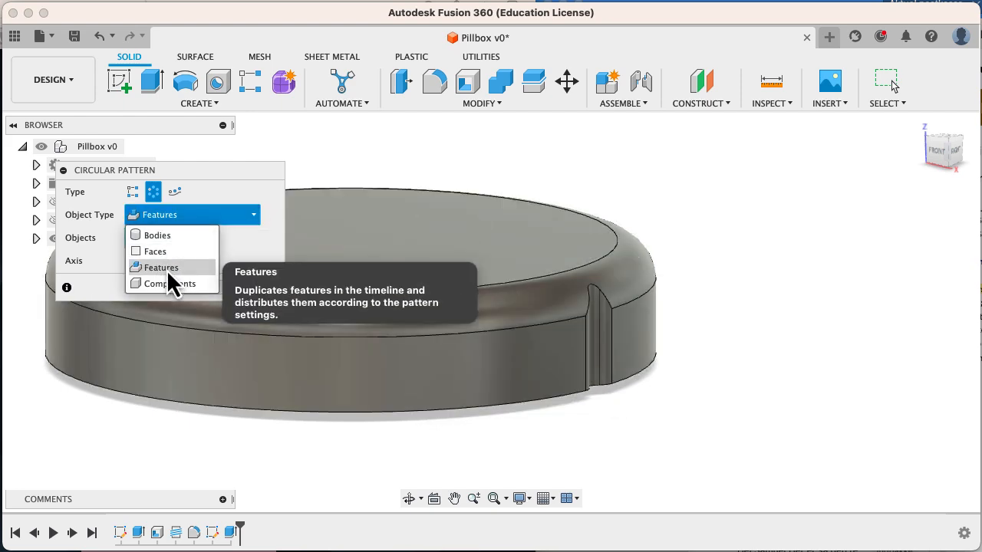
left_click(161, 267)
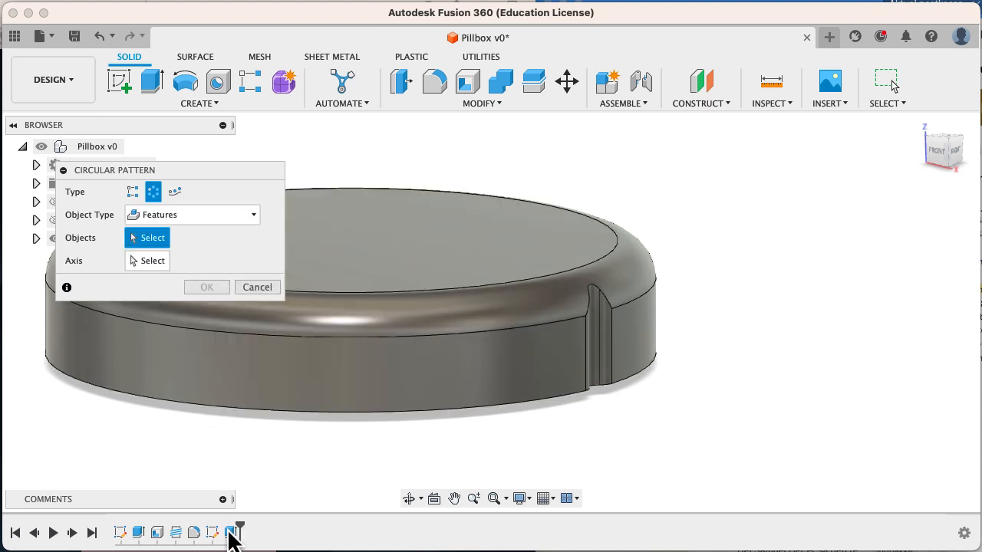
left_click(598, 338)
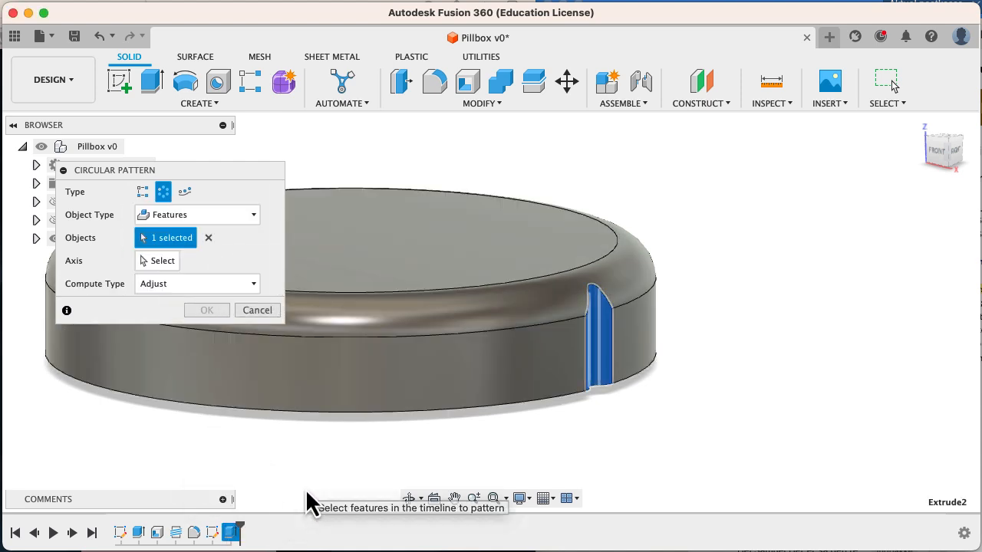
left_click(163, 261)
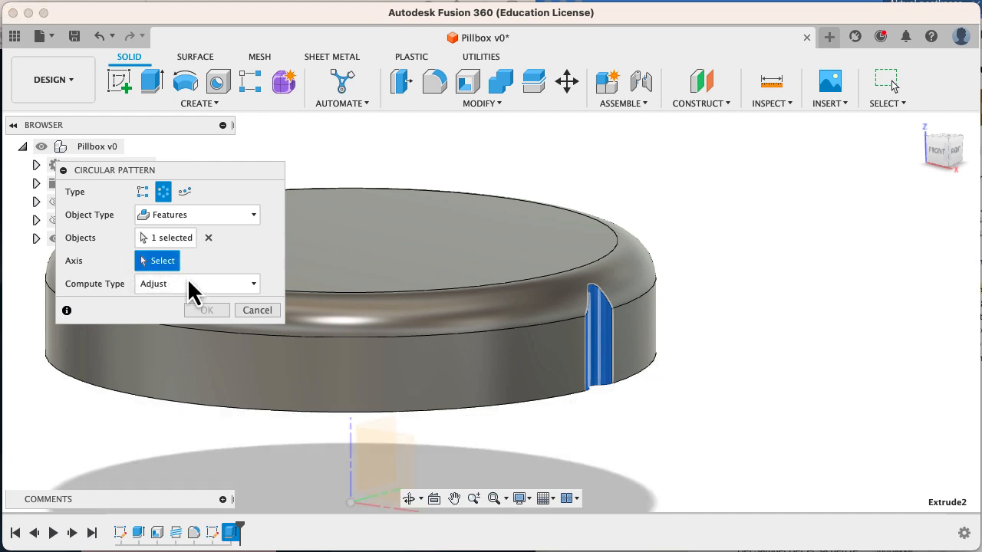
mouse_move(355, 466)
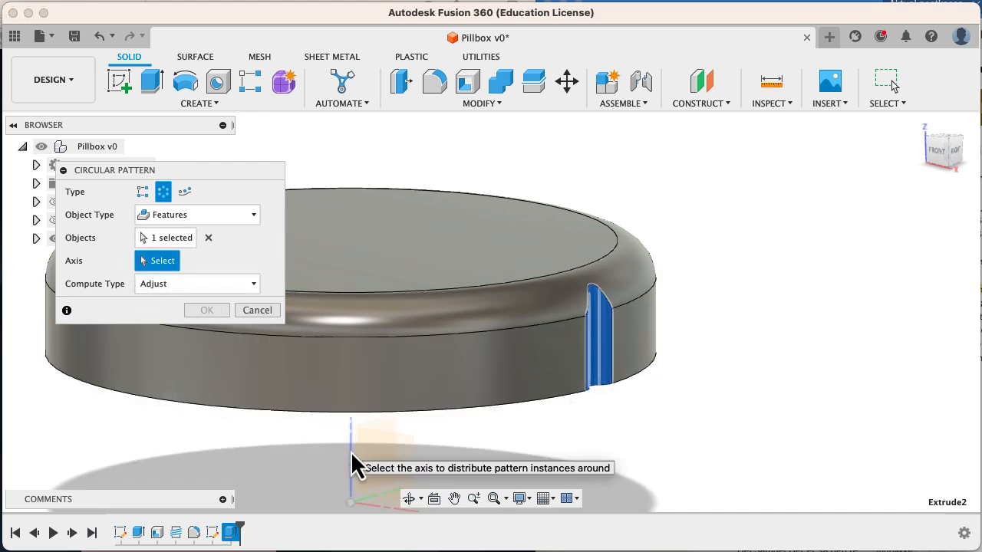
left_click(350, 429)
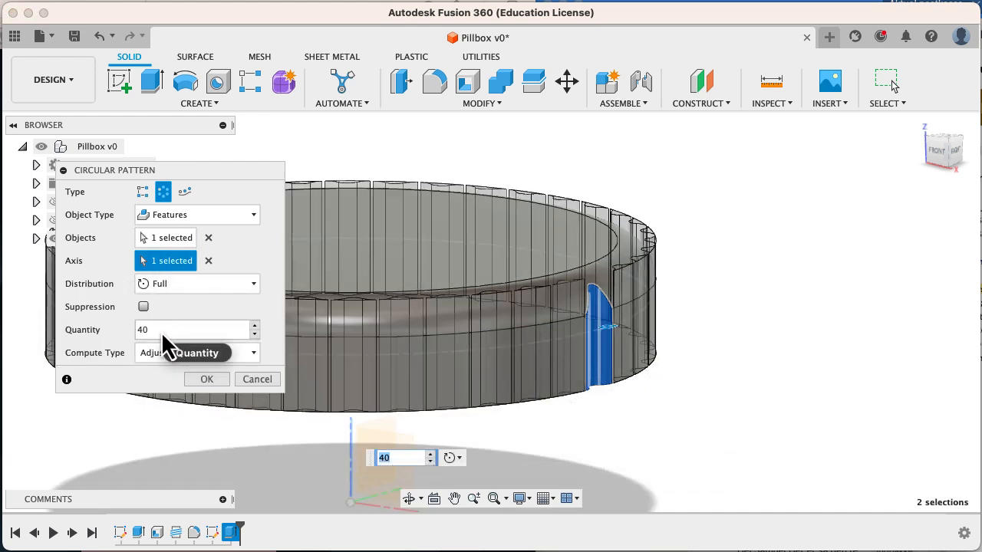
left_click(197, 330)
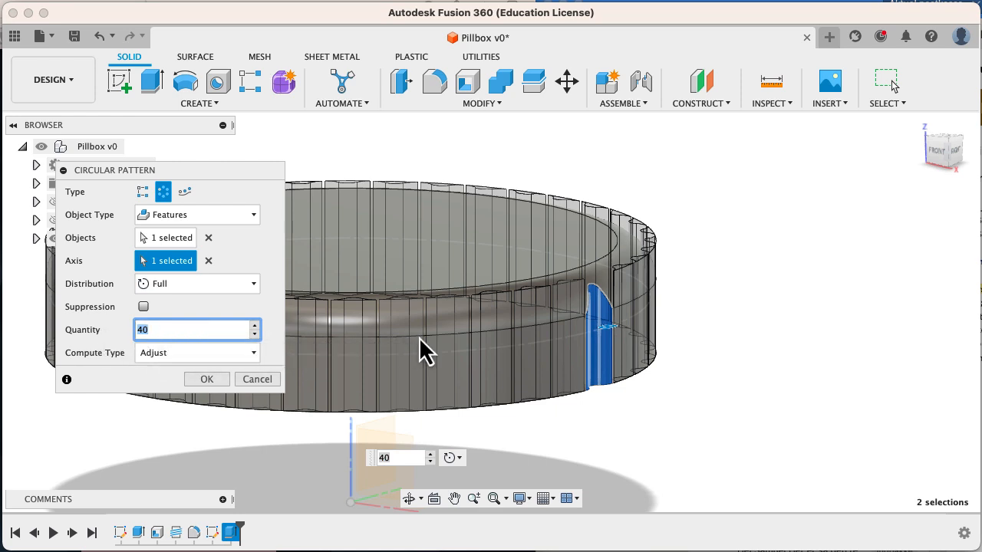
mouse_move(169, 384)
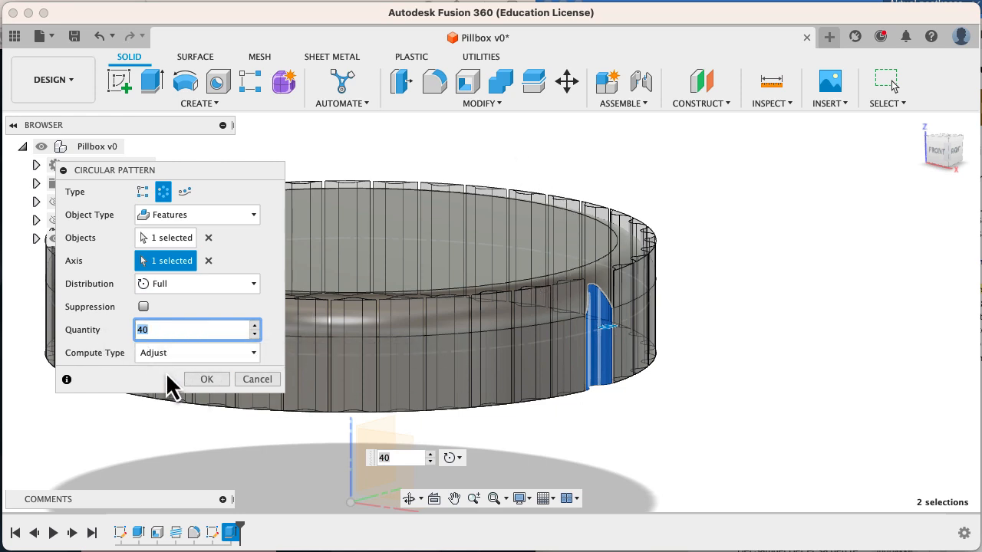
mouse_move(191, 415)
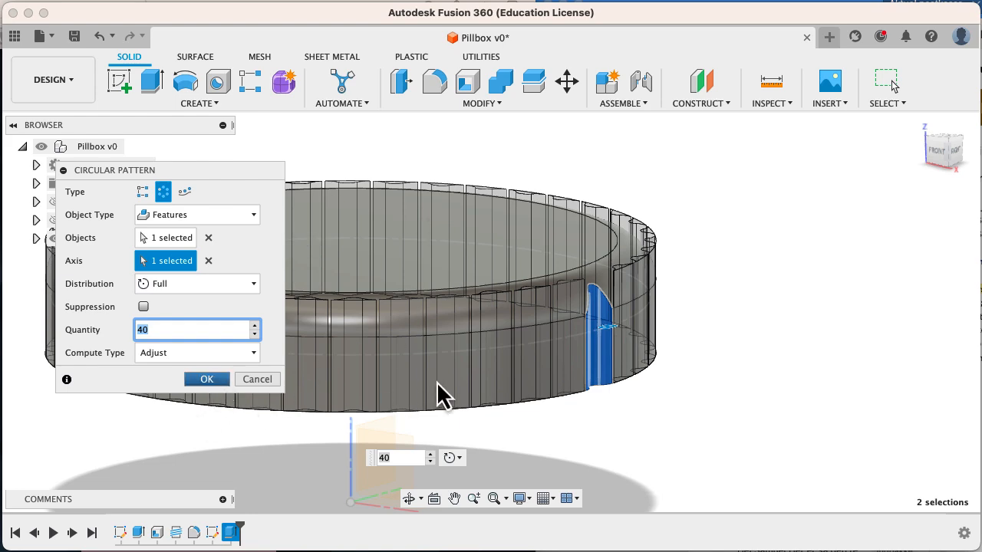
left_click(205, 379)
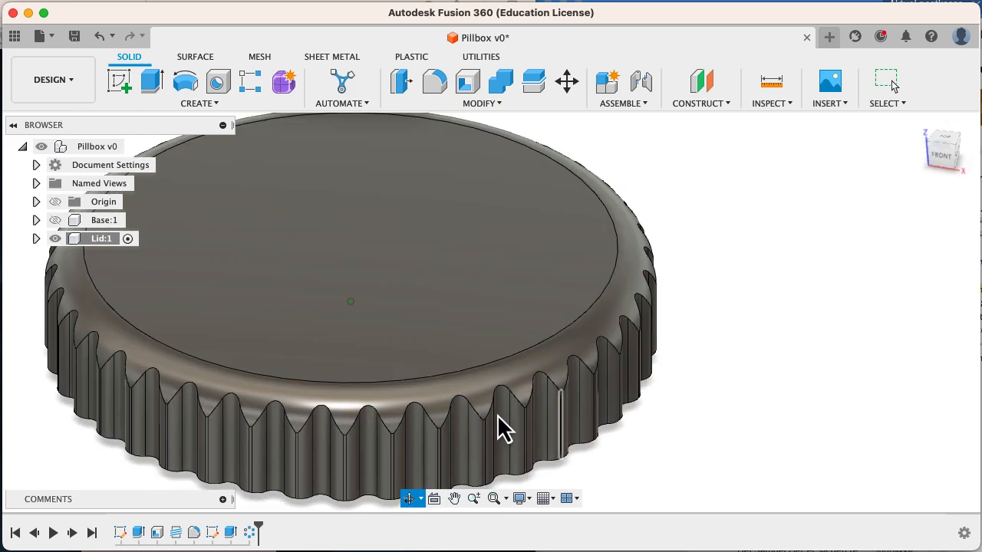
Orbit the model to look down onto the knurled lid's top face.
left_click_drag(503, 427, 663, 396)
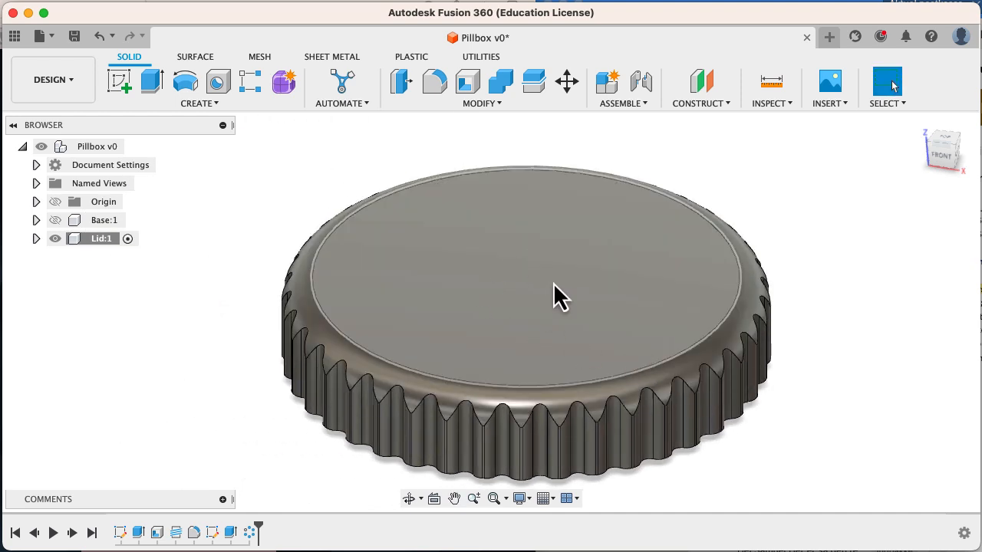
mouse_move(426, 273)
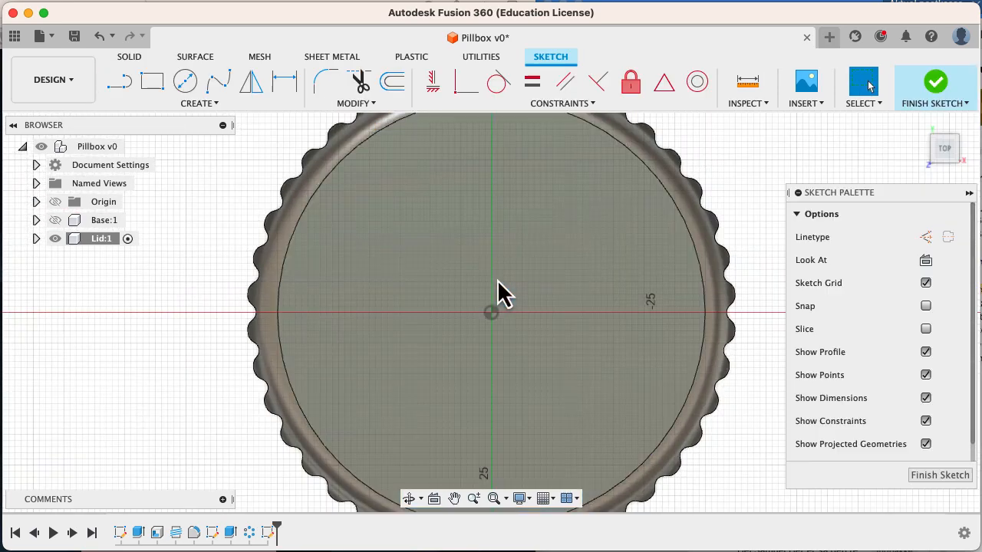
Add 30 mm tall sketch text 'AU' in a frame centred on the lid top.
left_click(199, 103)
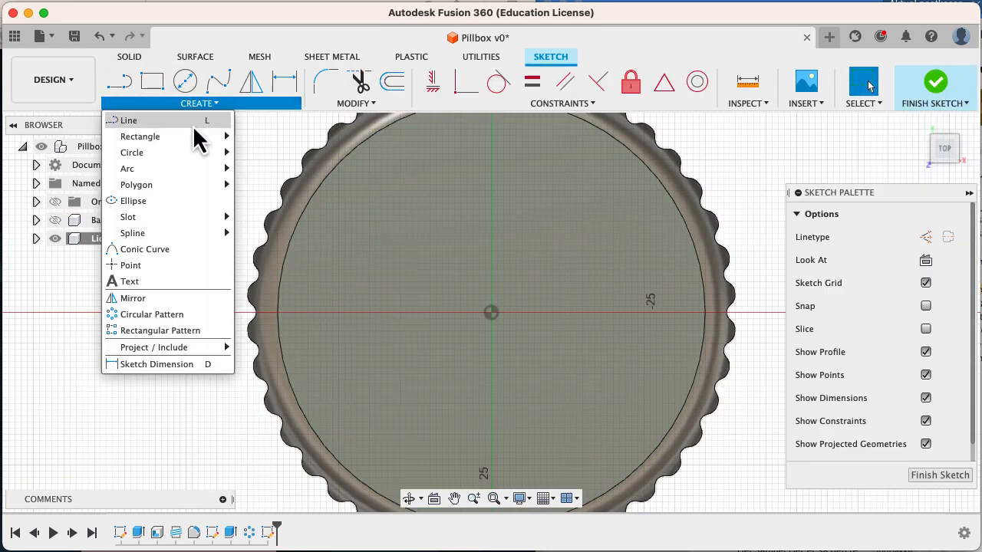
left_click(130, 281)
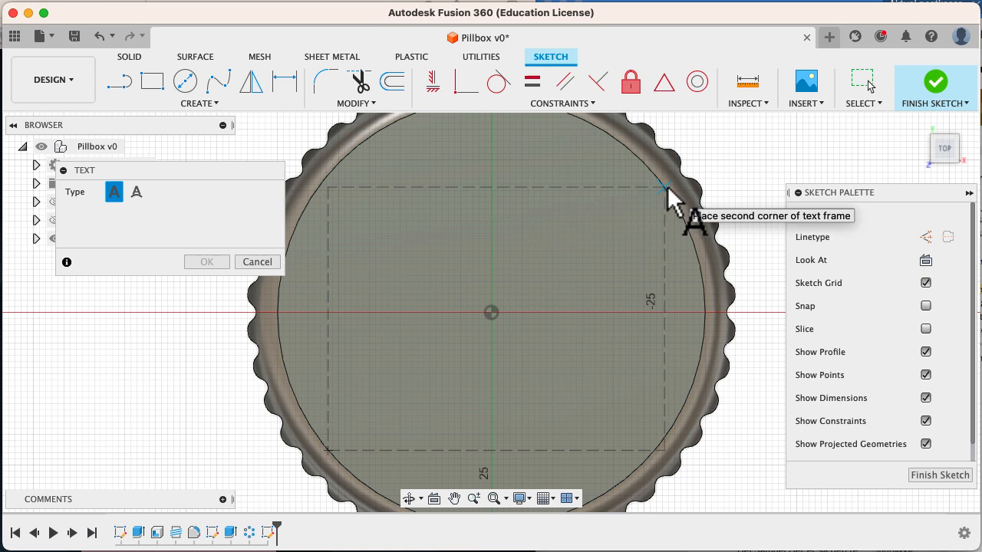
left_click(666, 186)
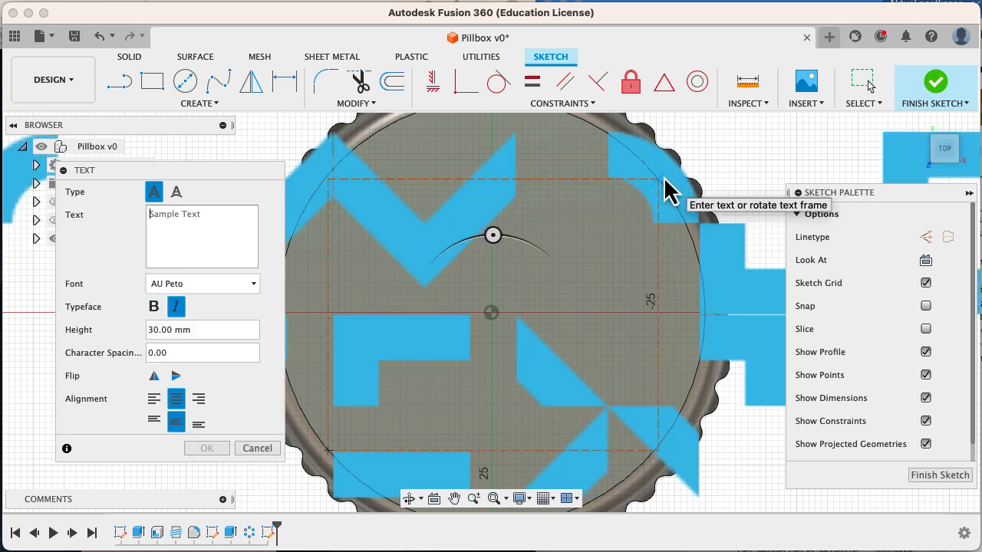
mouse_move(201, 260)
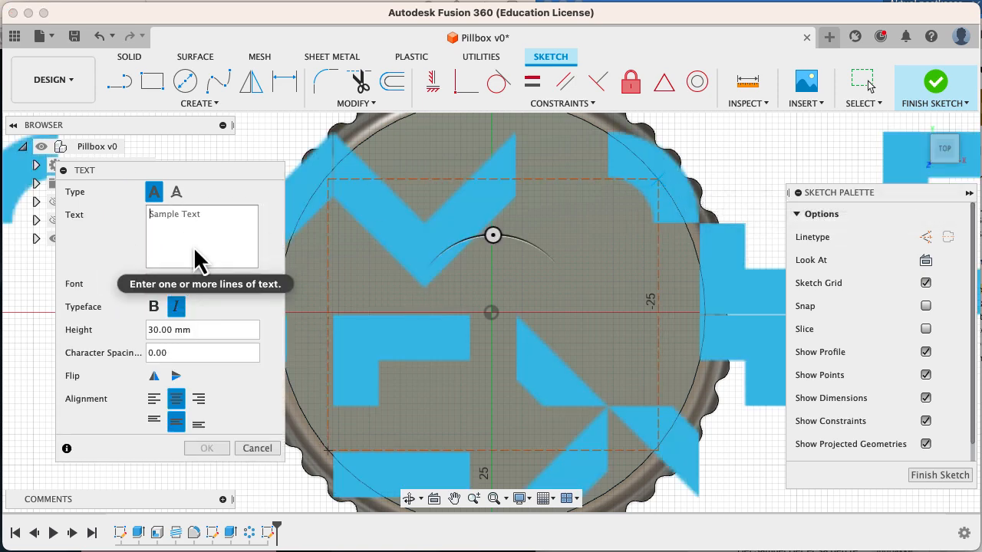
type("AU")
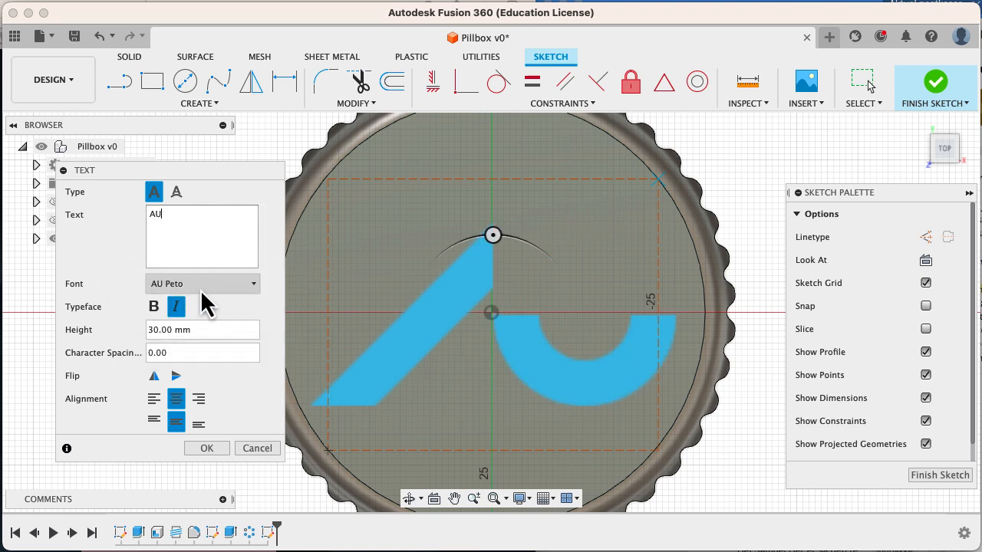
mouse_move(214, 305)
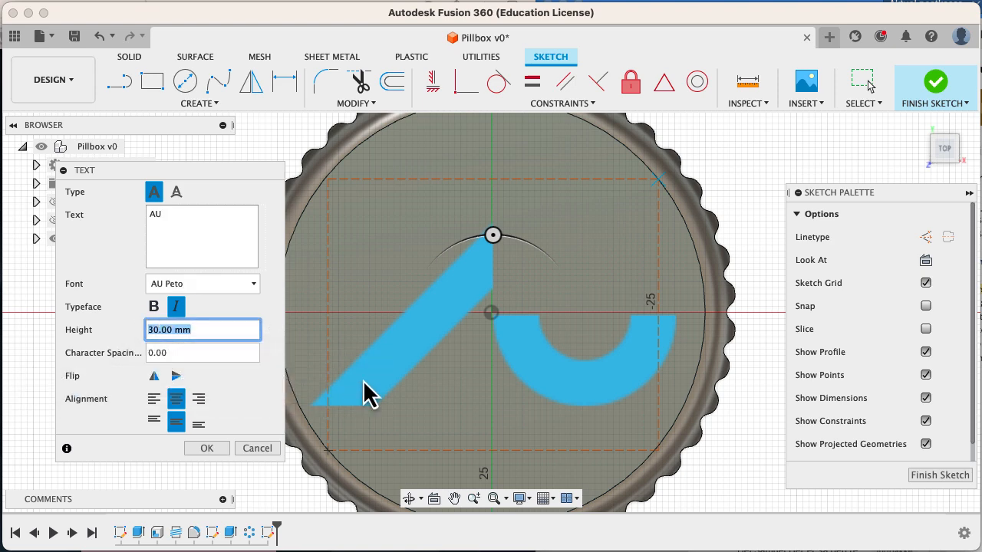
mouse_move(418, 370)
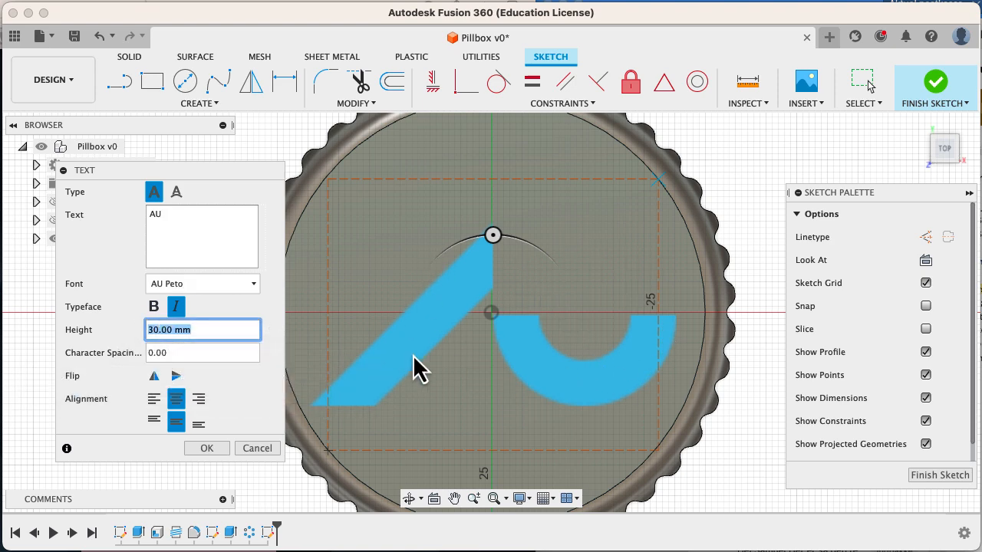
mouse_move(420, 365)
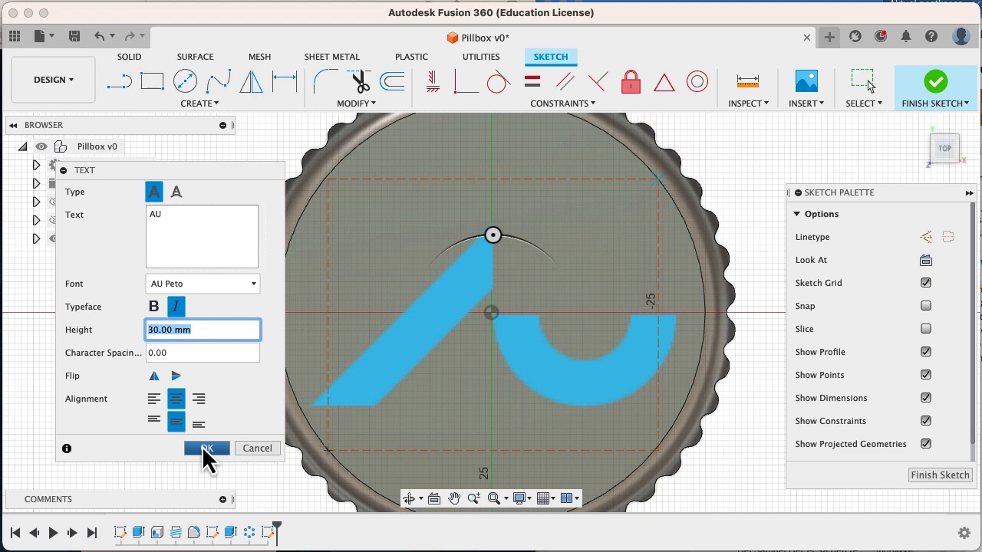
left_click(205, 449)
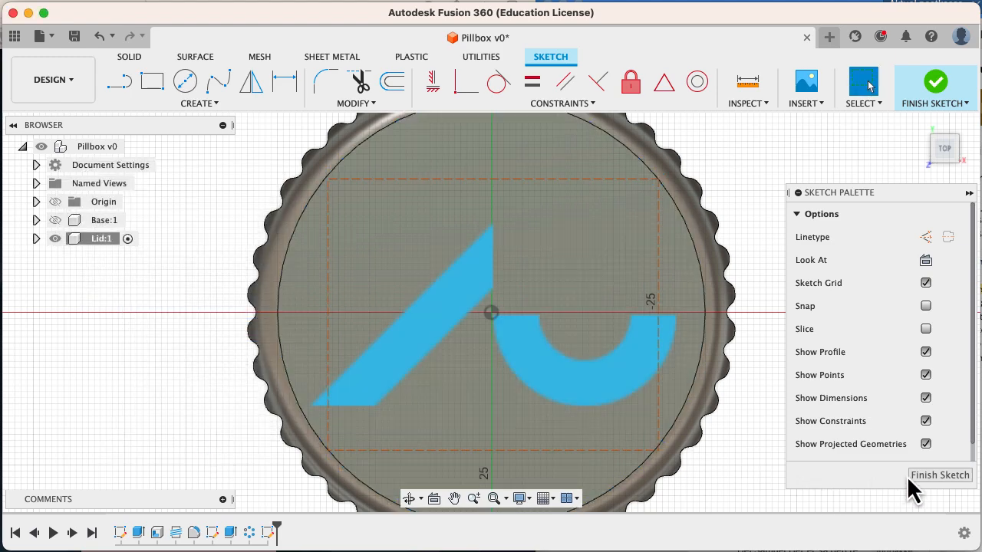
Finish the sketch and select the AU lettering profiles for an extrude cut.
left_click(939, 476)
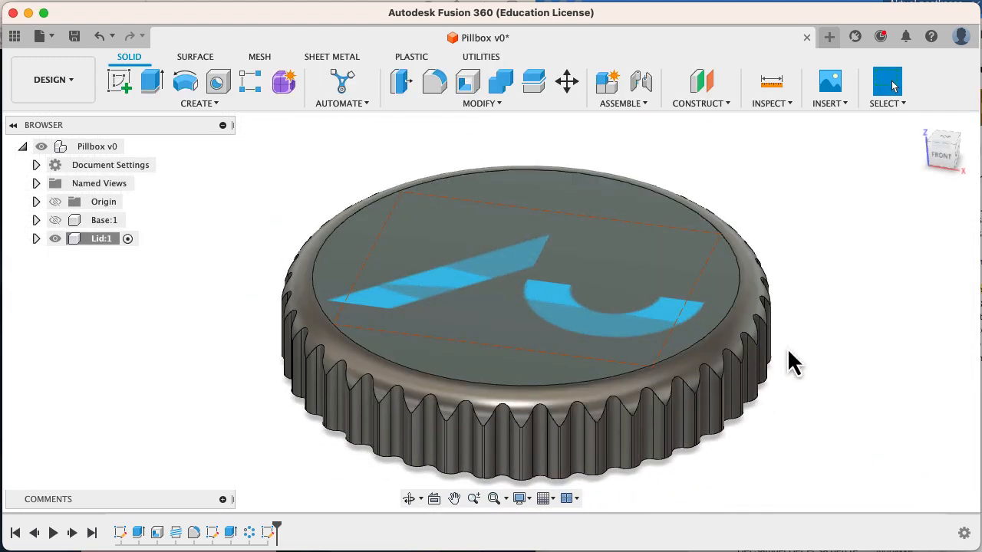
left_click(150, 79)
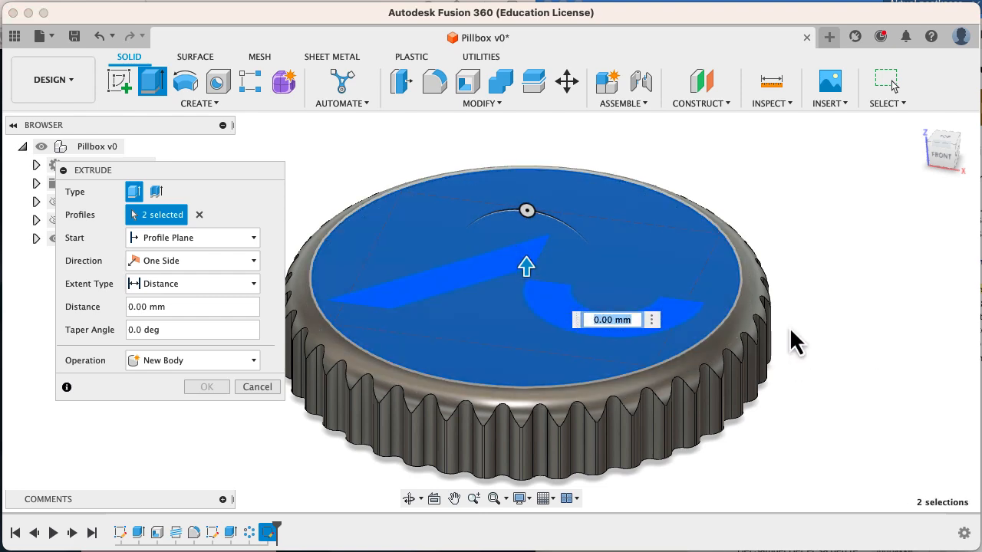
left_click(199, 215)
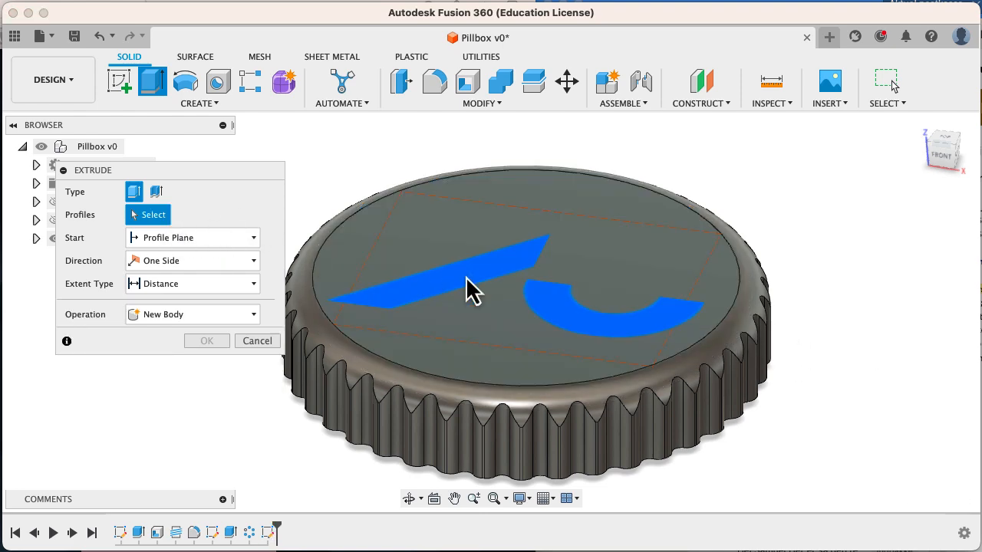
left_click(445, 306)
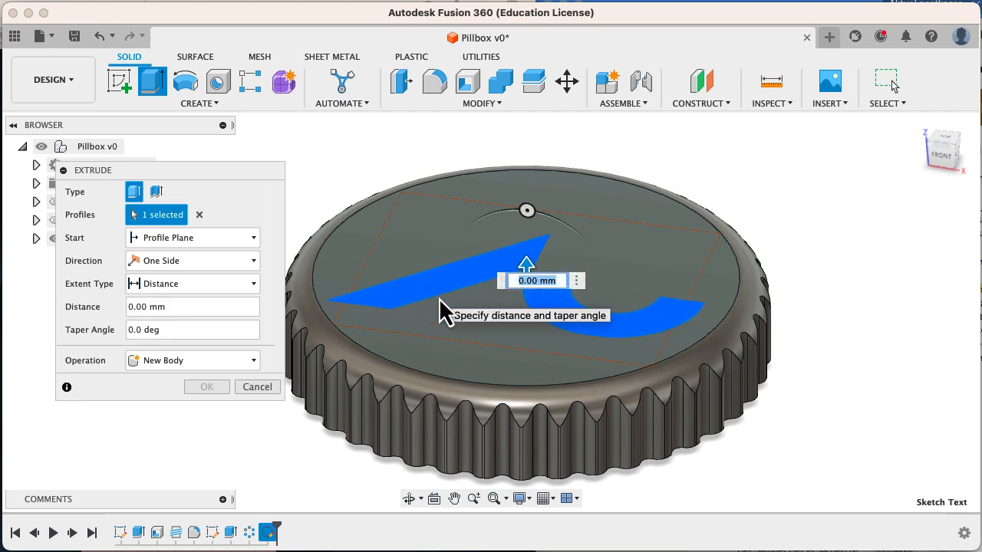
Cut the lettering -1 mm into the lid top with a -45° taper angle.
left_click(192, 307)
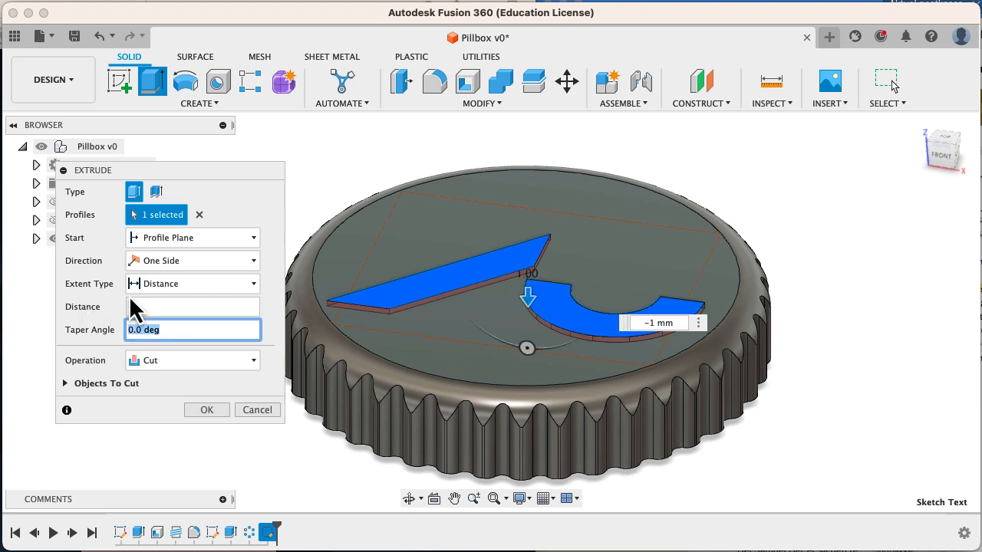
type("-1")
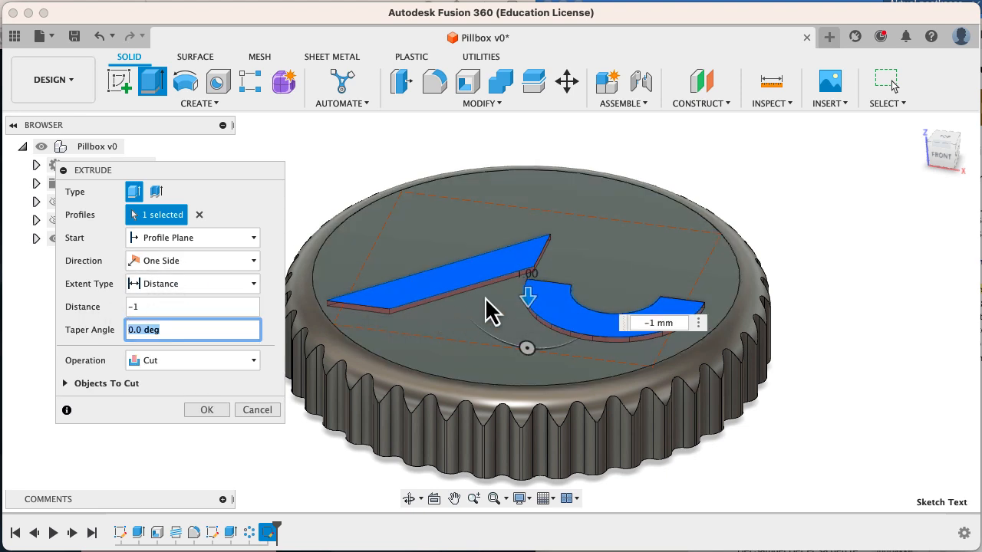
mouse_move(586, 337)
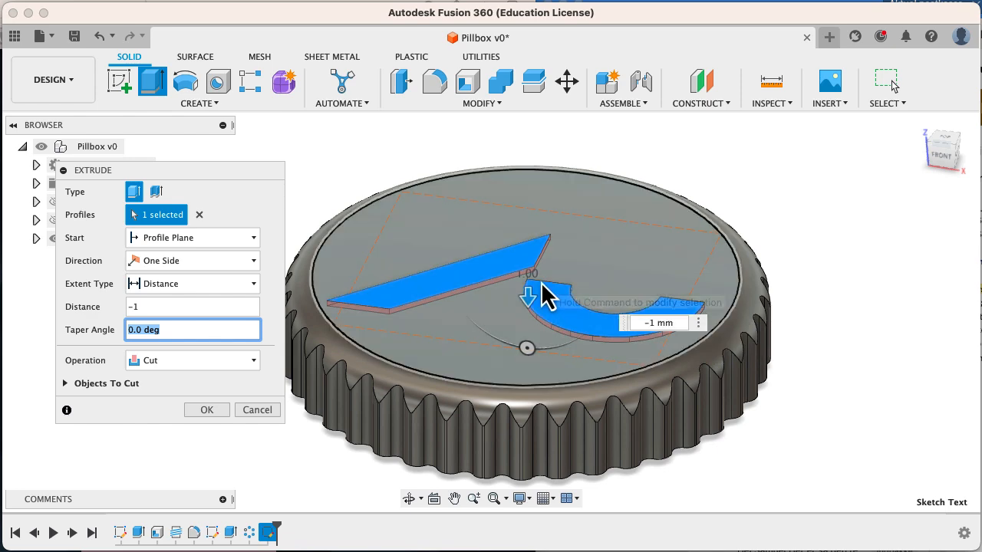
mouse_move(483, 242)
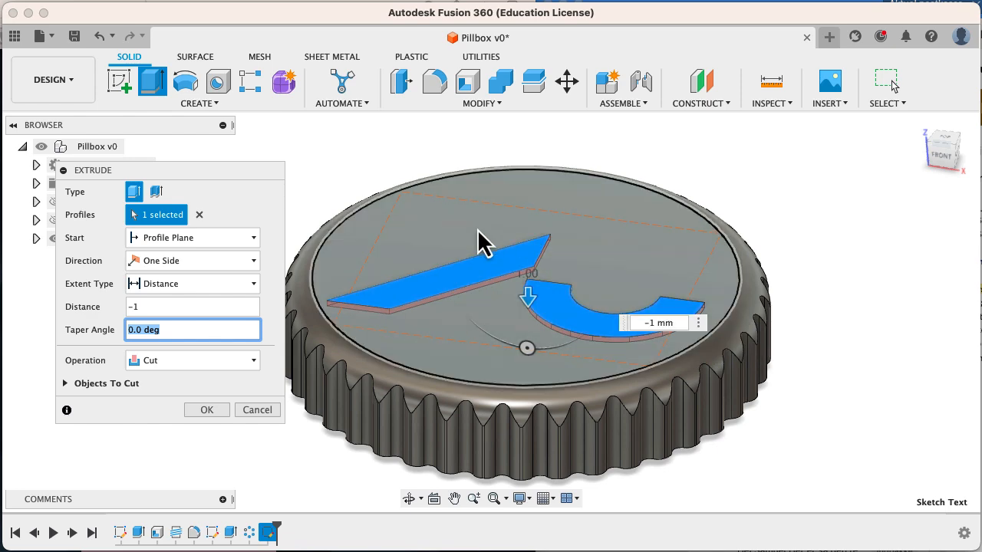
mouse_move(457, 230)
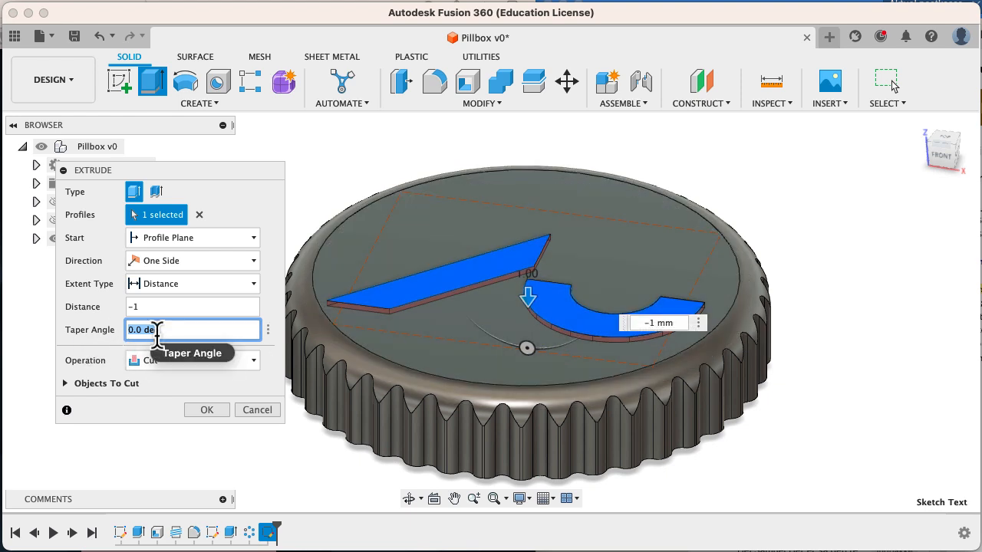
type("-45")
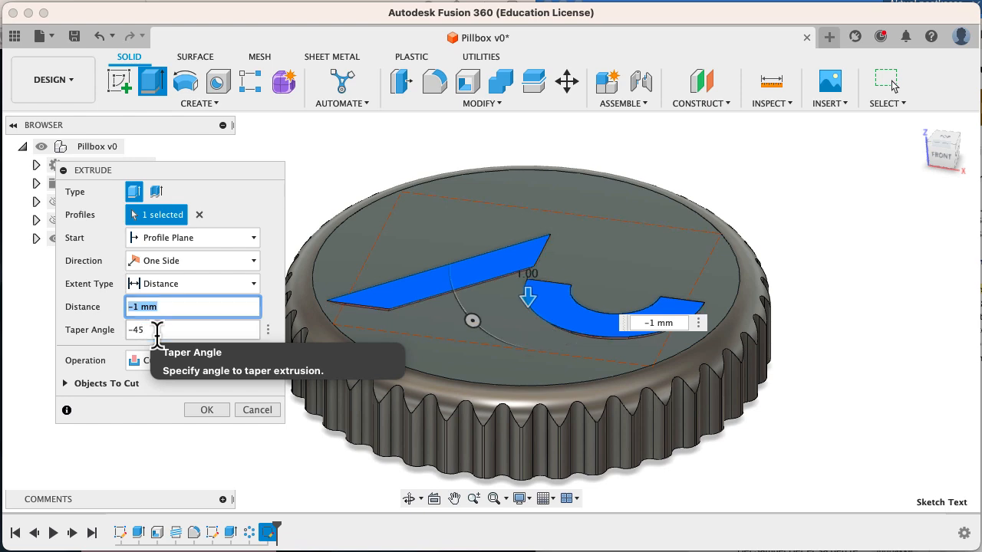
left_click(205, 410)
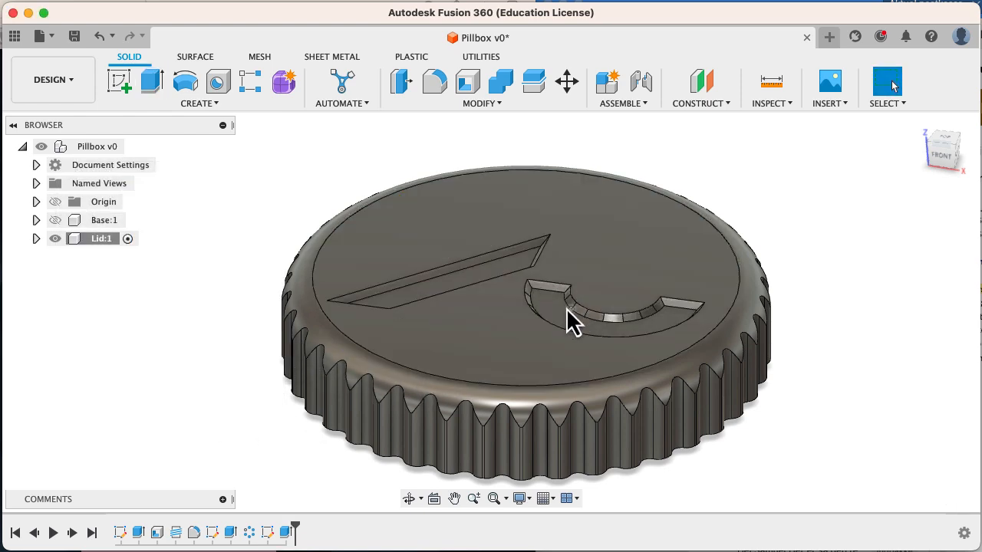
mouse_move(642, 345)
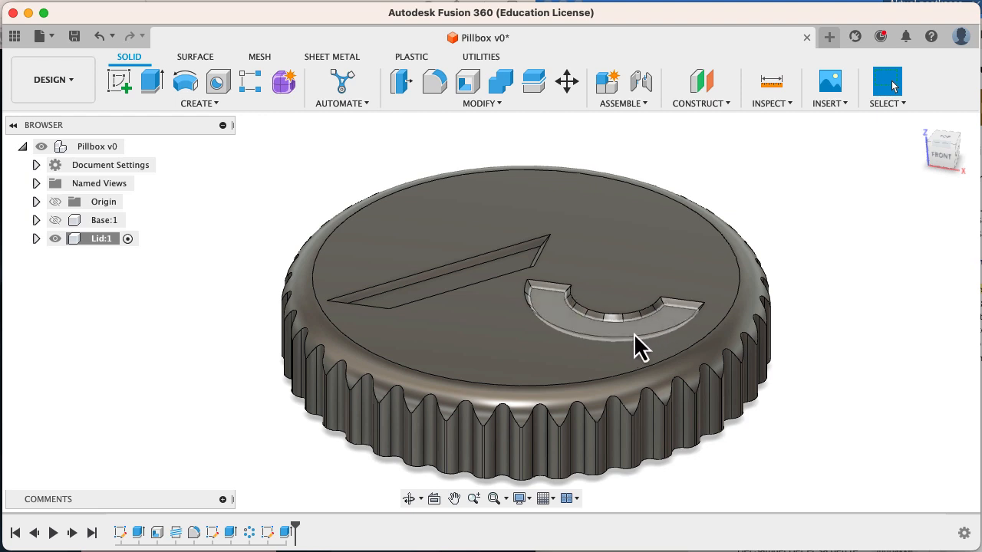
mouse_move(568, 318)
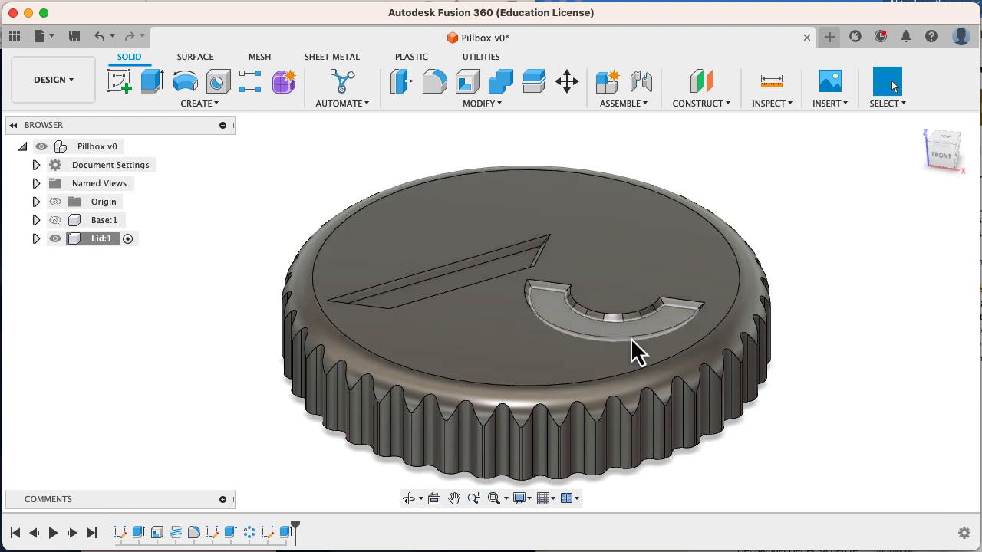
mouse_move(643, 345)
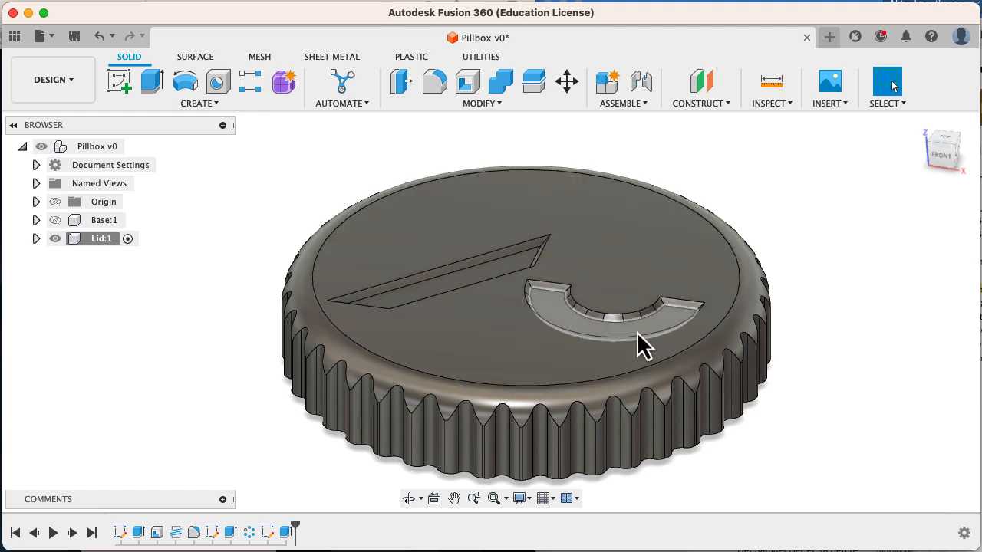
mouse_move(529, 304)
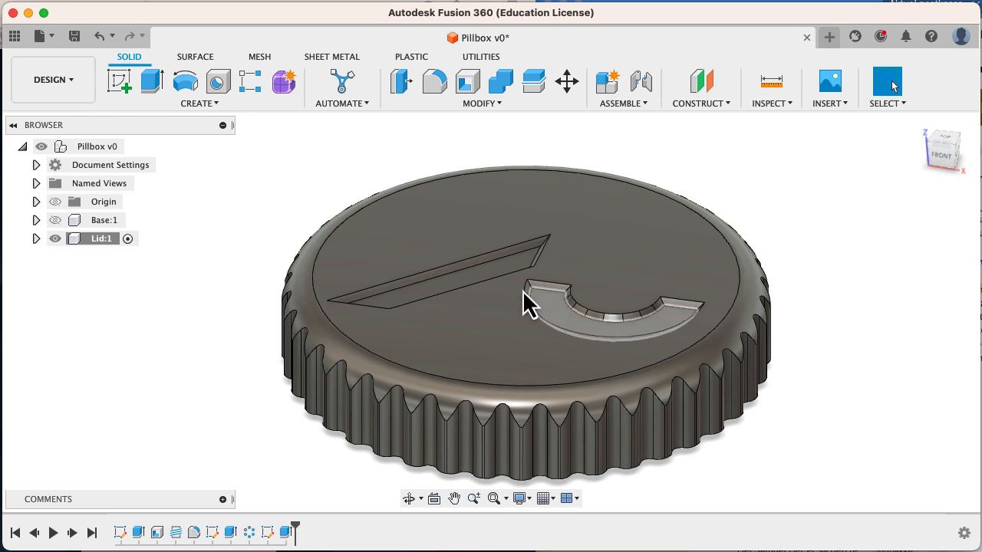
mouse_move(555, 318)
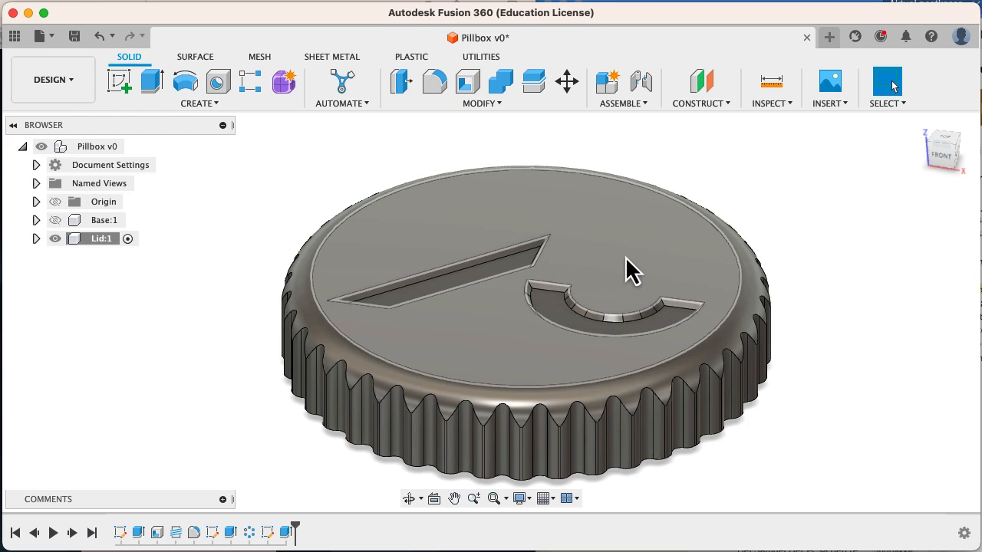
Activate the top-level Pillbox component so the base shows beneath the knurled lid.
left_click(105, 221)
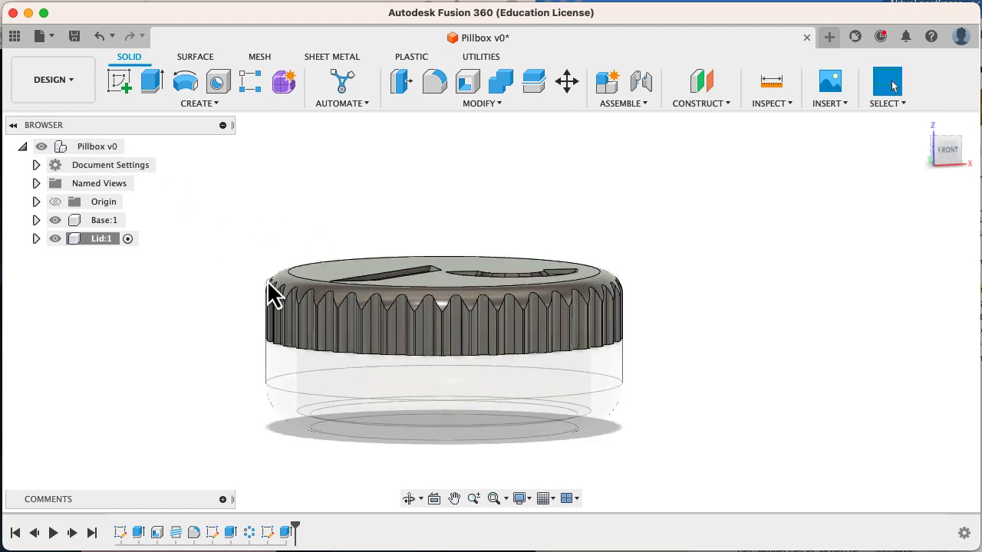
left_click(96, 148)
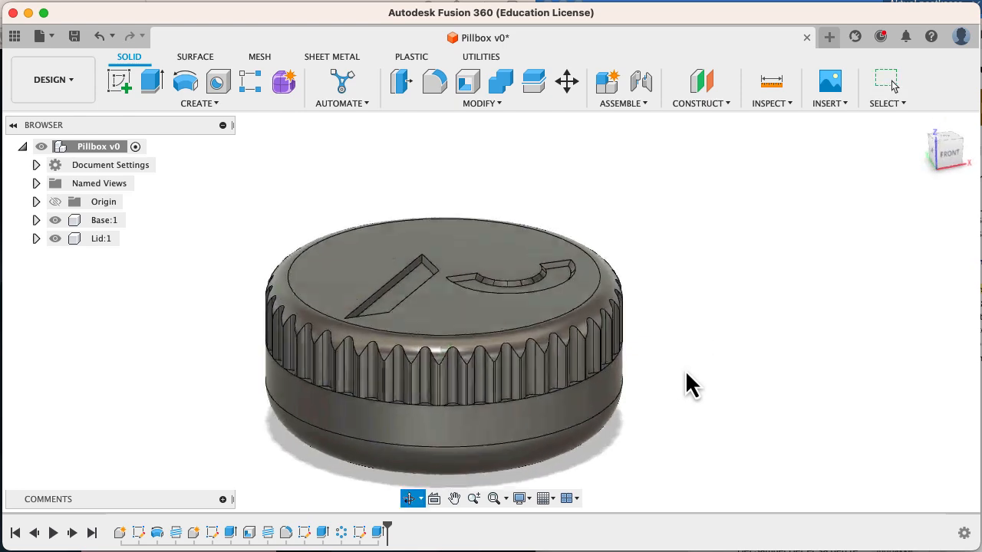
left_click_drag(690, 384, 663, 376)
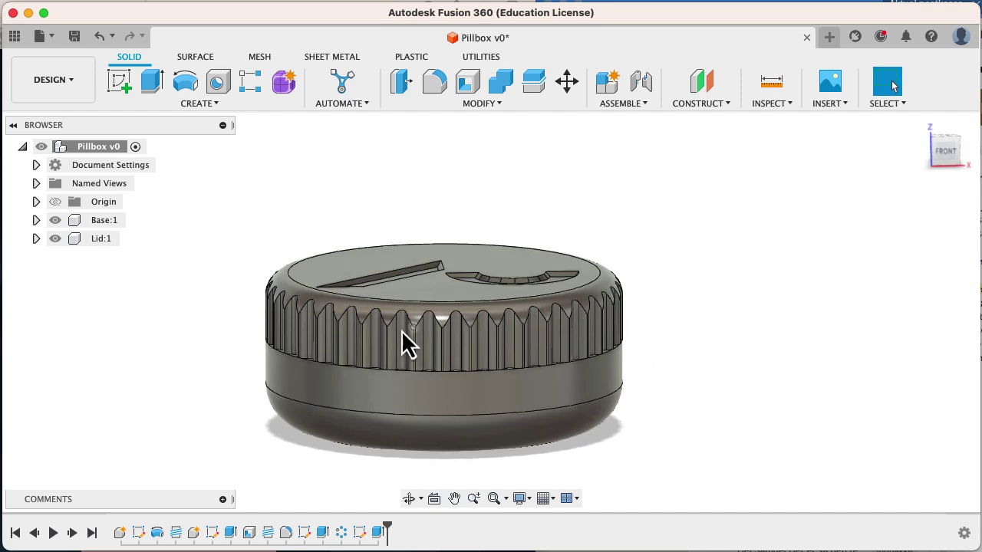
mouse_move(575, 334)
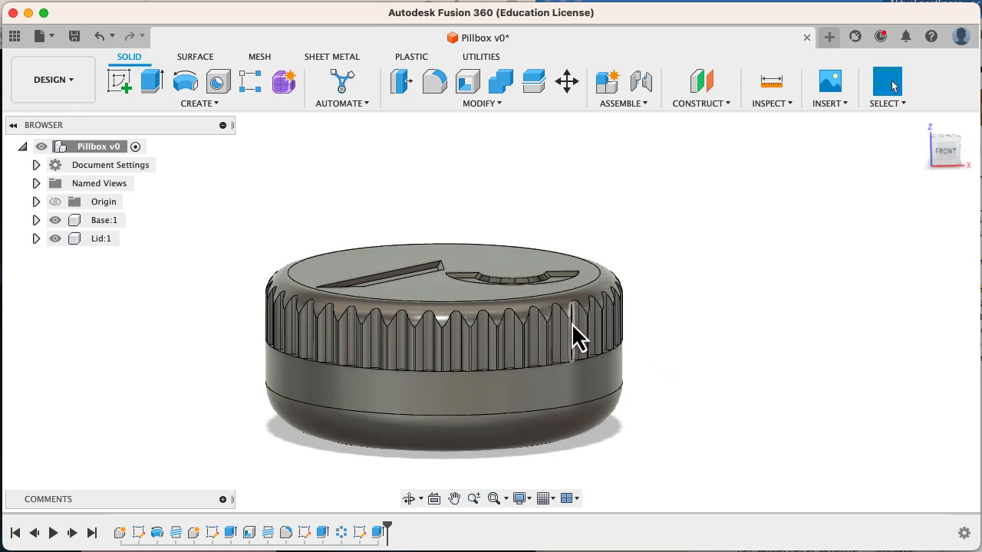
mouse_move(552, 334)
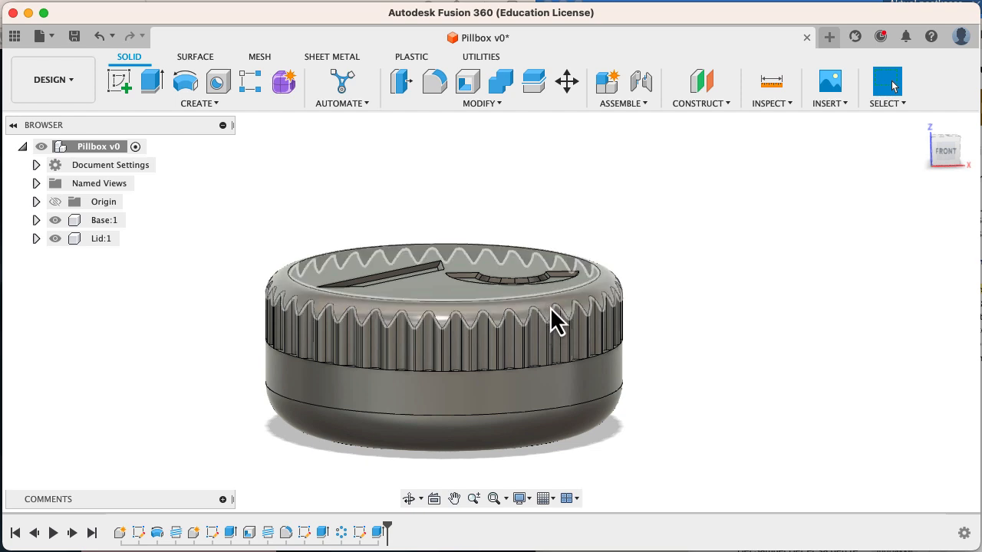
mouse_move(698, 325)
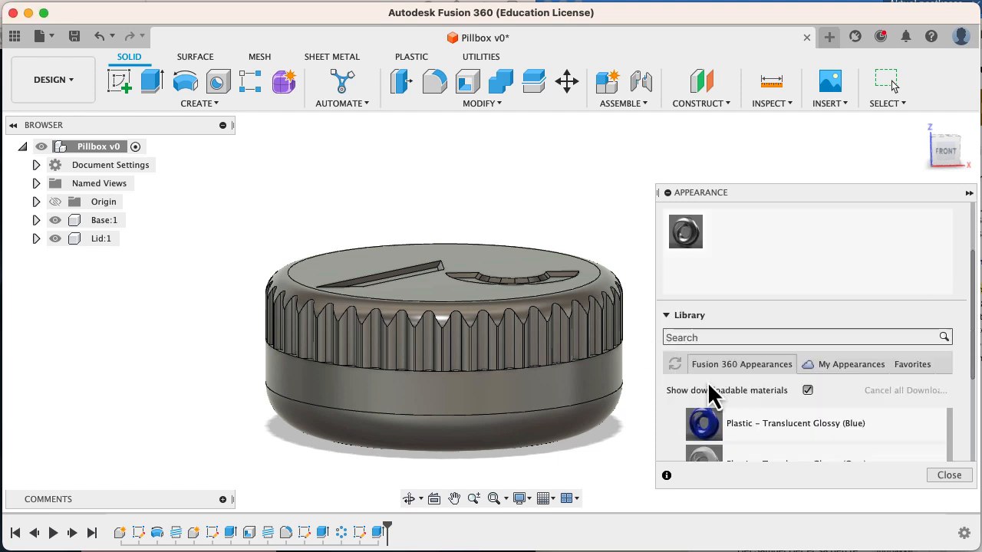
Apply translucent glossy plastic, red to the lid and white to the base, and close the library.
scroll("down", 3)
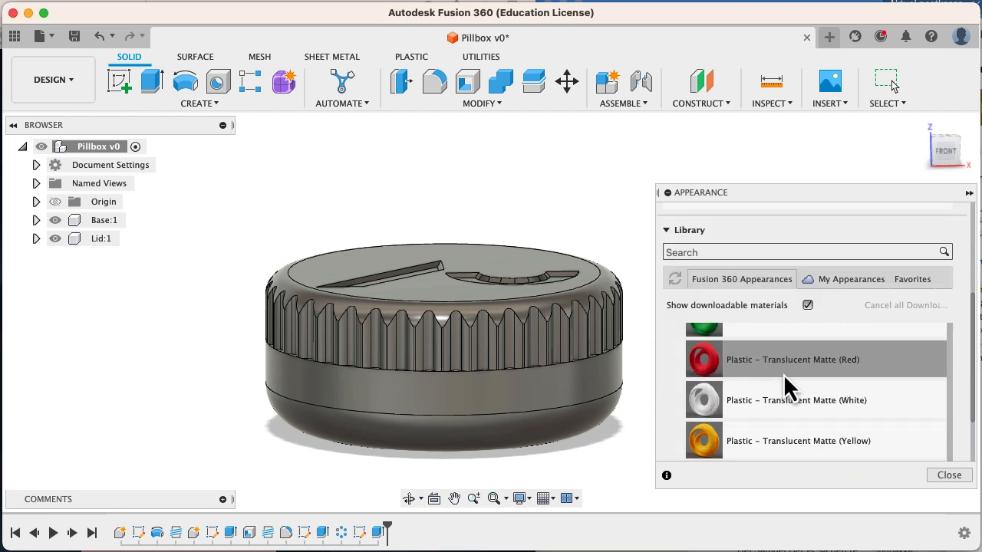
scroll("up", 3)
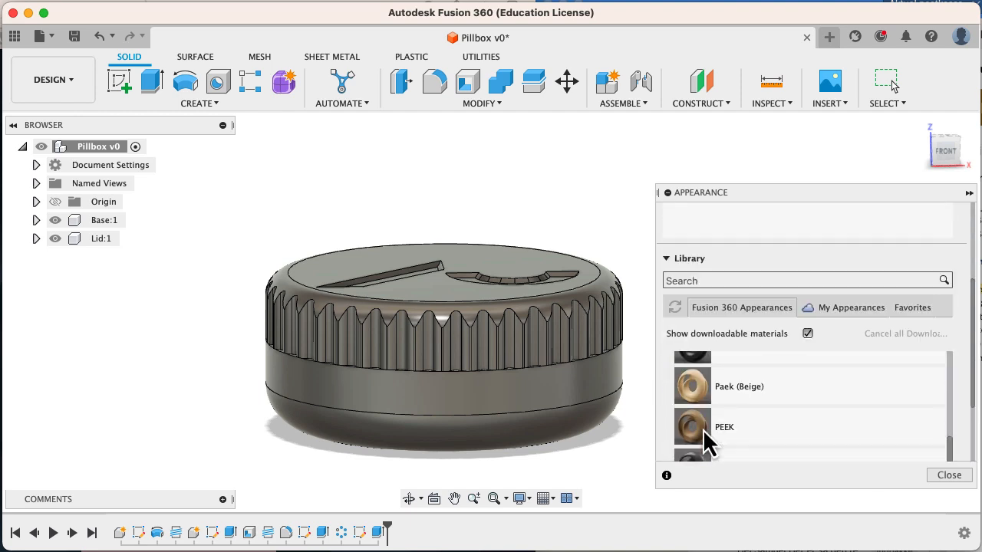
scroll("down", 3)
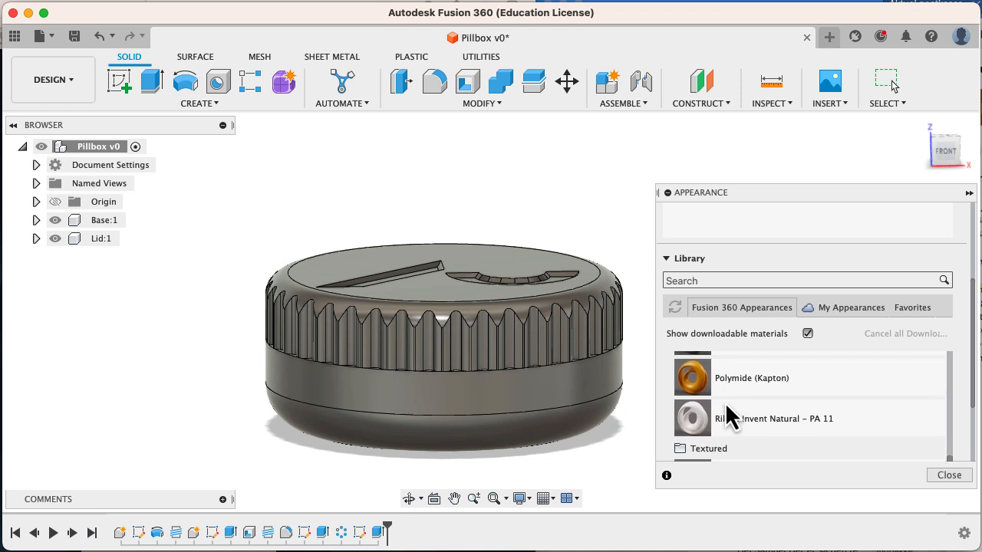
scroll("down", 3)
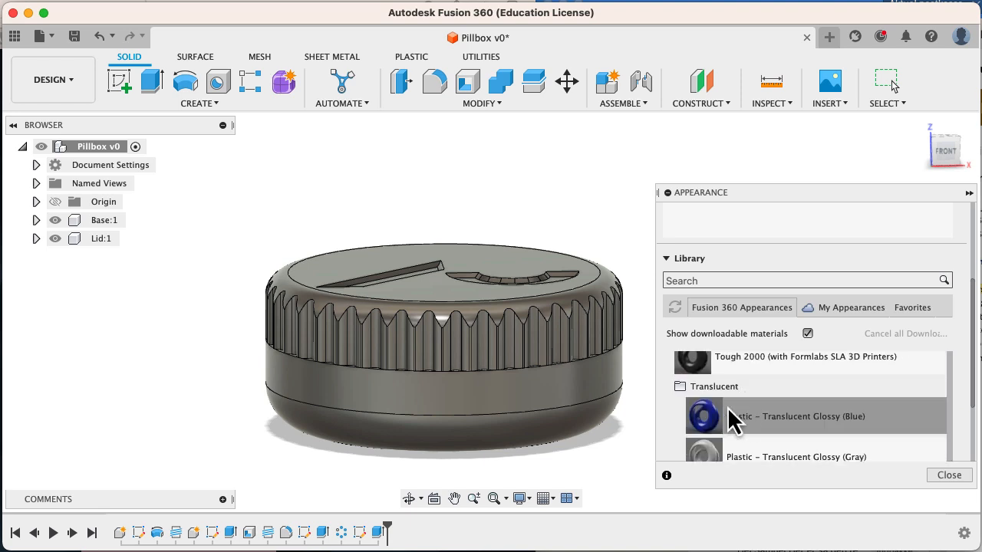
scroll("down", 3)
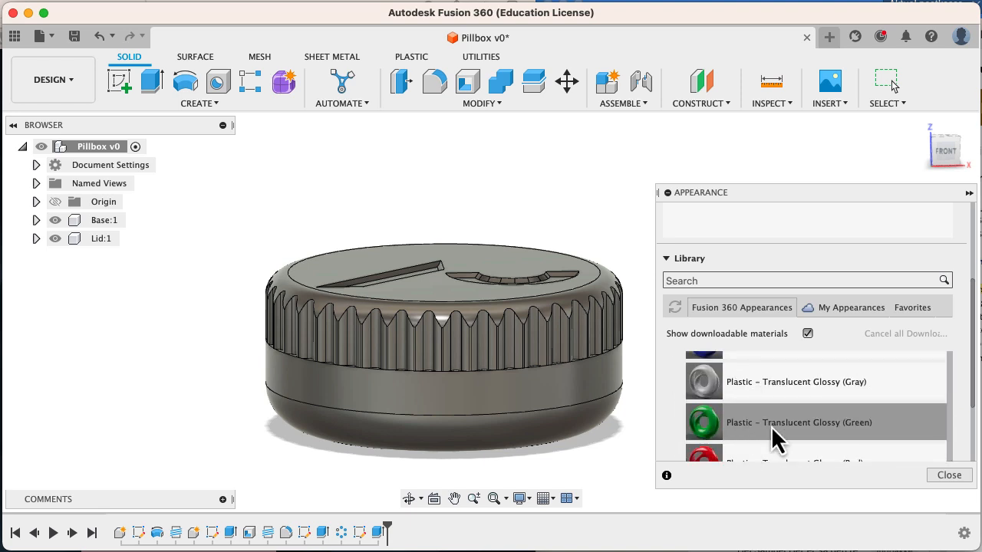
scroll("down", 3)
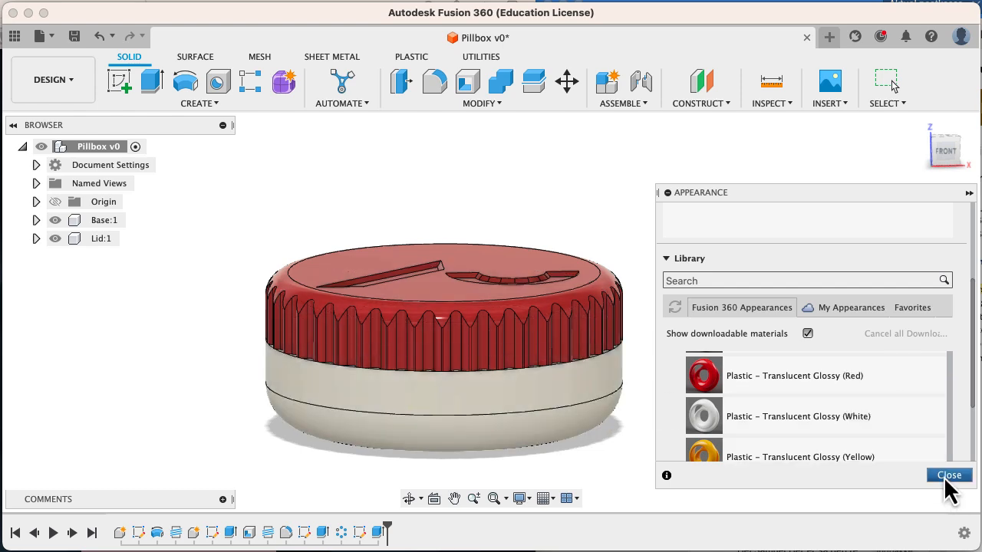
left_click(949, 476)
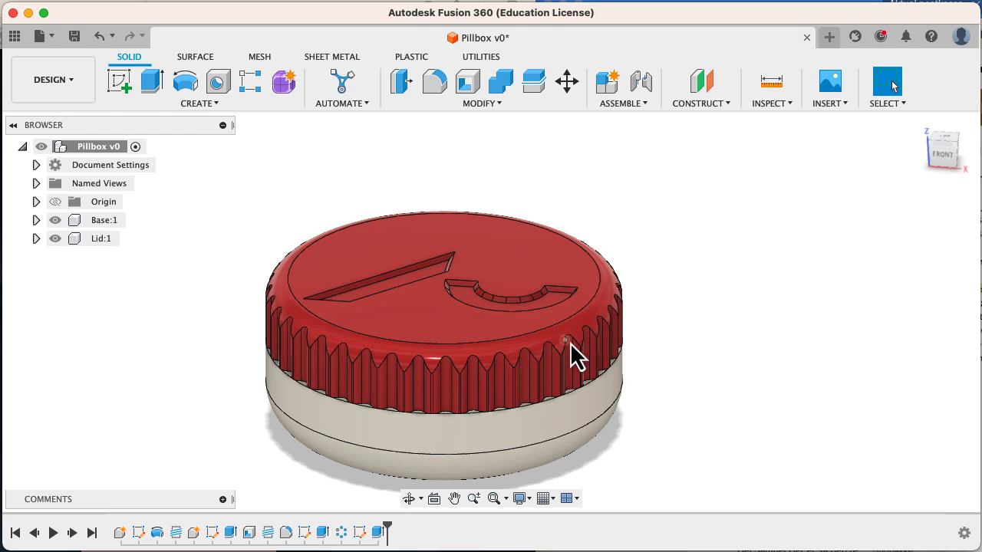
mouse_move(503, 314)
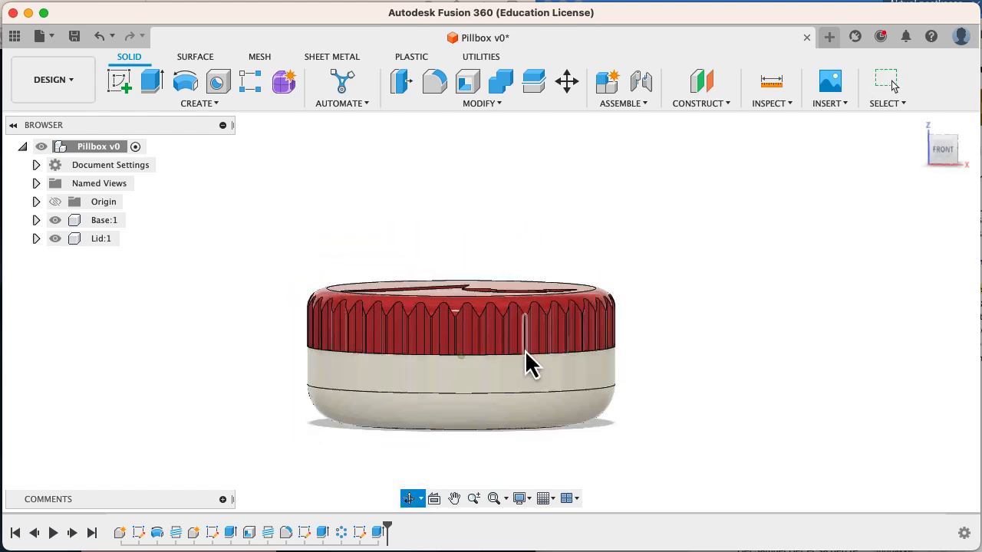
left_click_drag(534, 365, 534, 344)
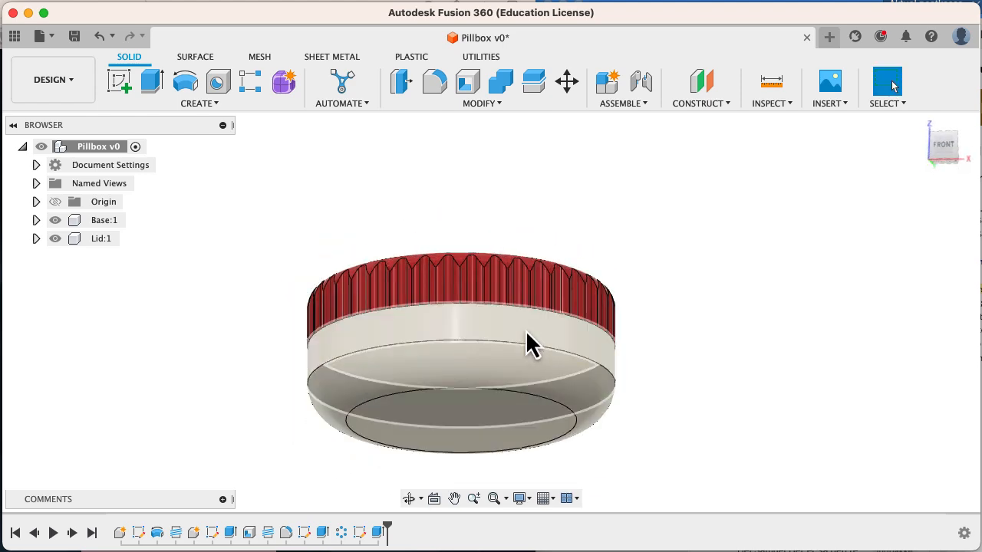
left_click_drag(534, 345, 415, 215)
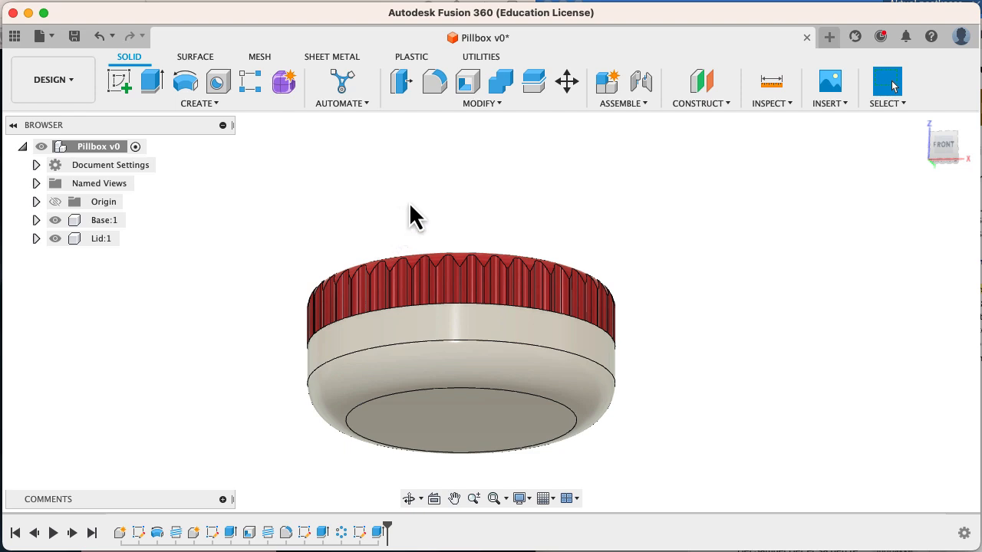
left_click(642, 83)
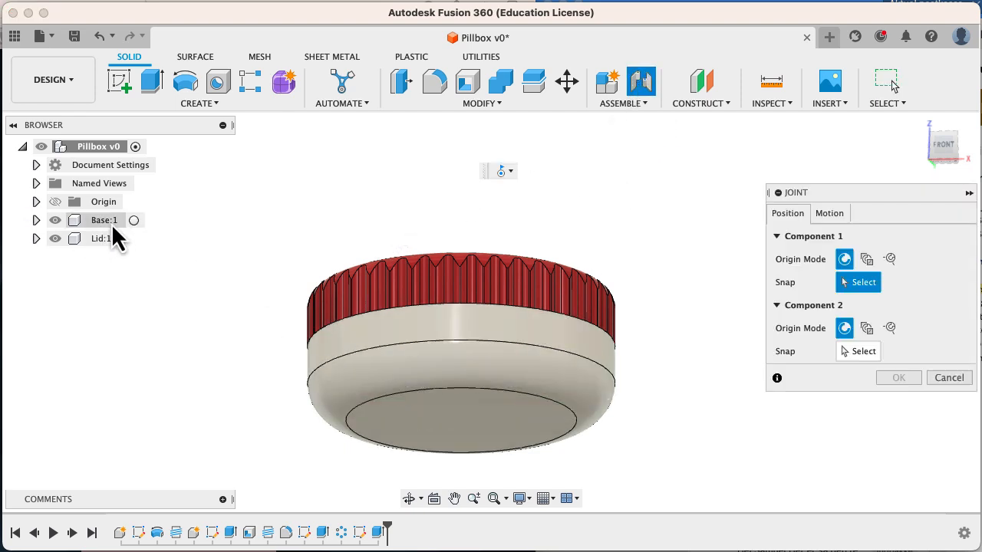
left_click(828, 213)
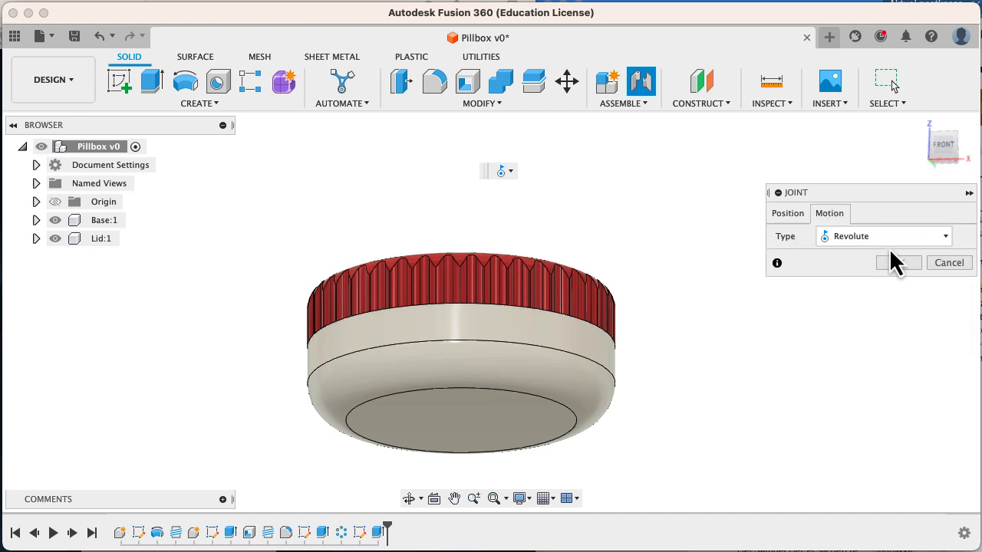
left_click(882, 236)
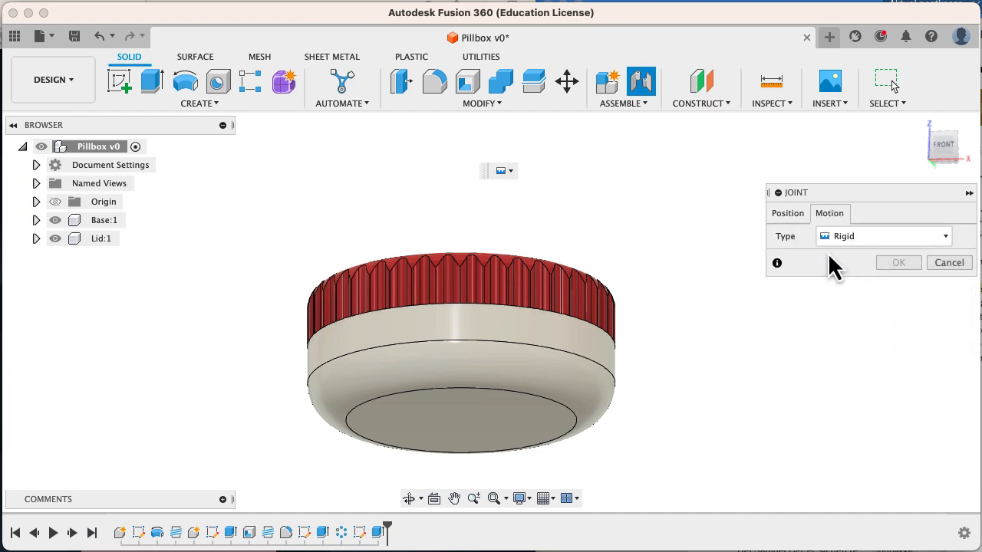
left_click(788, 214)
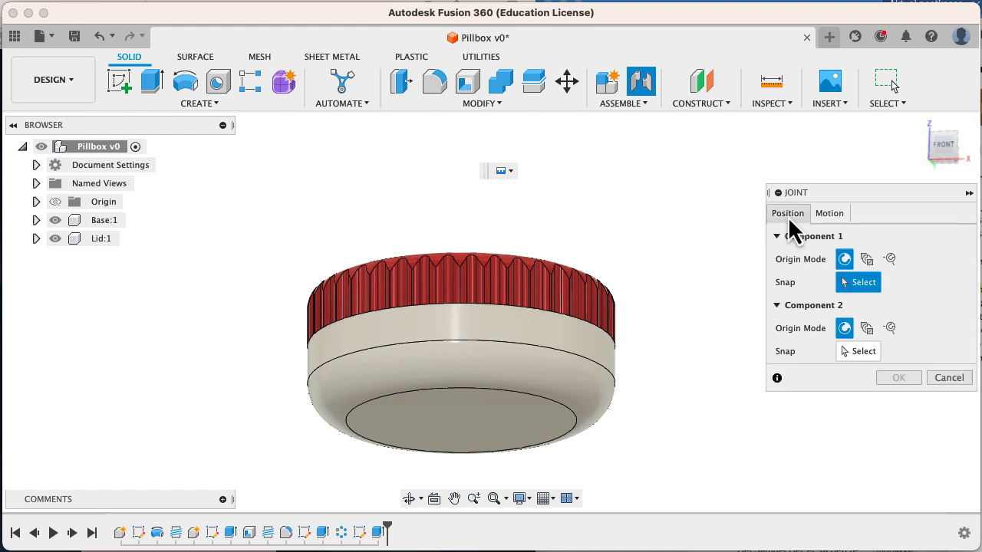
mouse_move(461, 426)
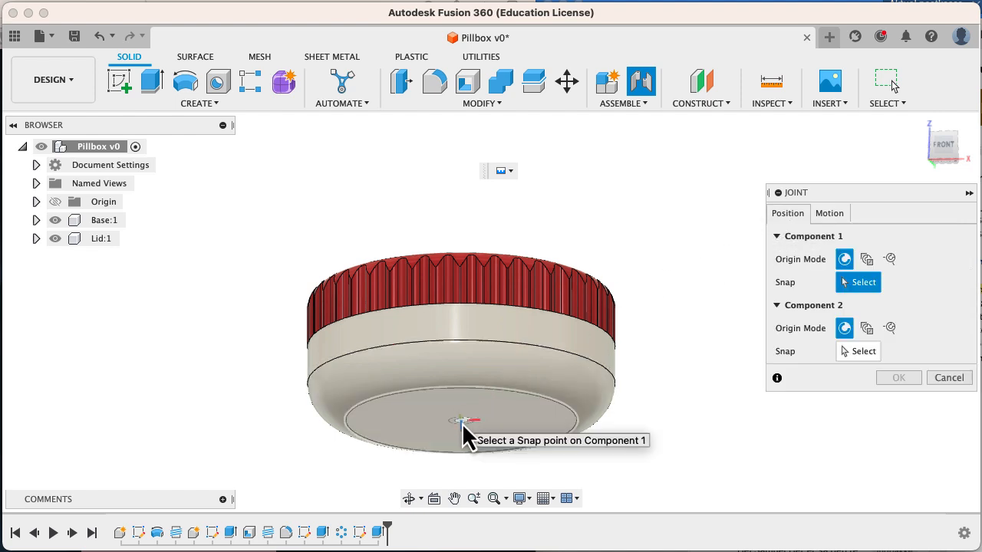
left_click(460, 422)
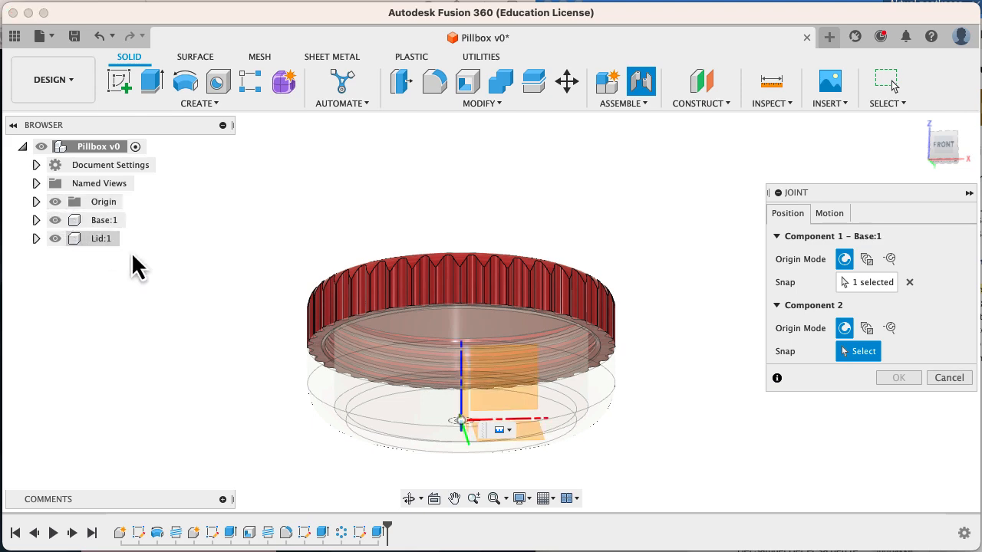
left_click(460, 420)
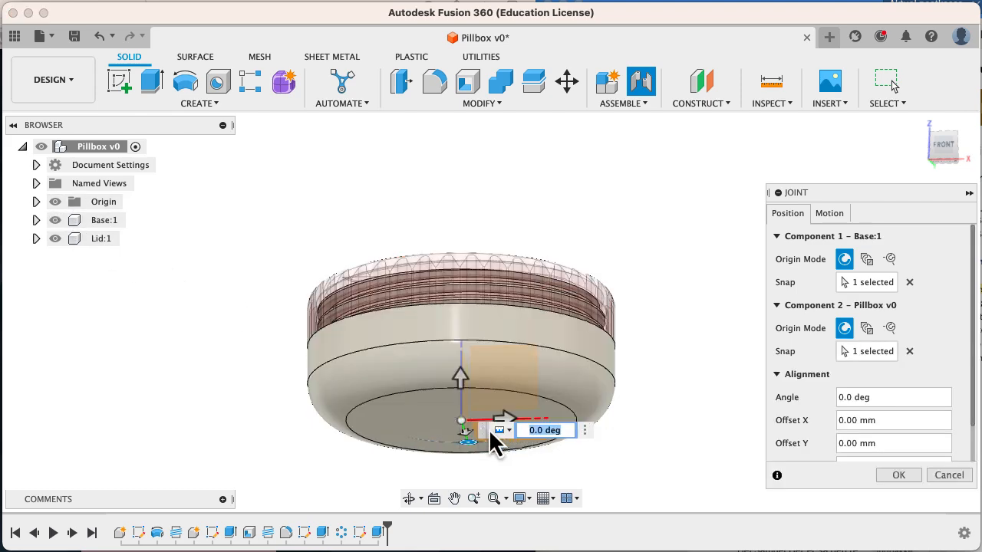
left_click(897, 475)
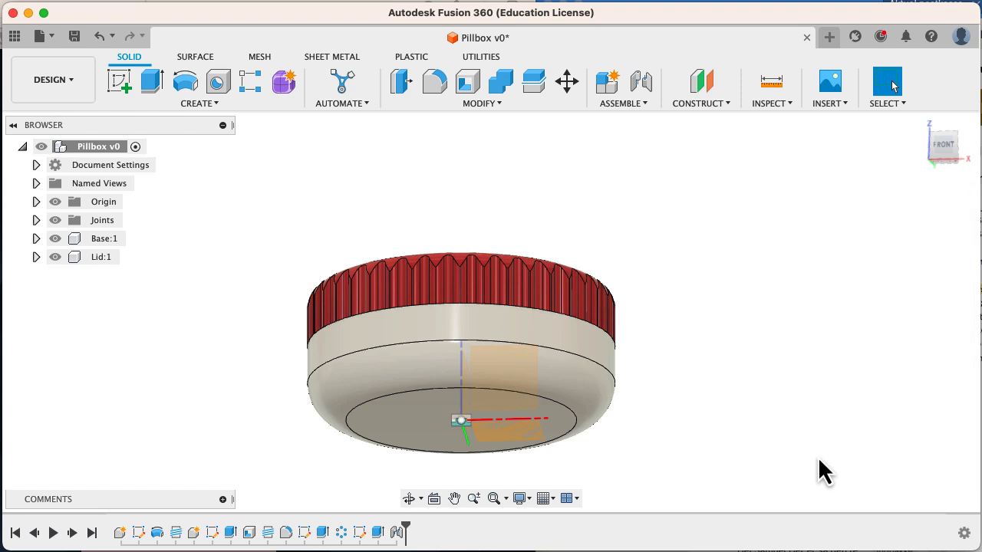
mouse_move(525, 383)
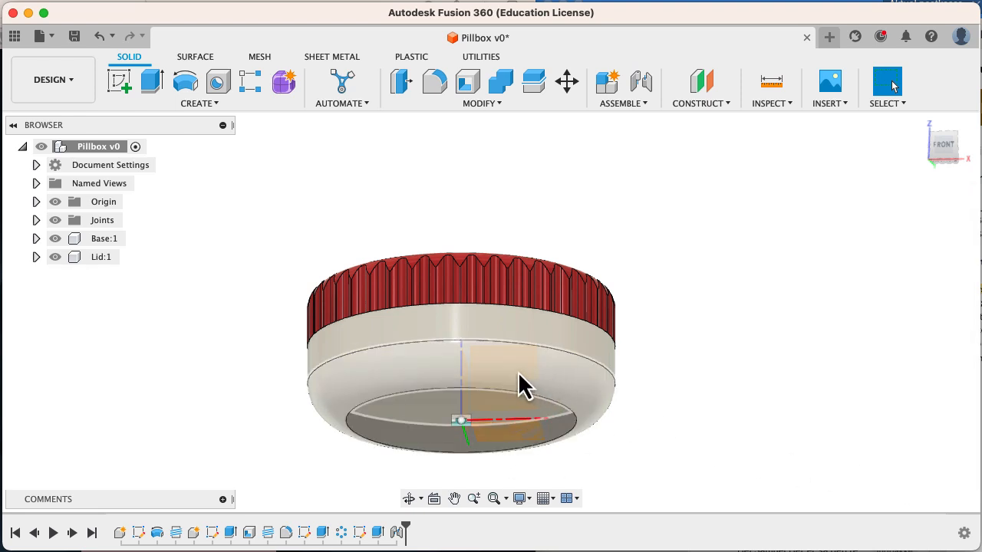
mouse_move(524, 393)
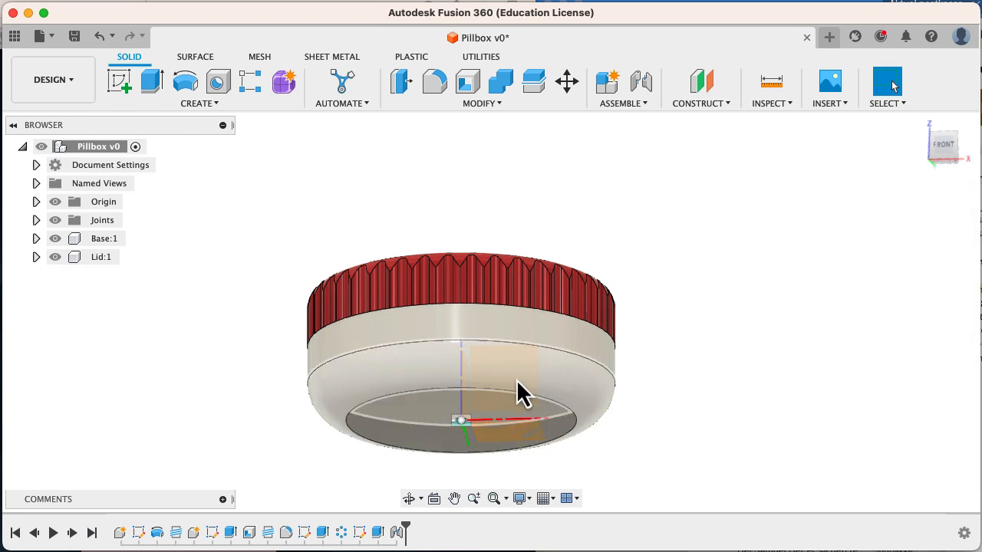
mouse_move(510, 269)
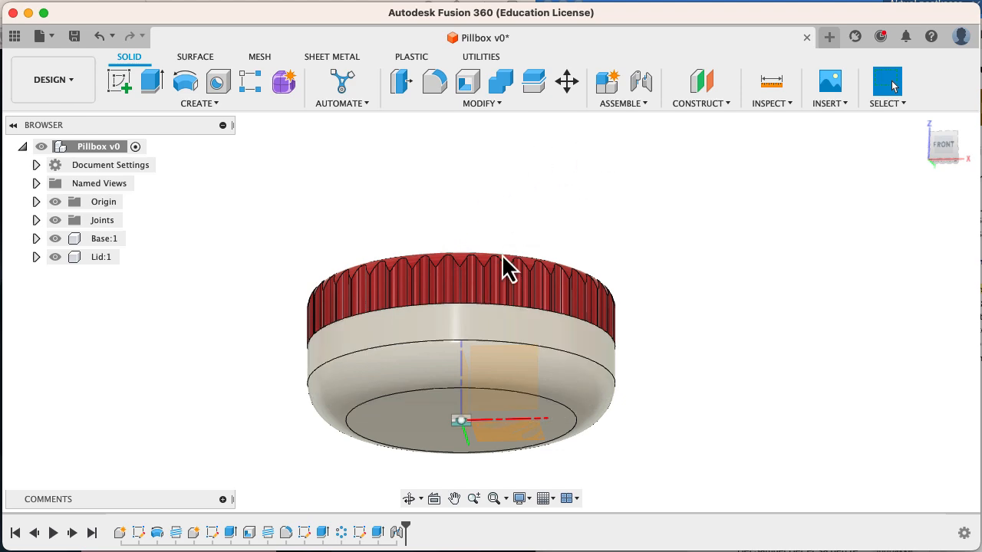
mouse_move(540, 294)
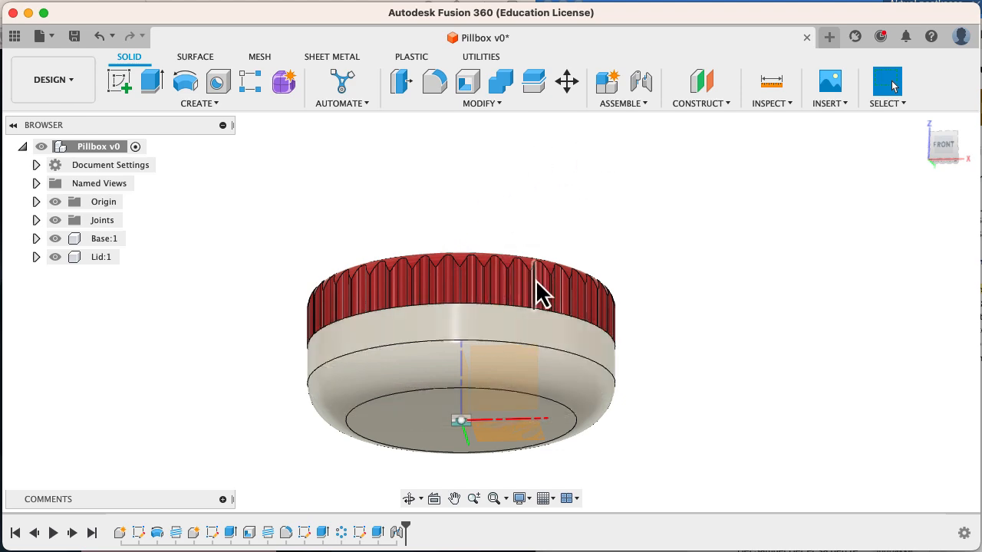
left_click_drag(544, 295, 596, 322)
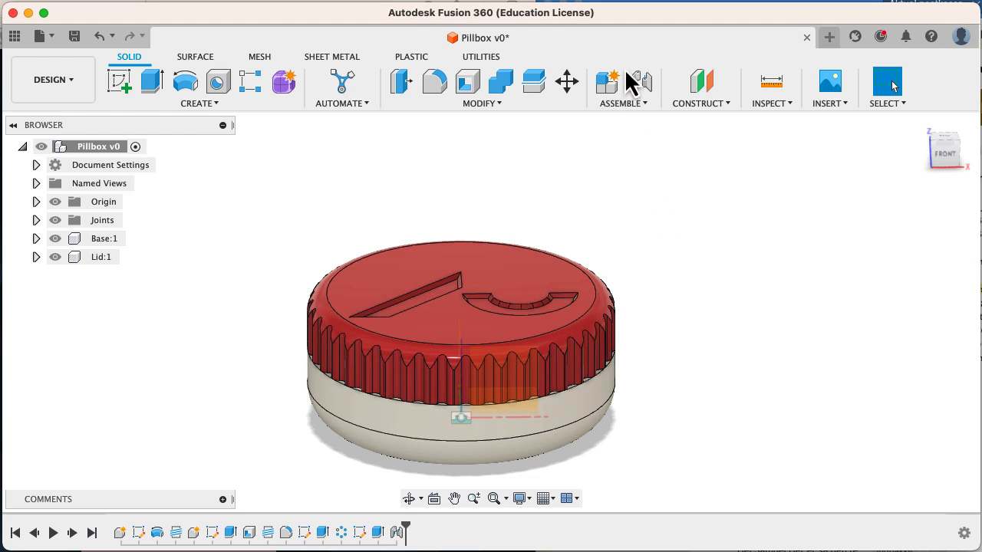
Start a joint between lid and base and set its motion type to Revolute.
left_click(638, 80)
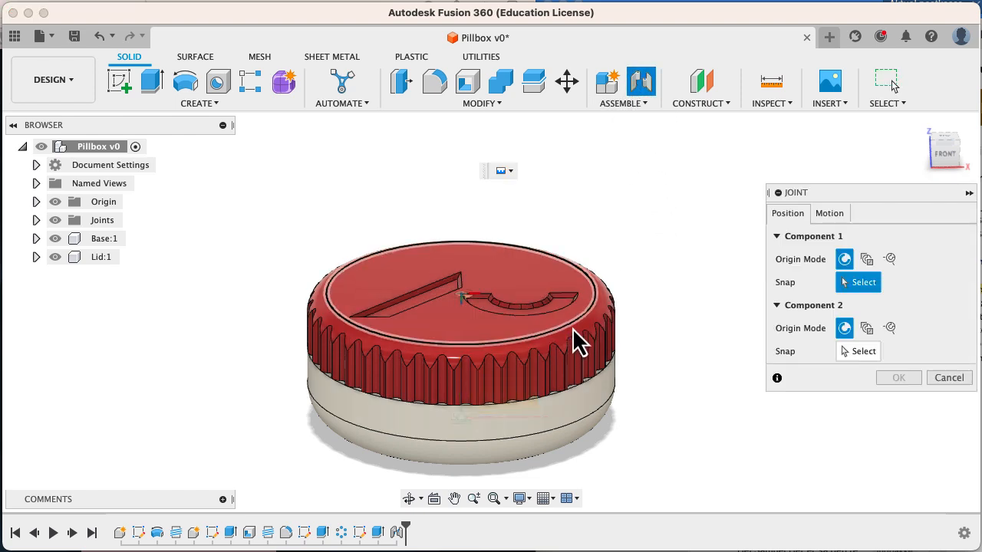
left_click(829, 214)
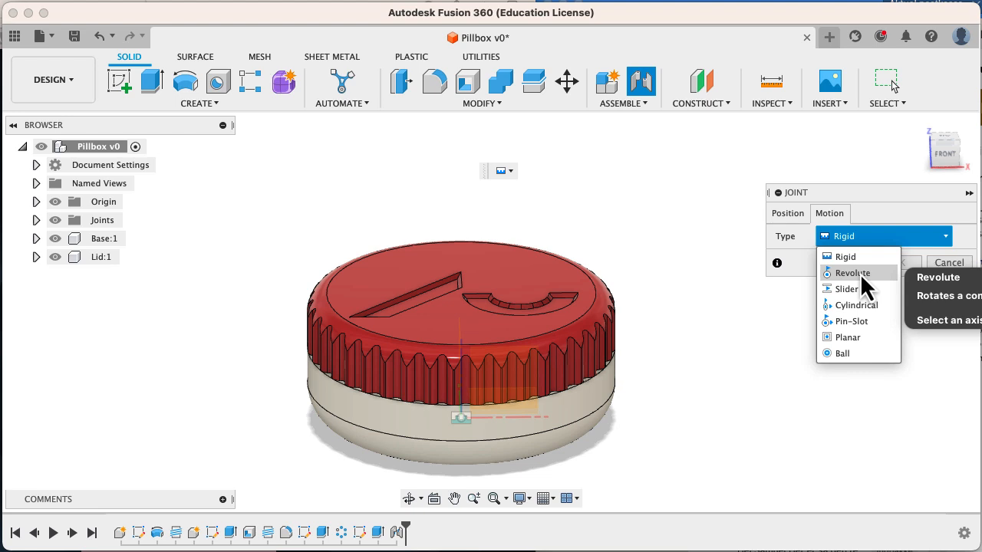
left_click(852, 273)
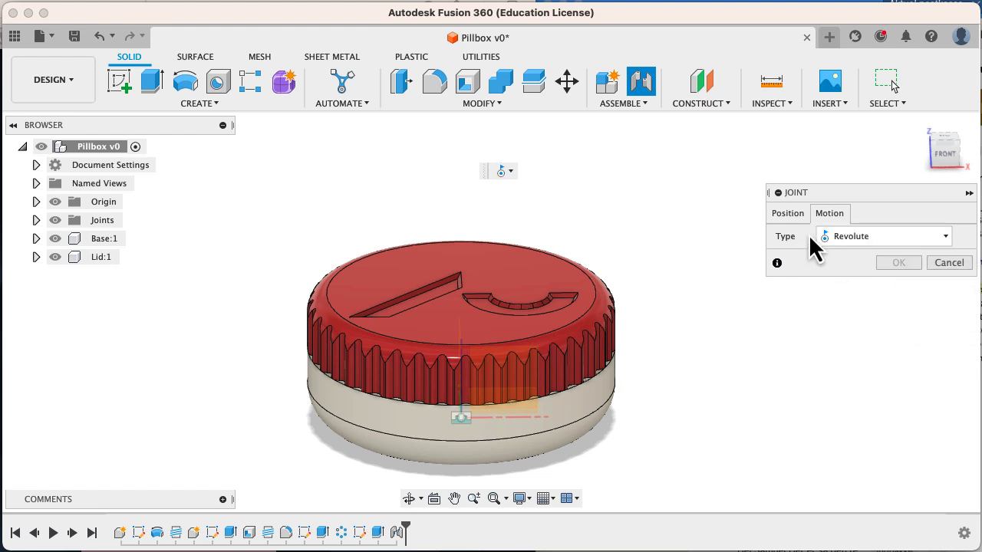
left_click(787, 213)
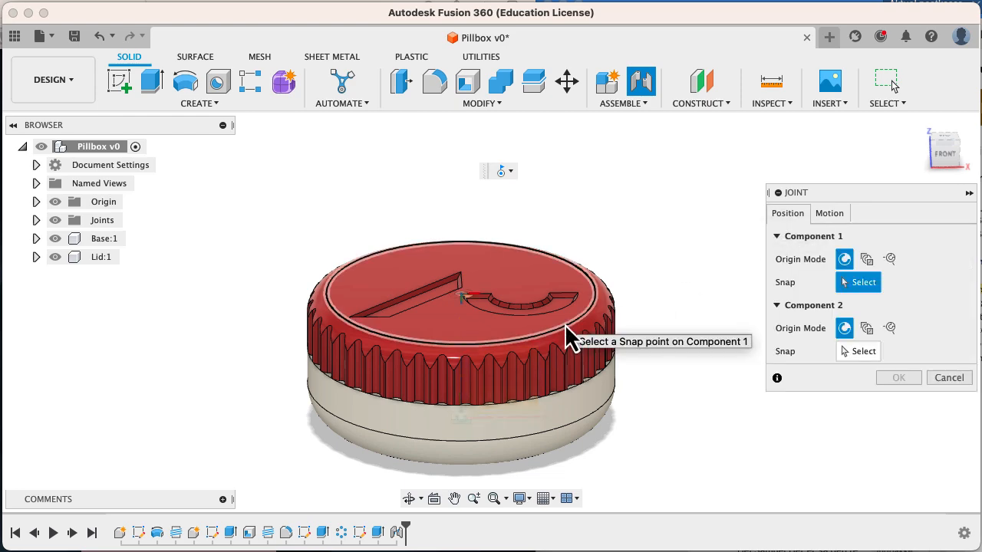
Snap the joint to the lid's edge and the base, and confirm the revolute joint.
left_click(458, 353)
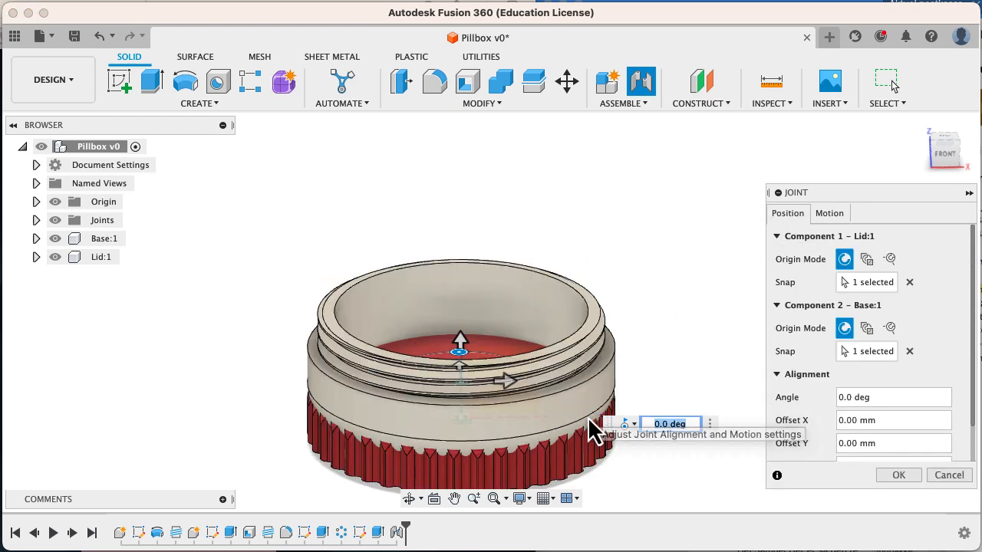
mouse_move(472, 361)
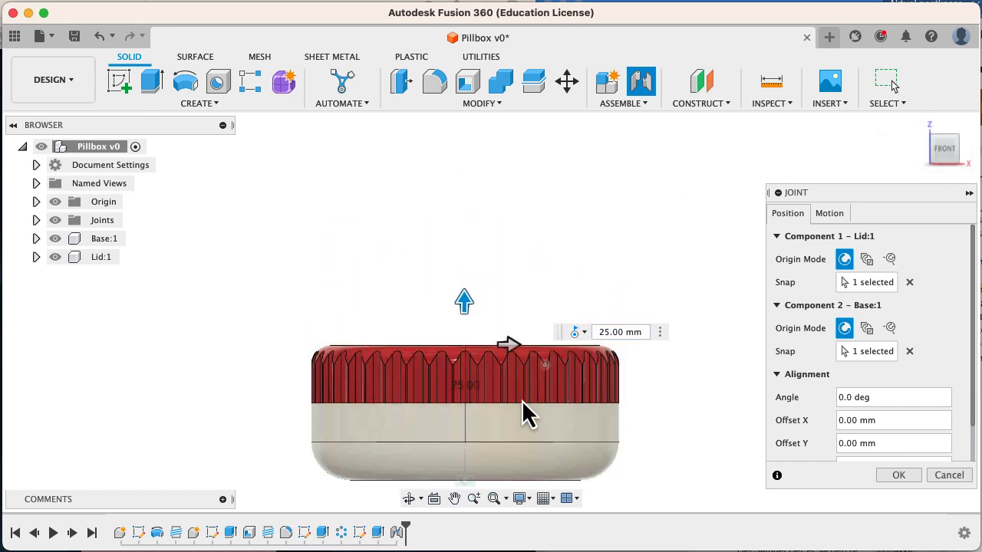
mouse_move(473, 356)
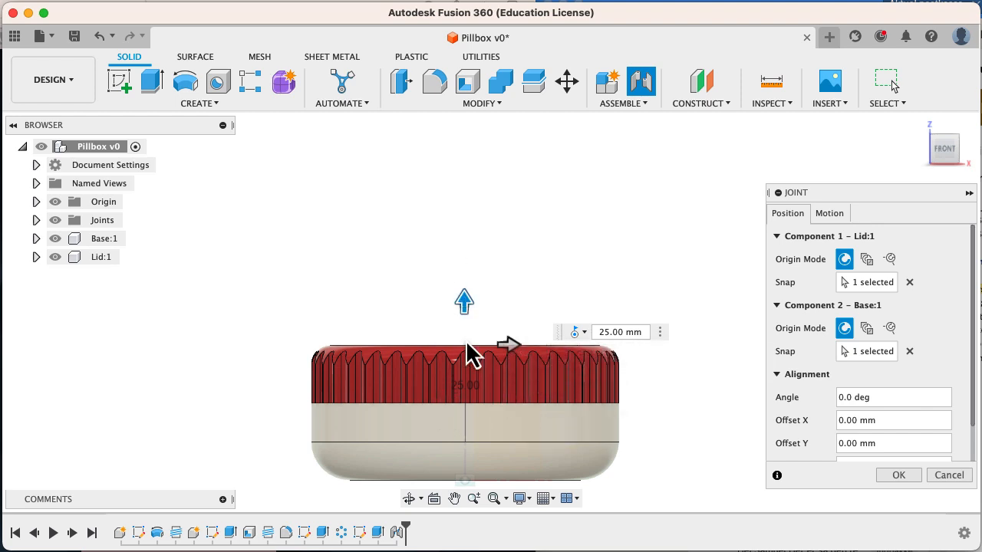
mouse_move(473, 417)
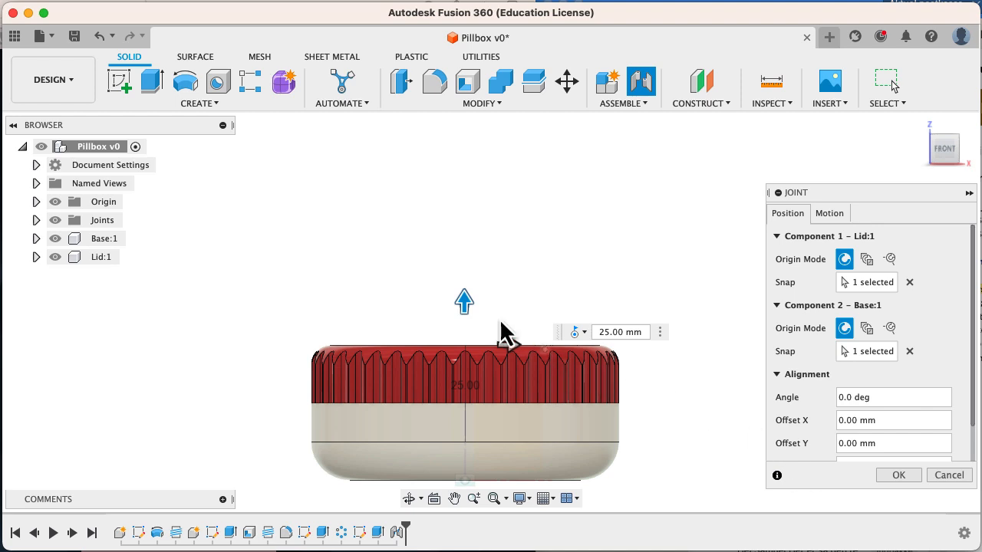
left_click(899, 476)
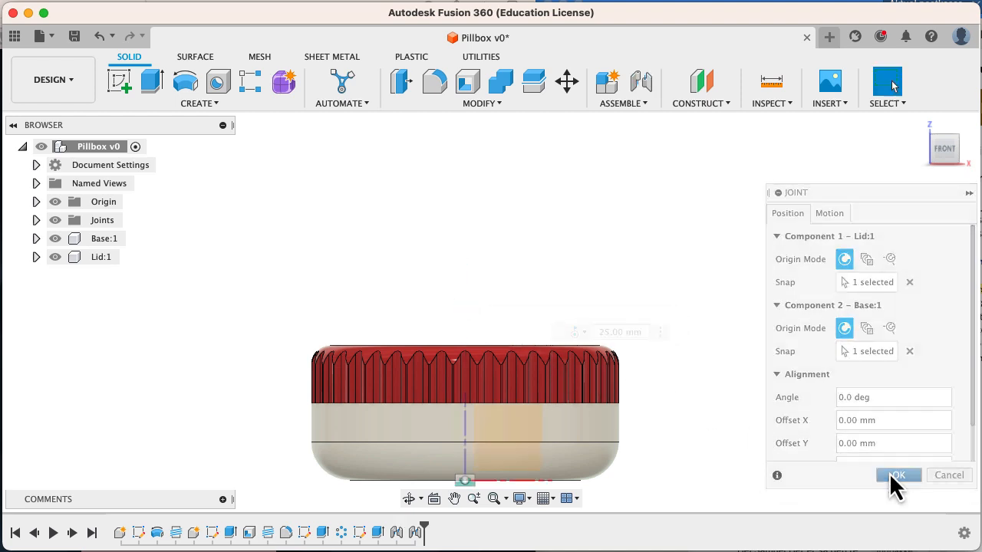
left_click(898, 476)
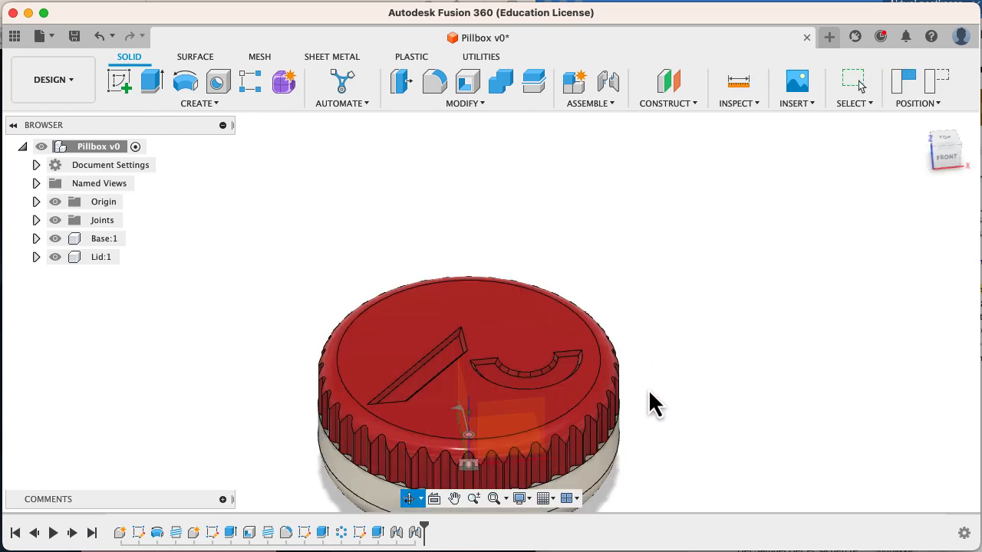
Start a Section Analysis from the Inspect tools to slice the pillbox.
left_click_drag(652, 402, 499, 314)
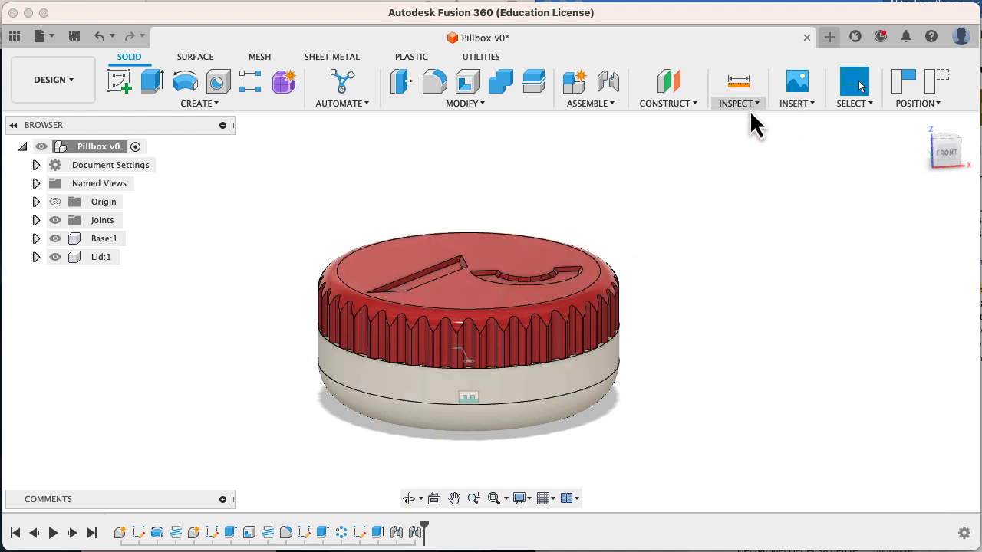
left_click(737, 103)
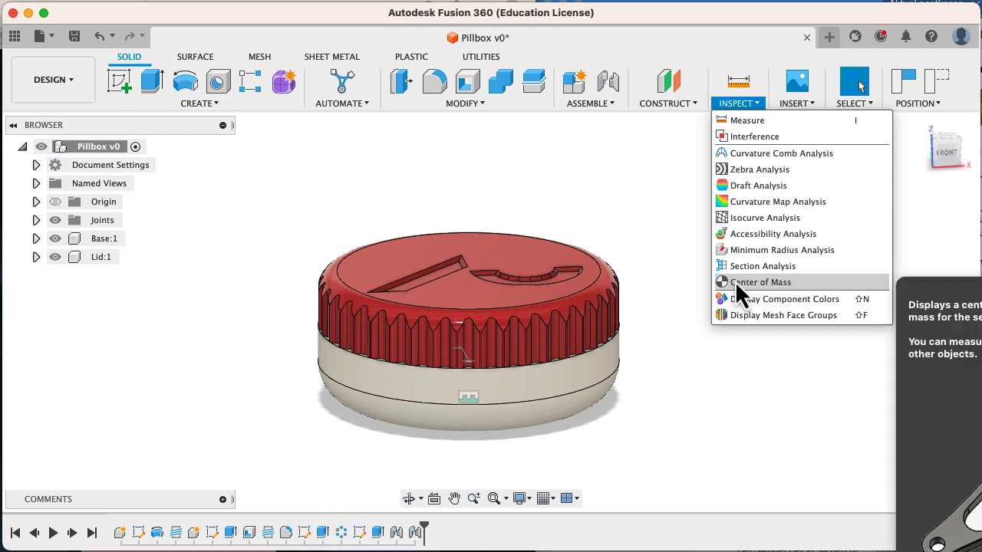
left_click(763, 266)
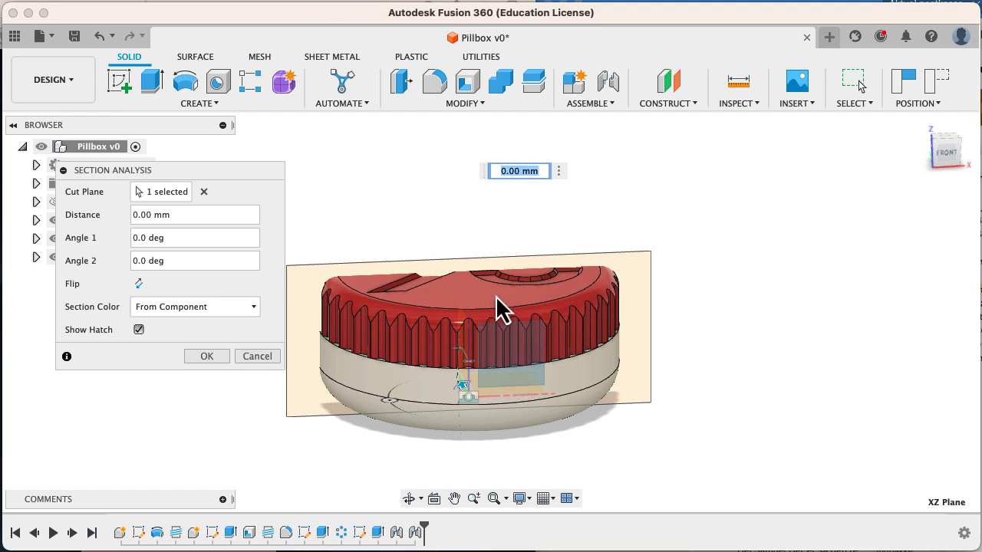
mouse_move(448, 299)
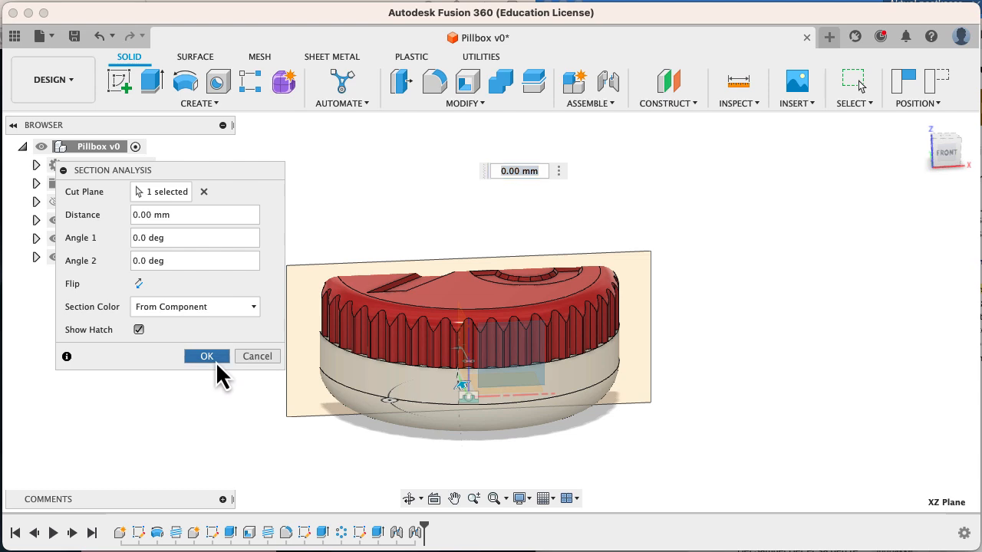
Confirm the XZ section cut to reveal the interlocking lid and base threads.
left_click(205, 356)
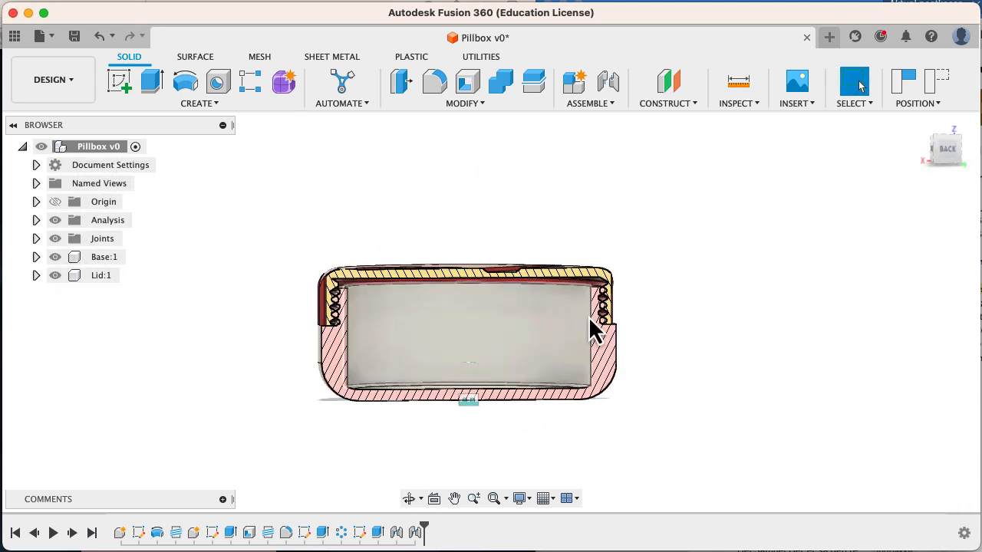
mouse_move(948, 147)
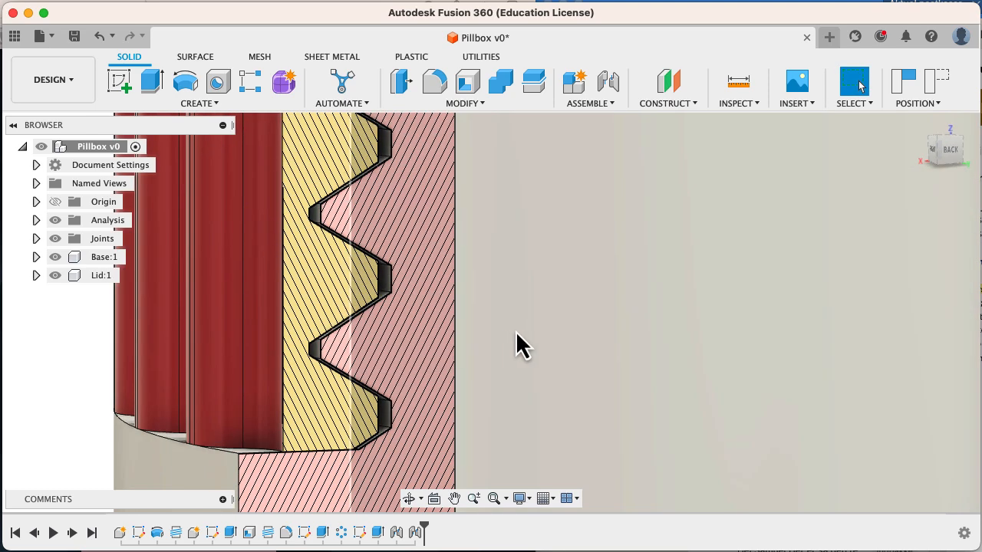
mouse_move(433, 338)
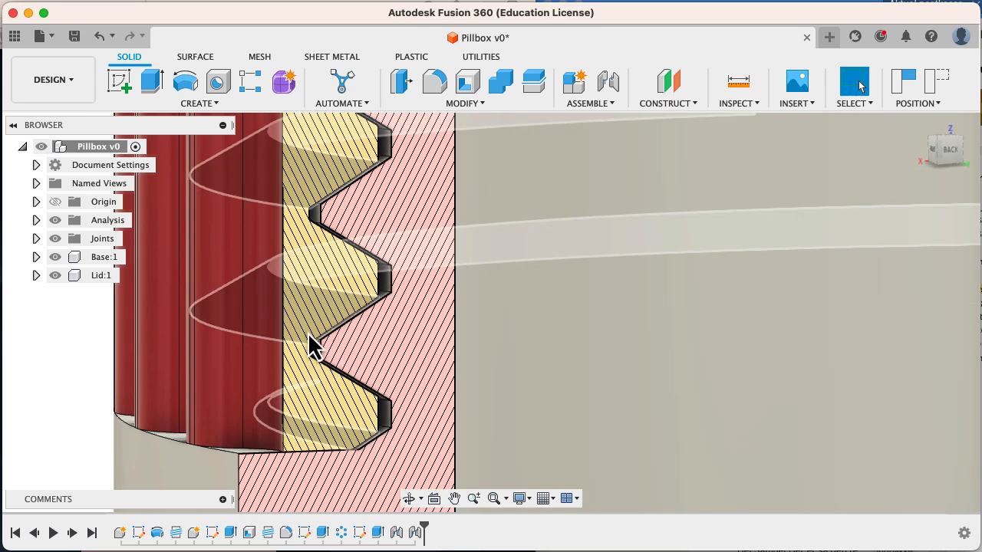
mouse_move(353, 330)
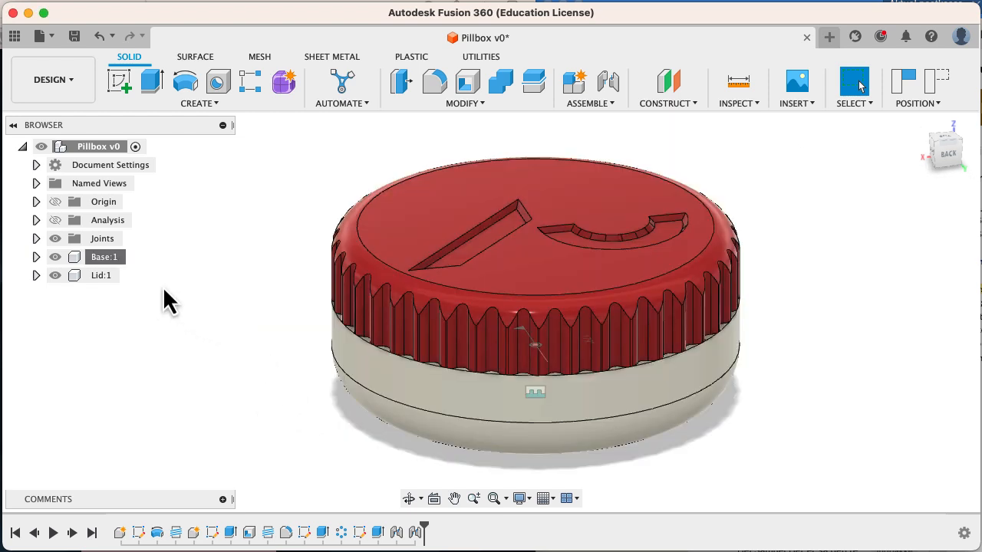
Begin Save As Mesh for Base:1 with binary STL format in millimetres.
right_click(104, 257)
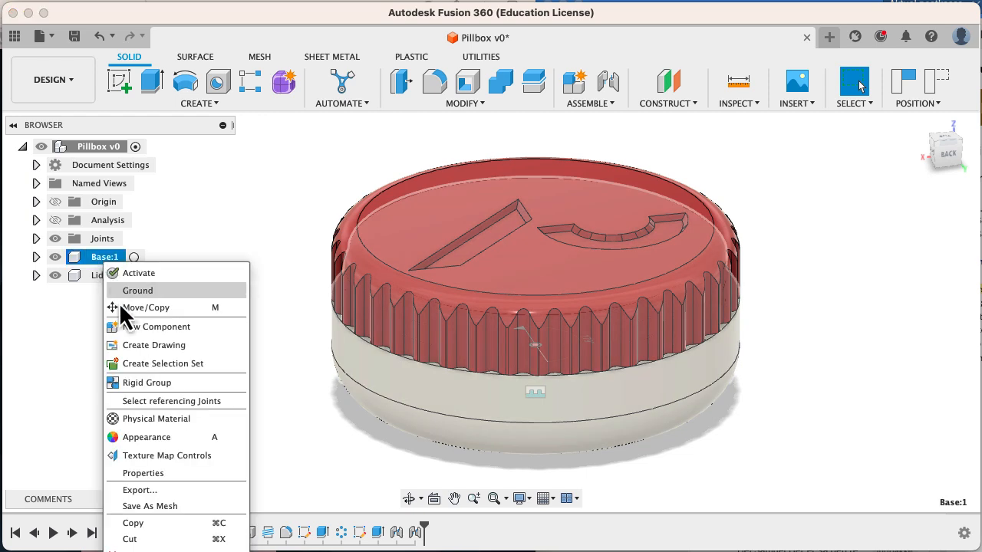
mouse_move(151, 522)
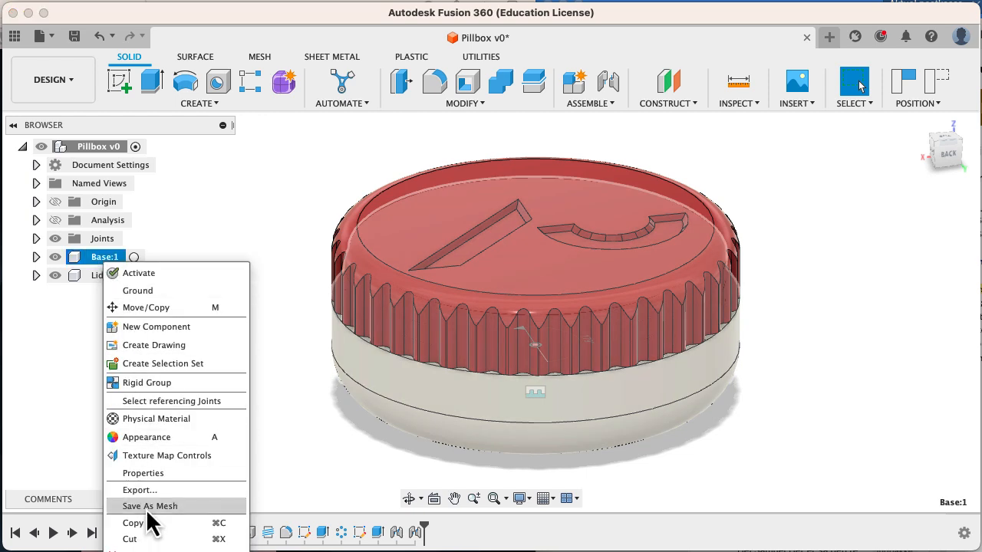
left_click(149, 507)
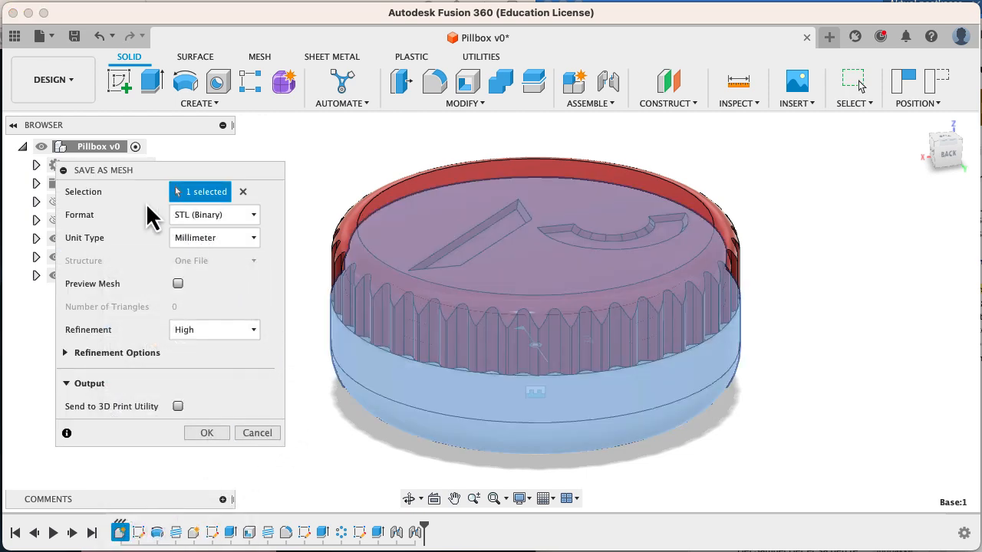
left_click(213, 214)
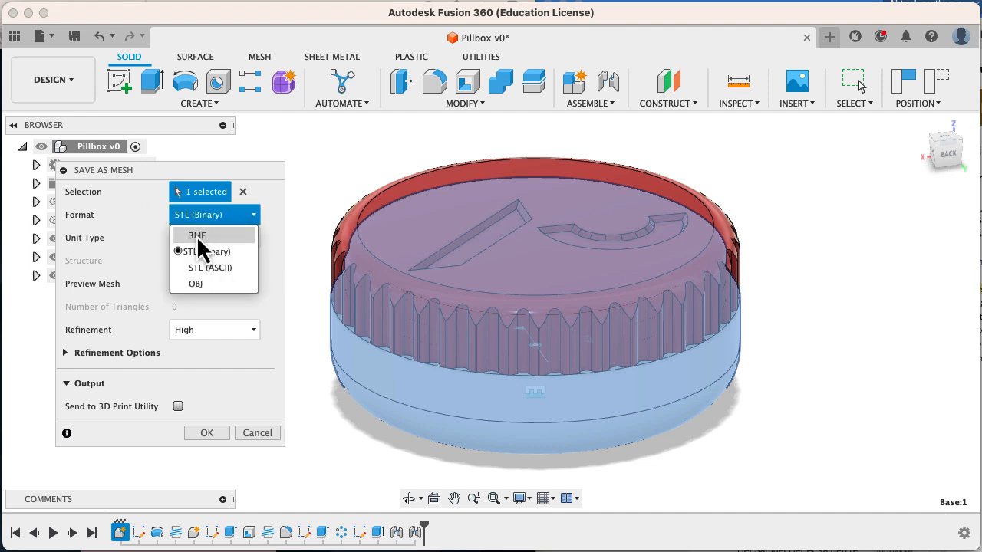
left_click(208, 251)
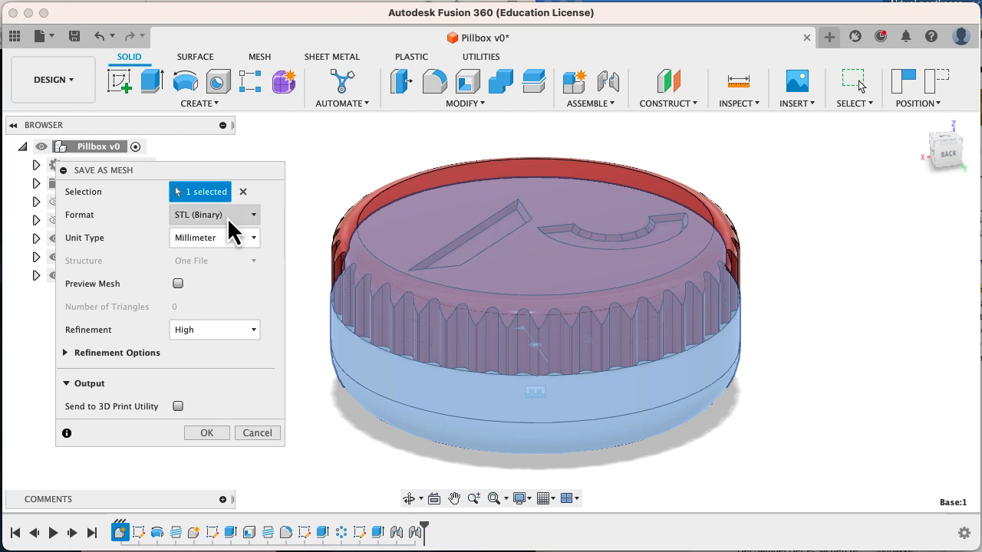
mouse_move(233, 292)
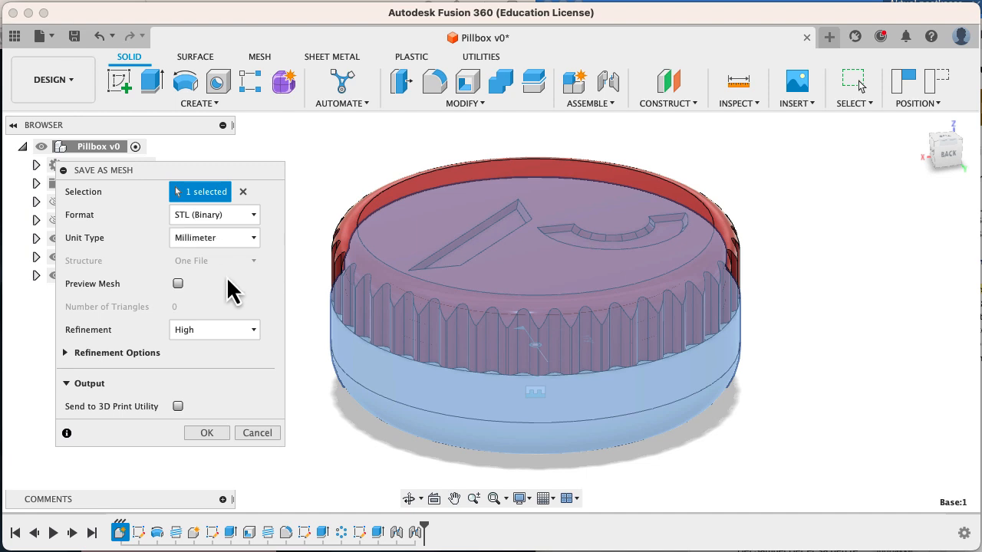
mouse_move(215, 330)
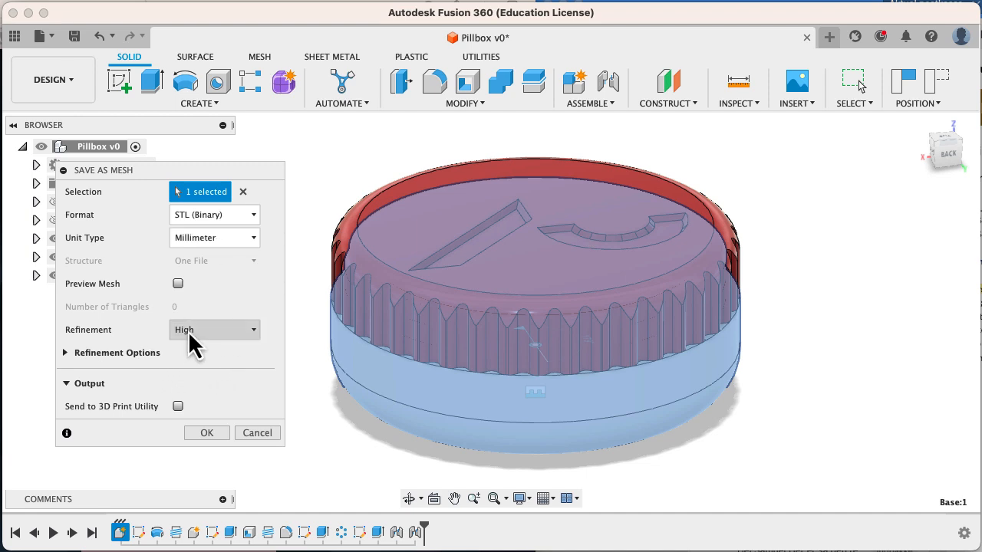
left_click(178, 282)
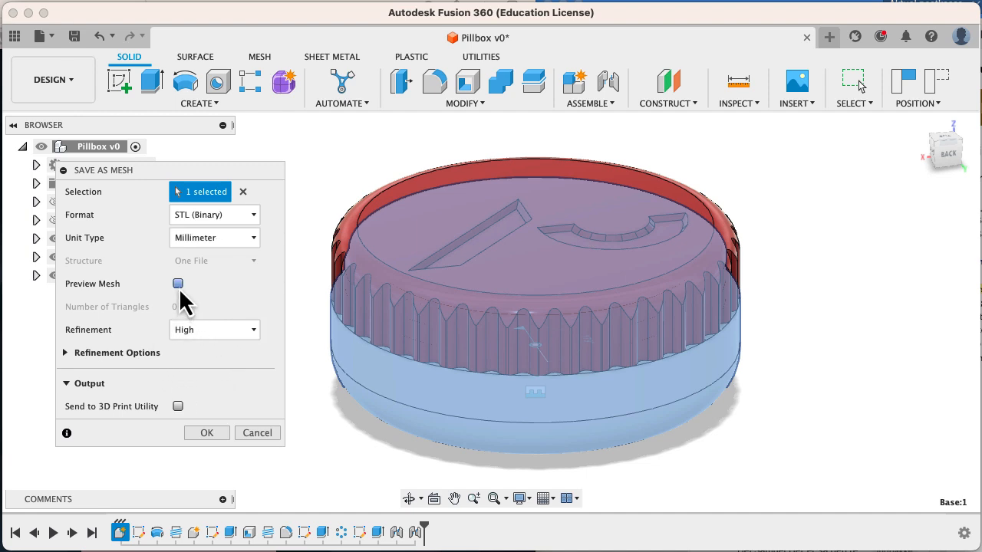
left_click(178, 282)
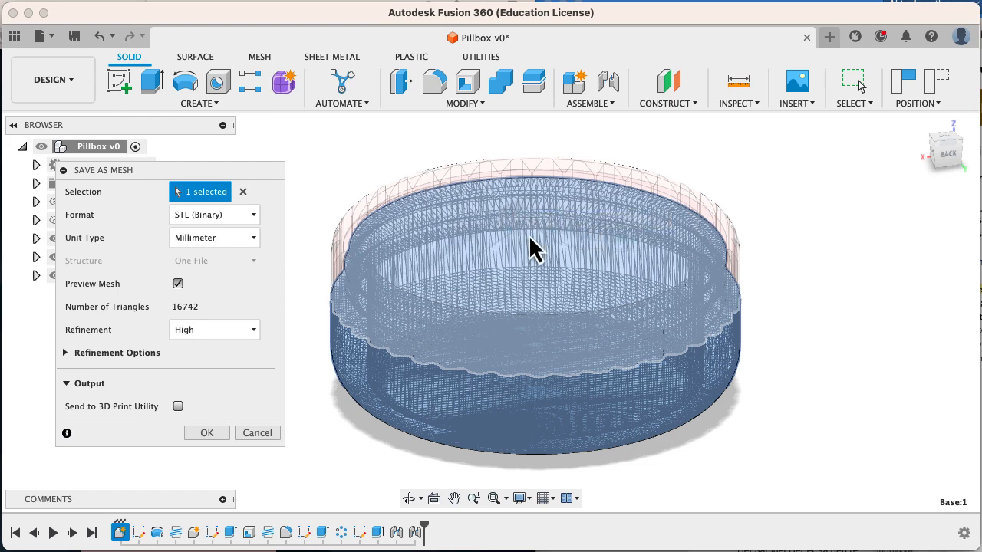
mouse_move(514, 268)
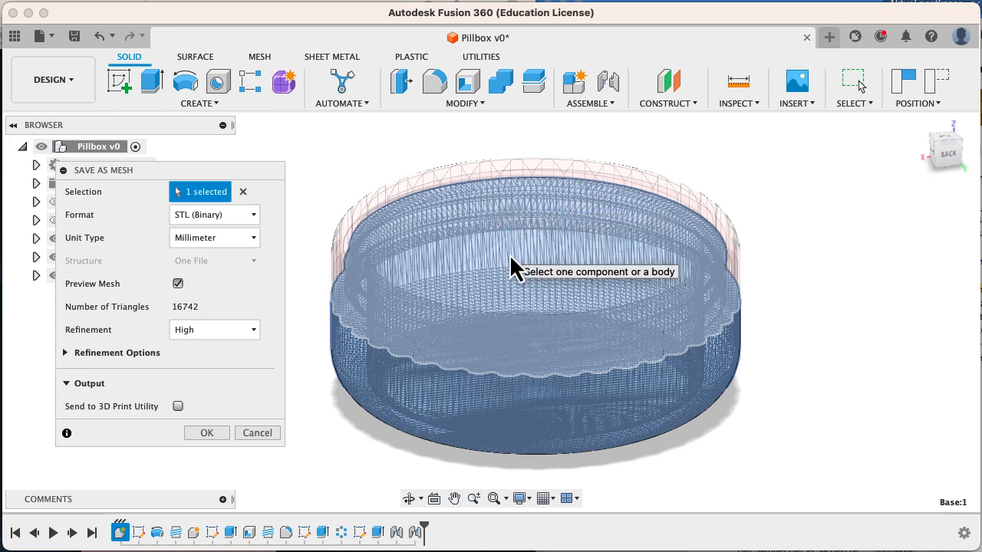
mouse_move(629, 340)
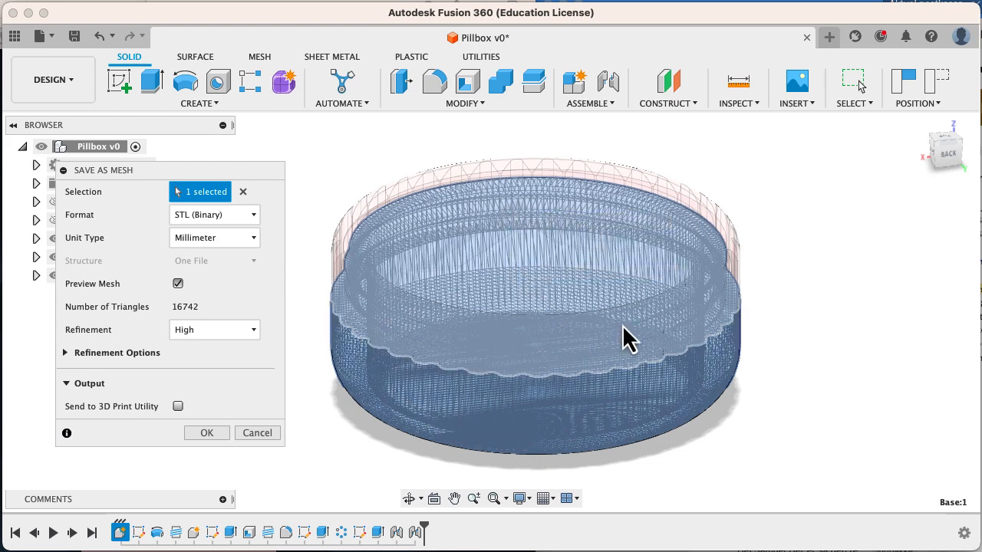
left_click_drag(629, 341, 460, 418)
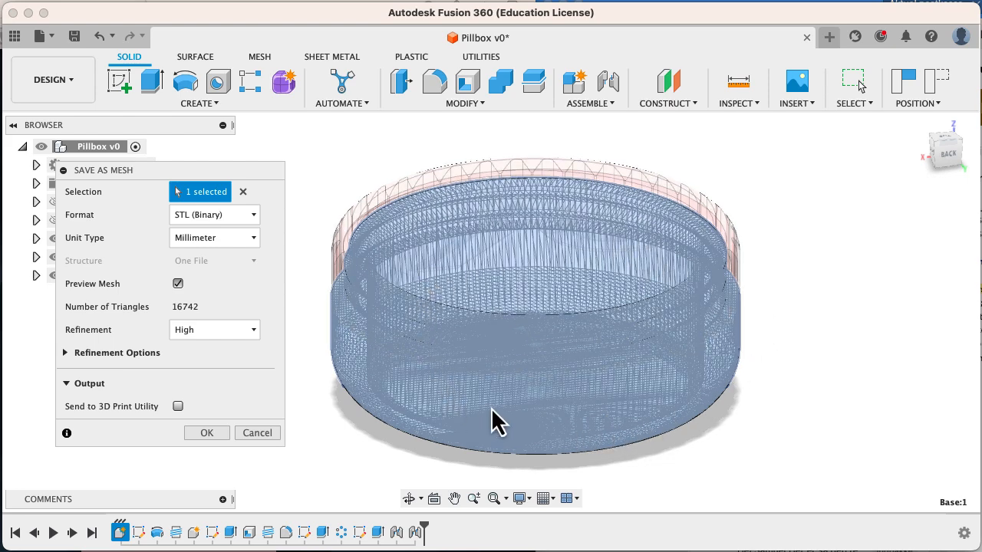
left_click(215, 328)
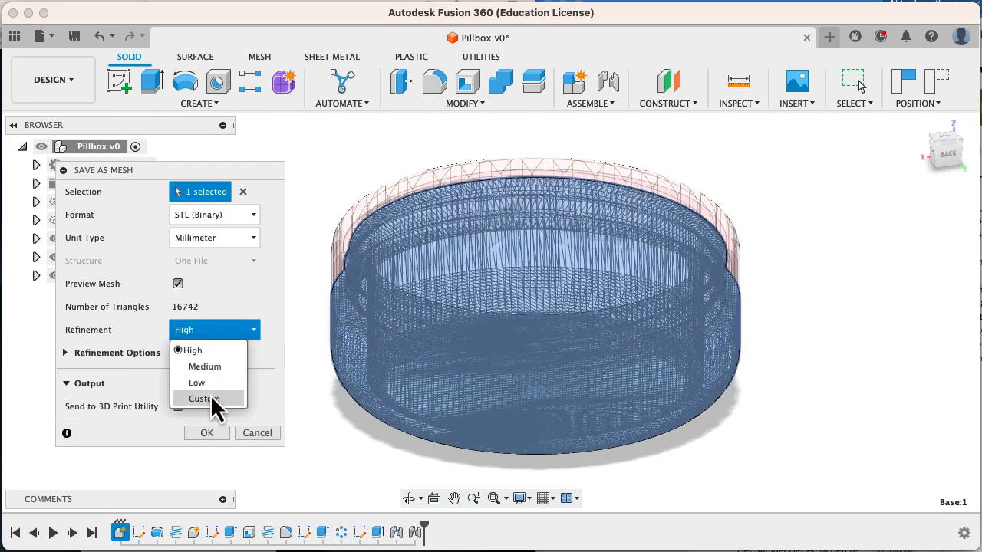
left_click(196, 382)
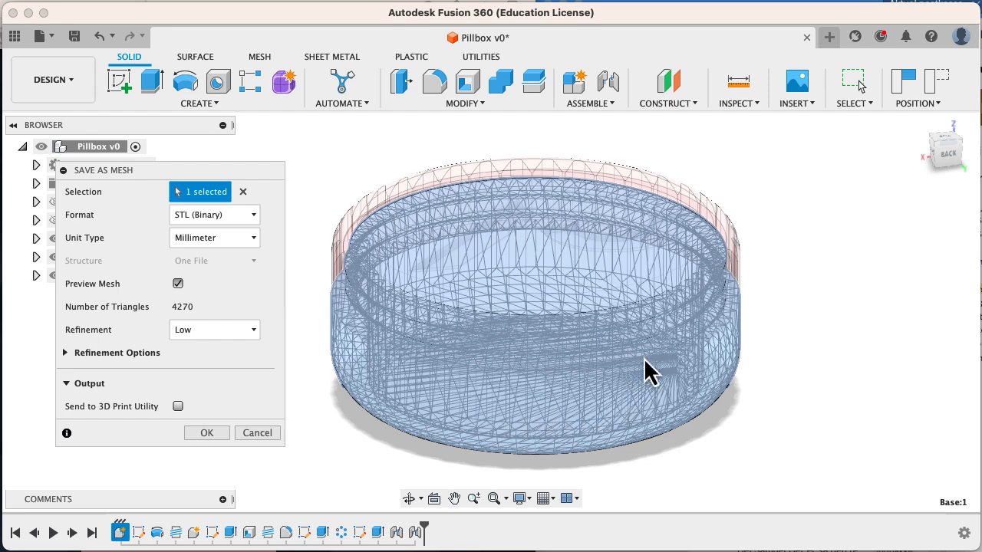
mouse_move(414, 417)
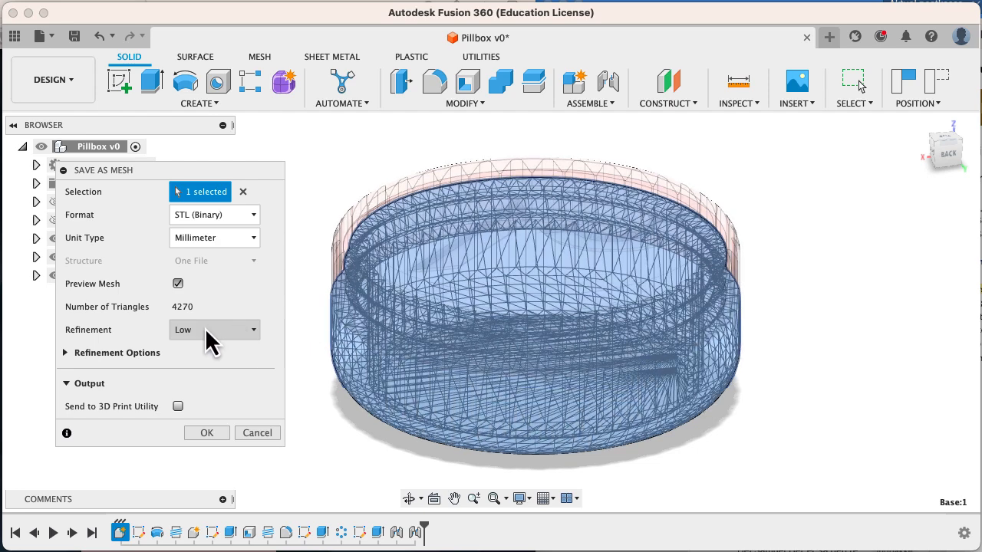
left_click(215, 328)
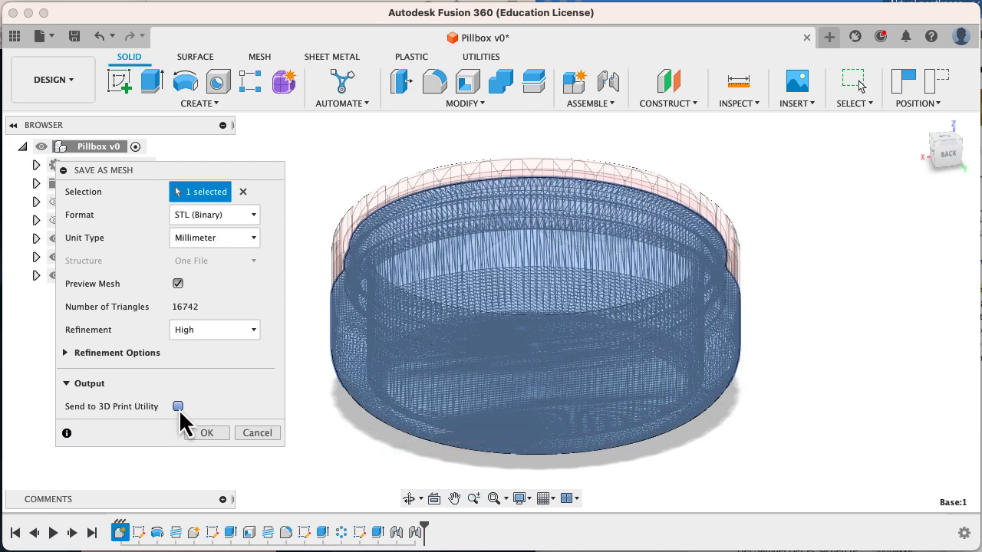
left_click(178, 407)
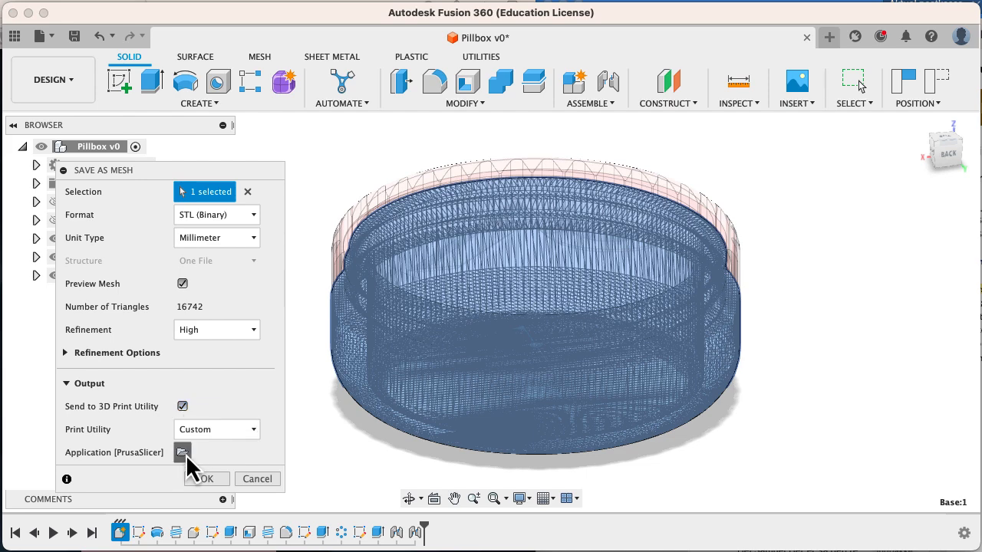
left_click(182, 451)
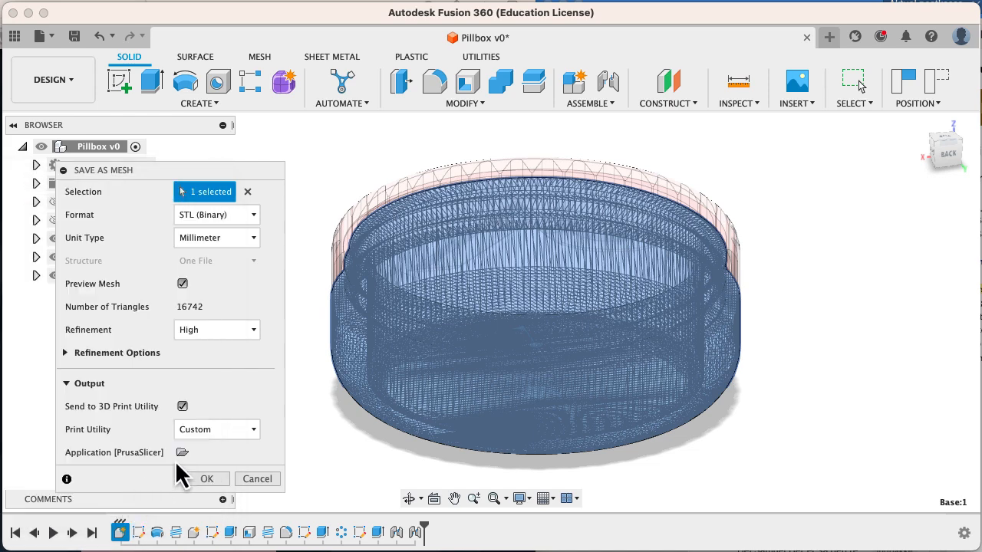
mouse_move(157, 396)
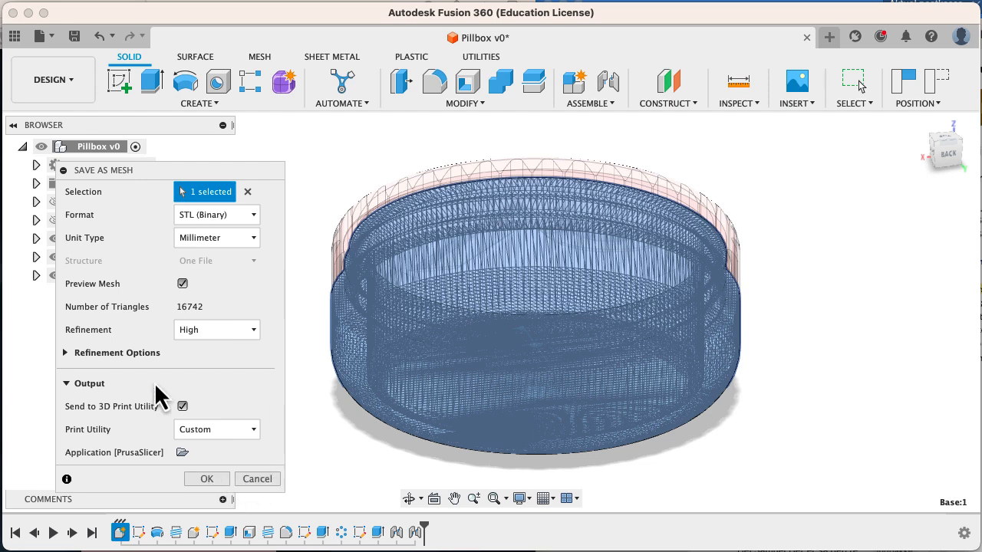
mouse_move(288, 406)
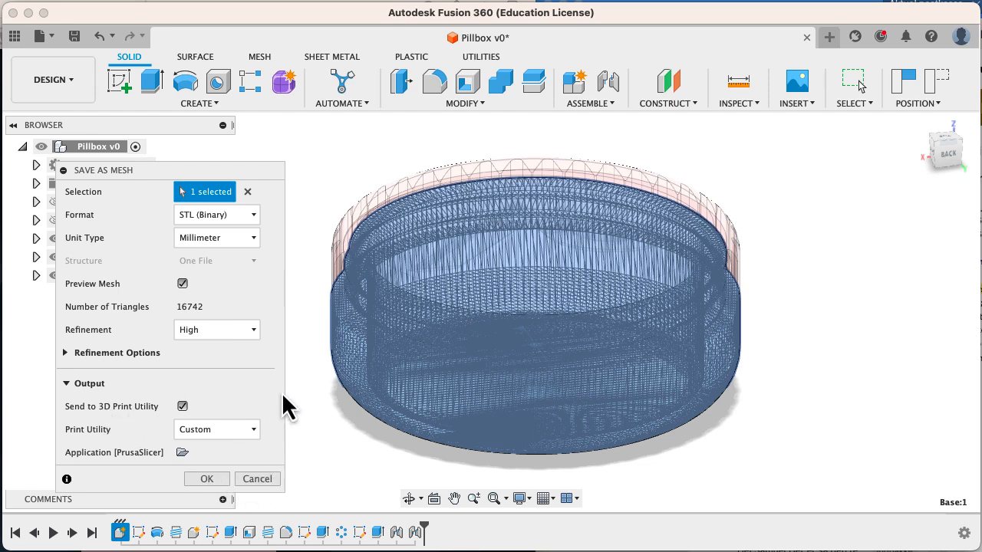
mouse_move(279, 405)
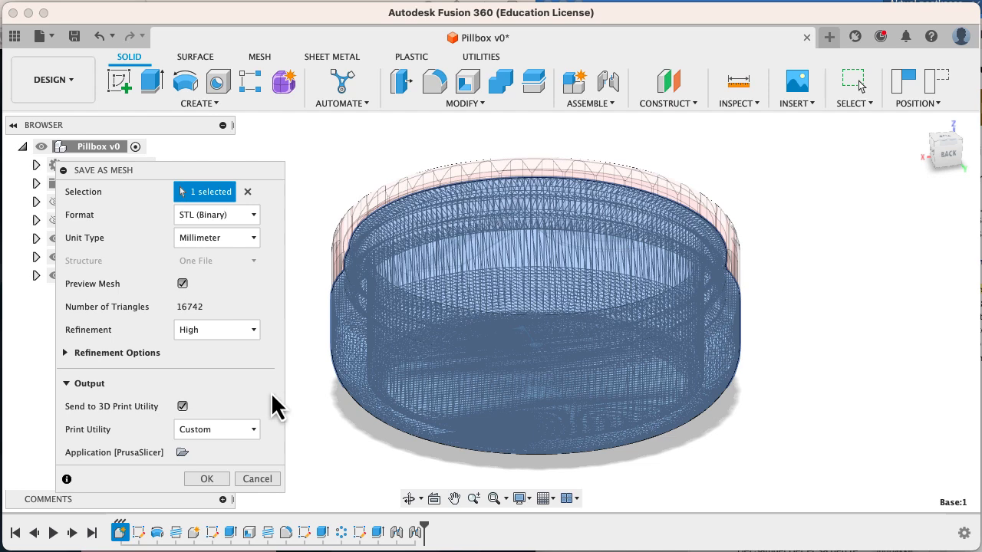
mouse_move(230, 417)
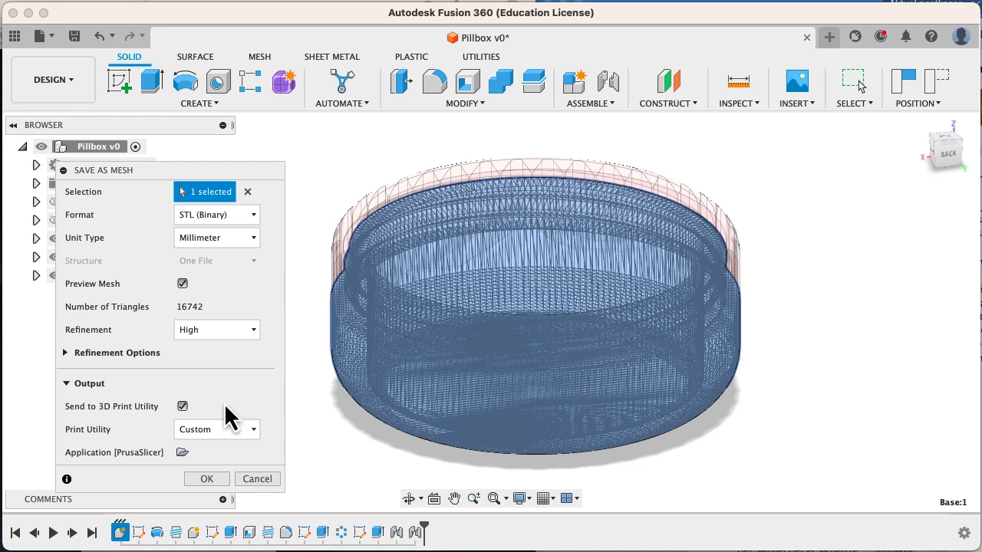
mouse_move(200, 418)
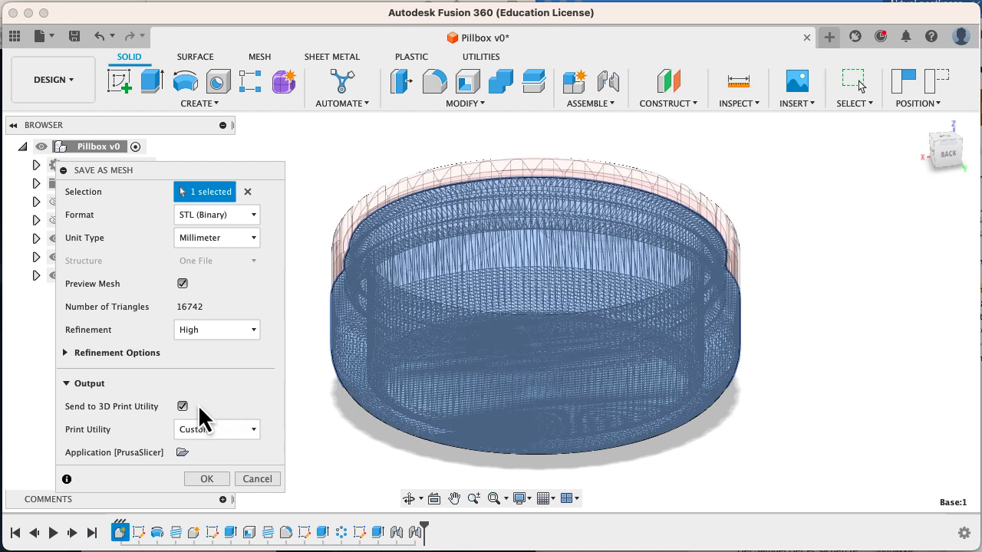
left_click(183, 407)
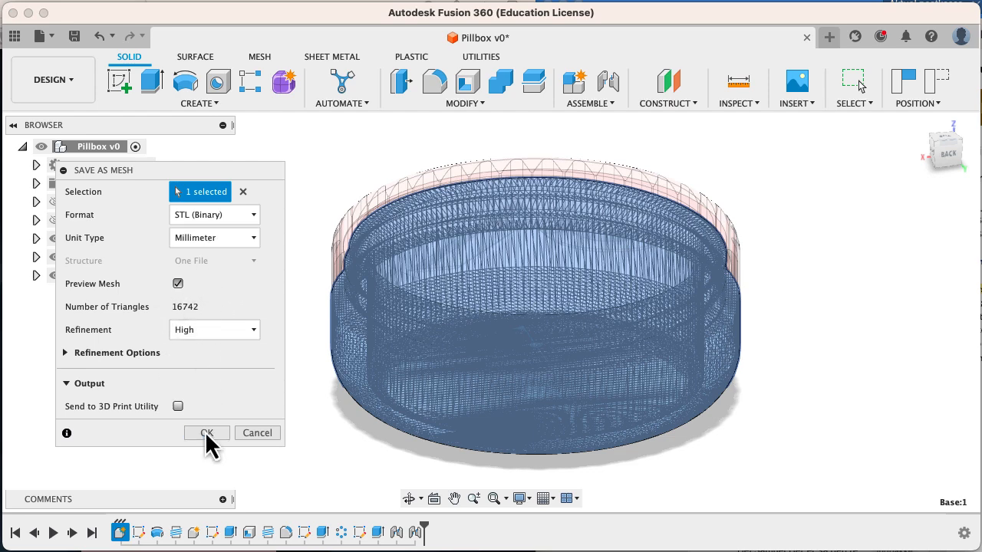
Save the base as Base.stl, replacing the existing file, then select Lid:1.
left_click(206, 432)
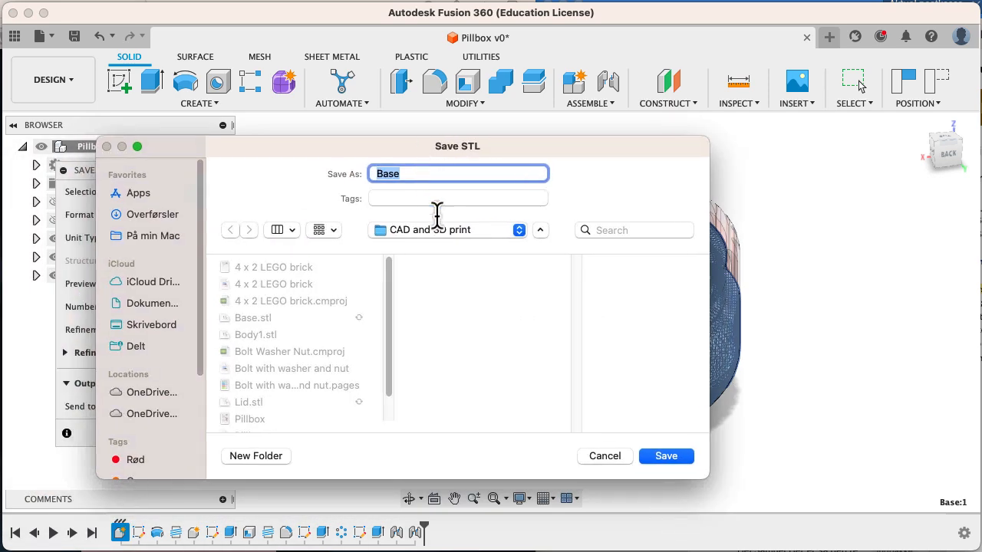
left_click(666, 456)
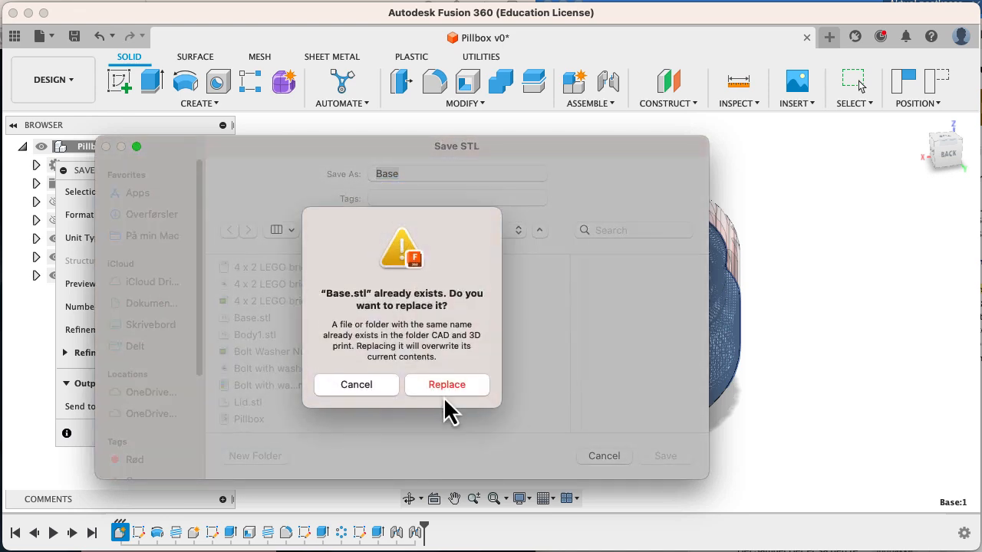
left_click(446, 384)
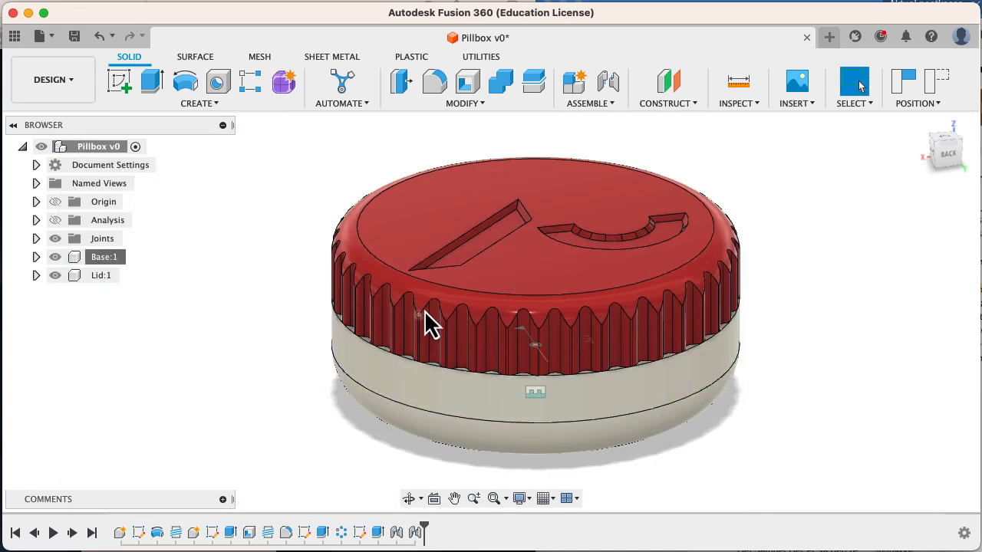
left_click(102, 275)
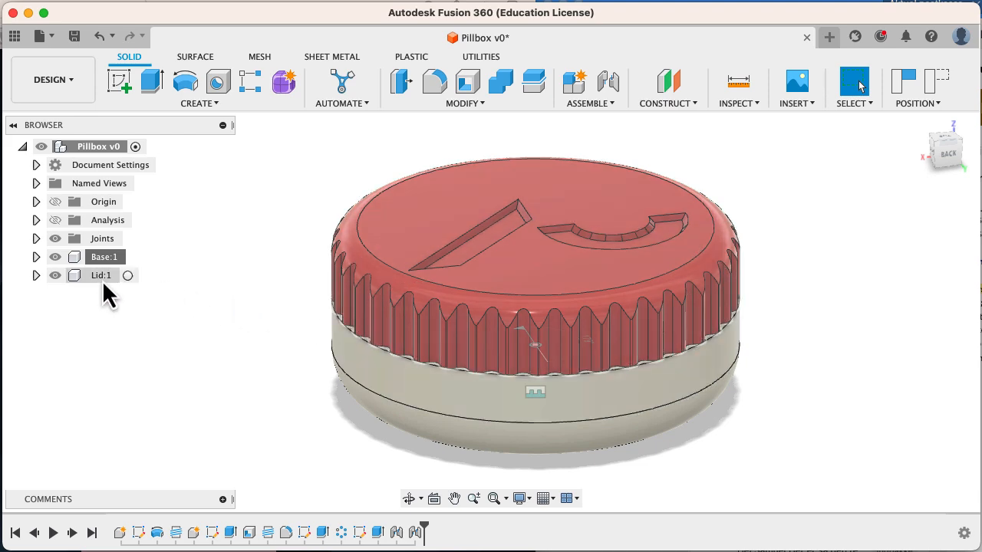
Save Lid:1 as mesh Lid.stl, replacing the existing file.
right_click(102, 274)
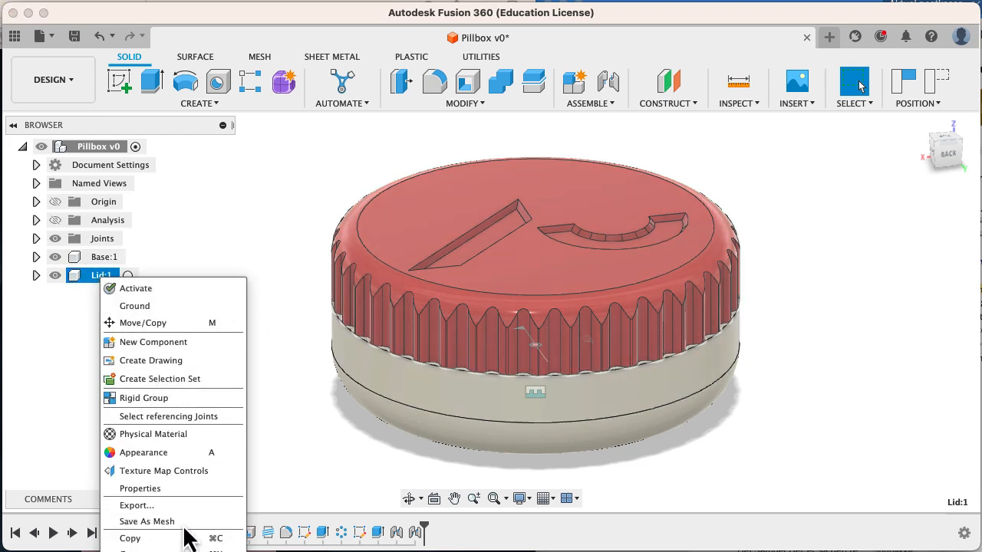
left_click(146, 522)
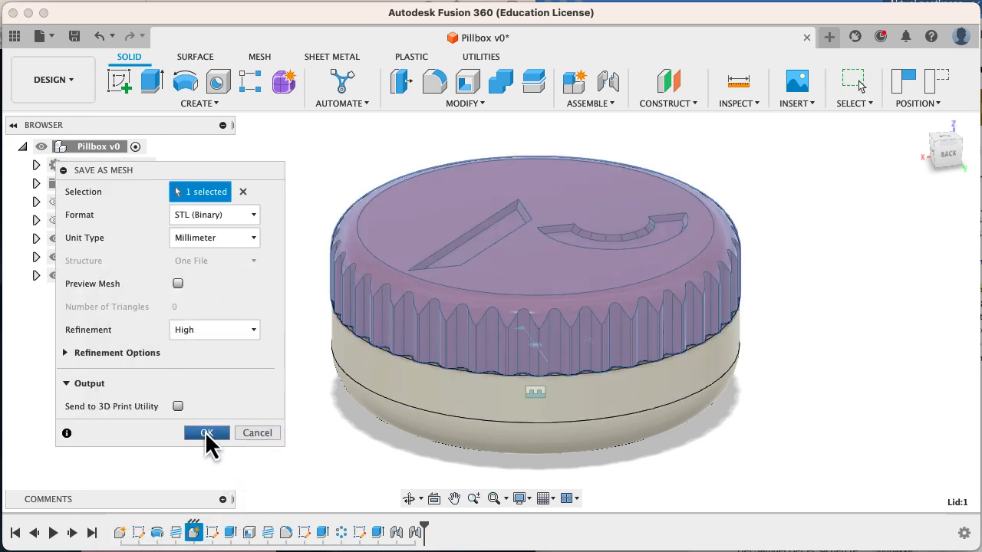
left_click(206, 433)
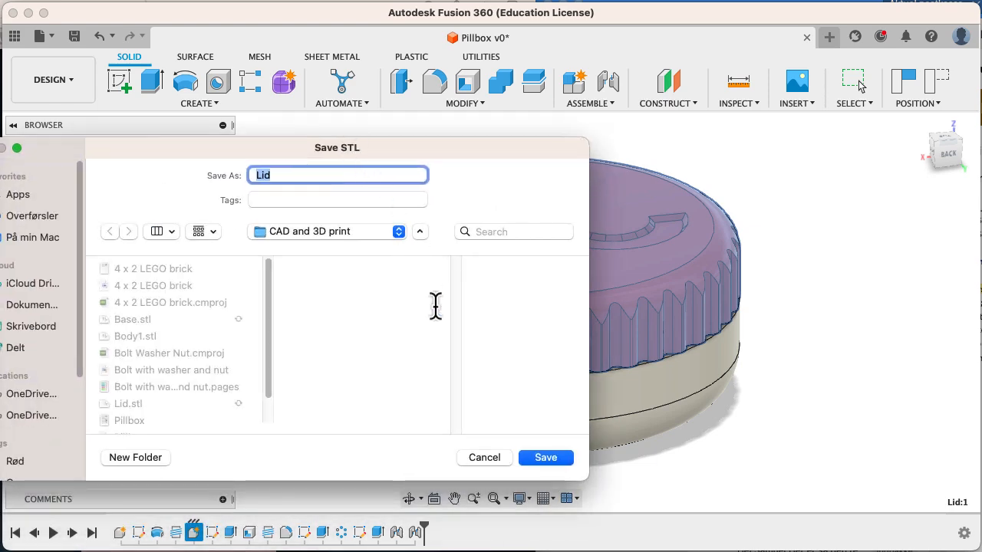
left_click(546, 457)
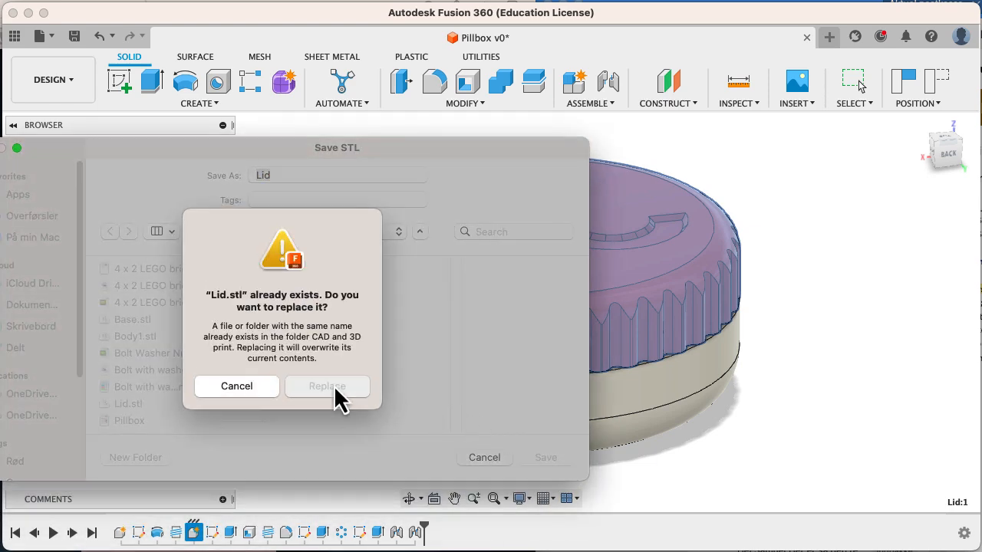
left_click(326, 386)
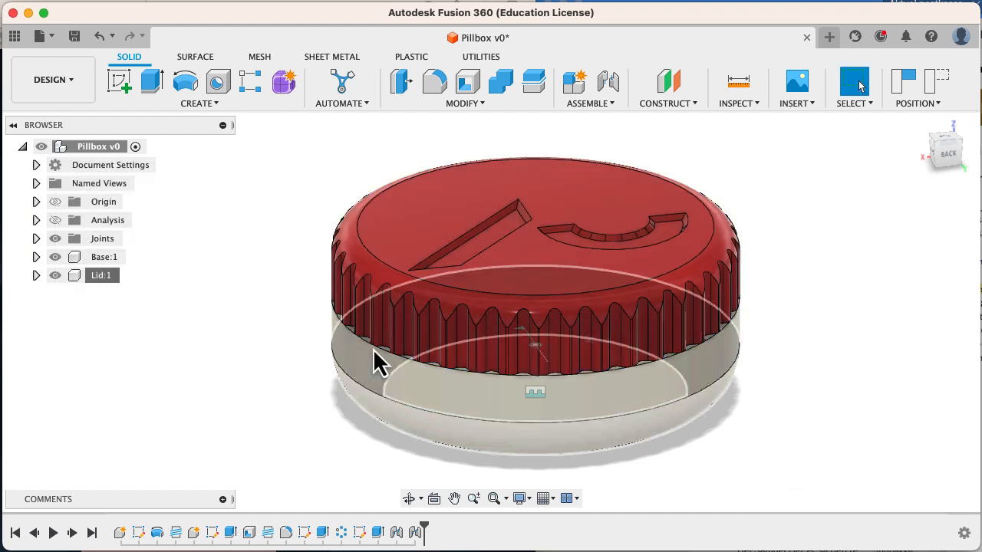
left_click_drag(376, 361, 611, 284)
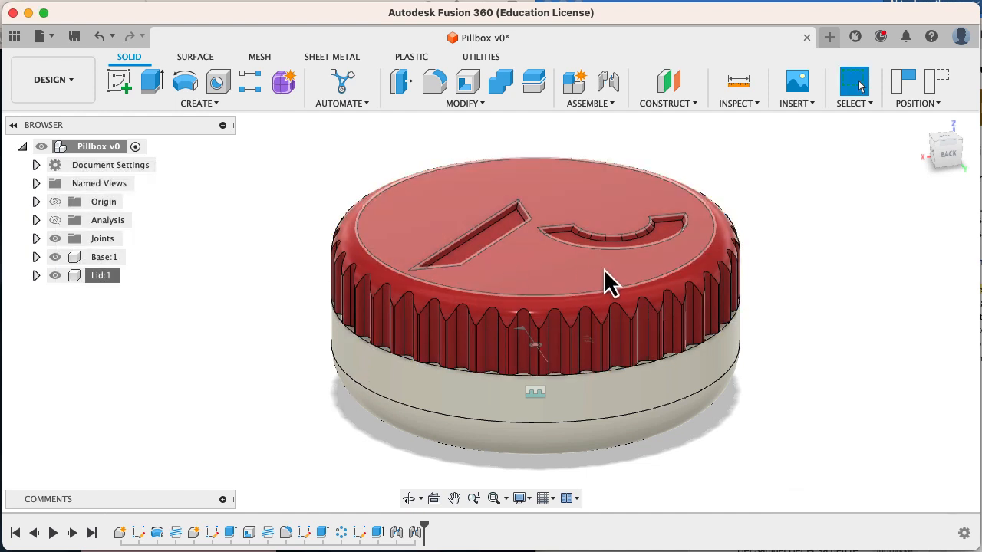
mouse_move(560, 273)
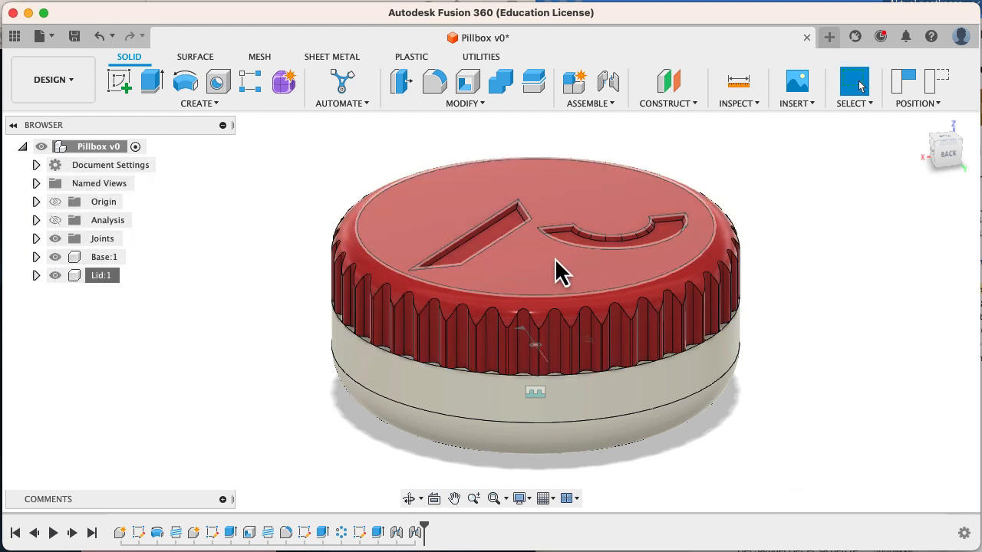